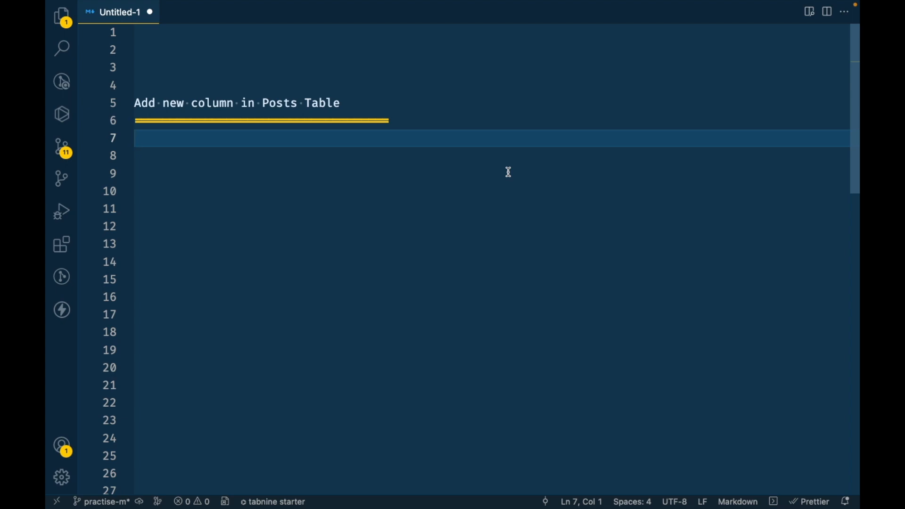
mouse_move(485, 160)
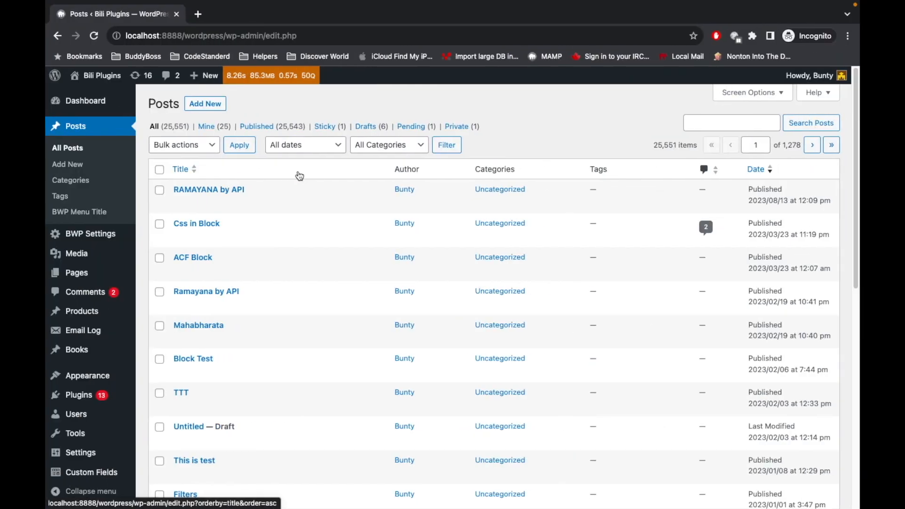
mouse_move(206, 291)
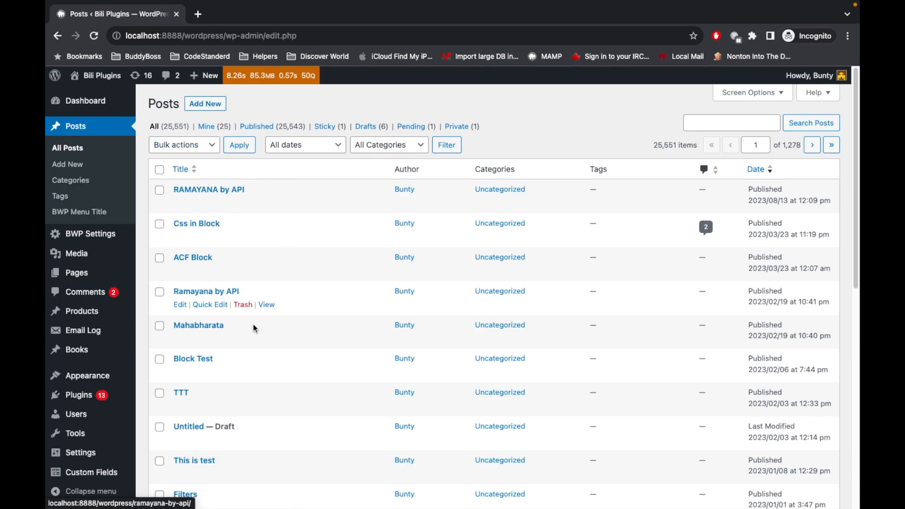
mouse_move(755, 145)
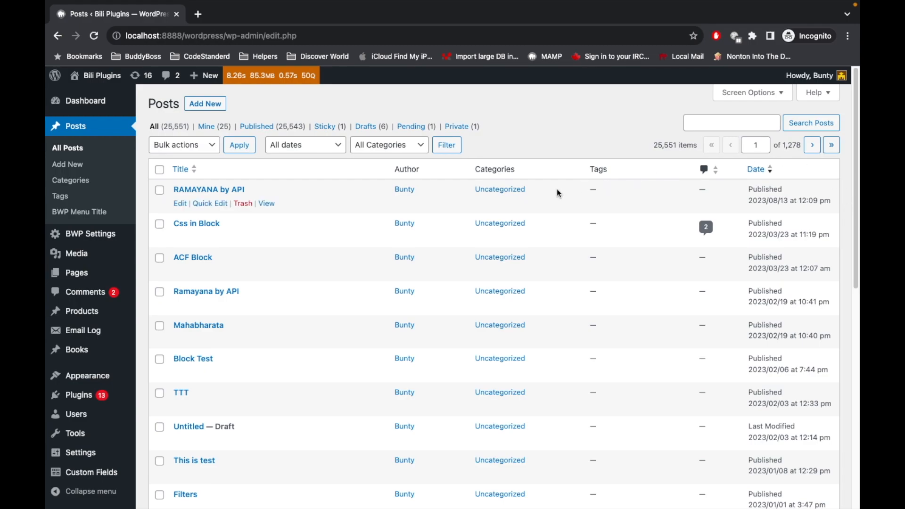
mouse_move(583, 118)
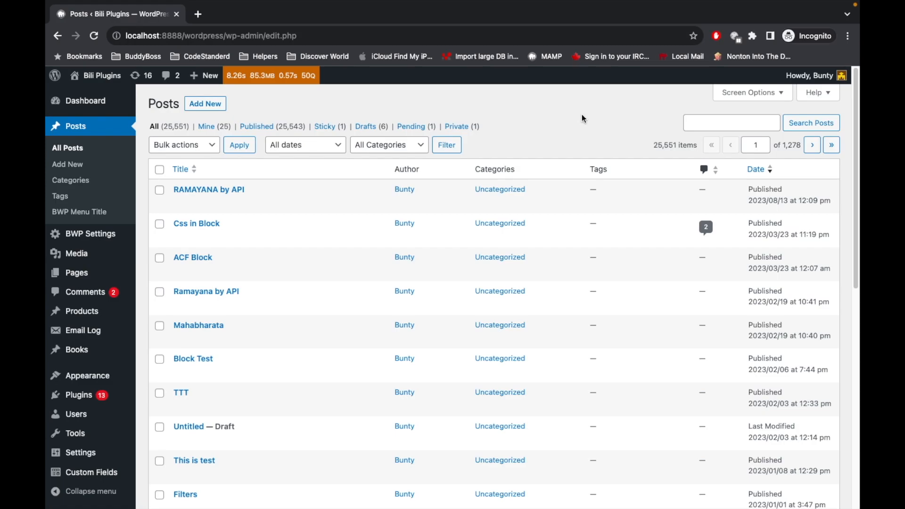
mouse_move(550, 108)
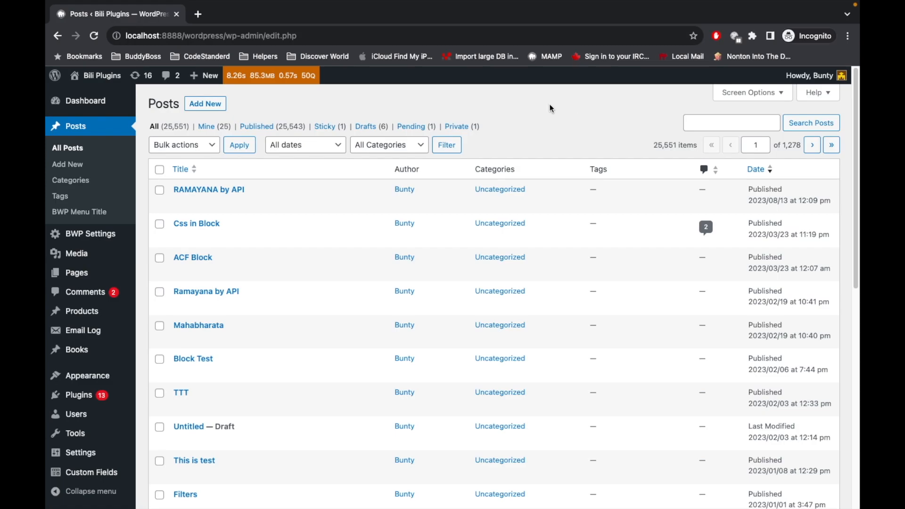
mouse_move(331, 113)
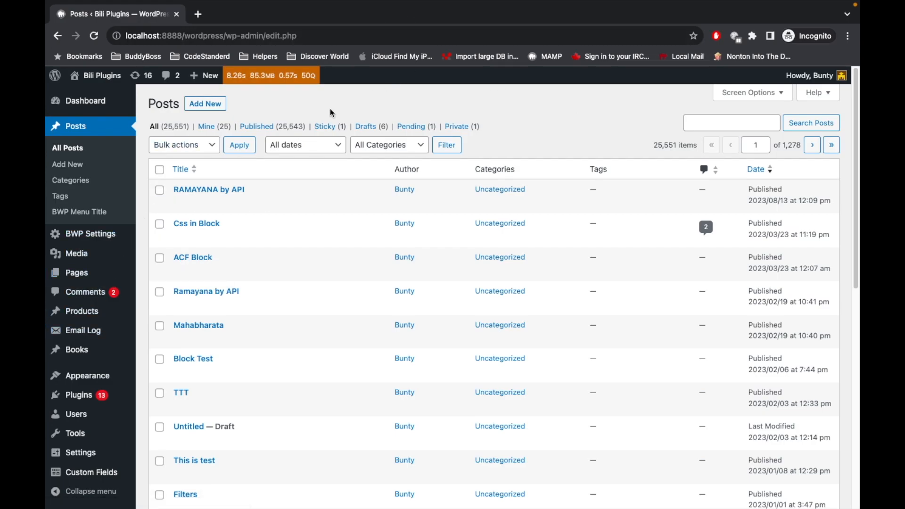
mouse_move(98, 350)
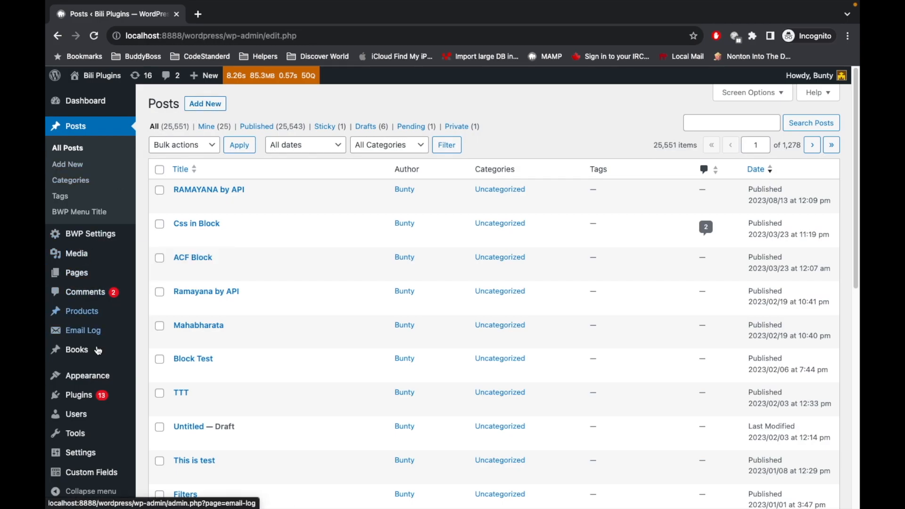
Browse the installed plugins, filter to the active ones, then return to all posts.
click(79, 395)
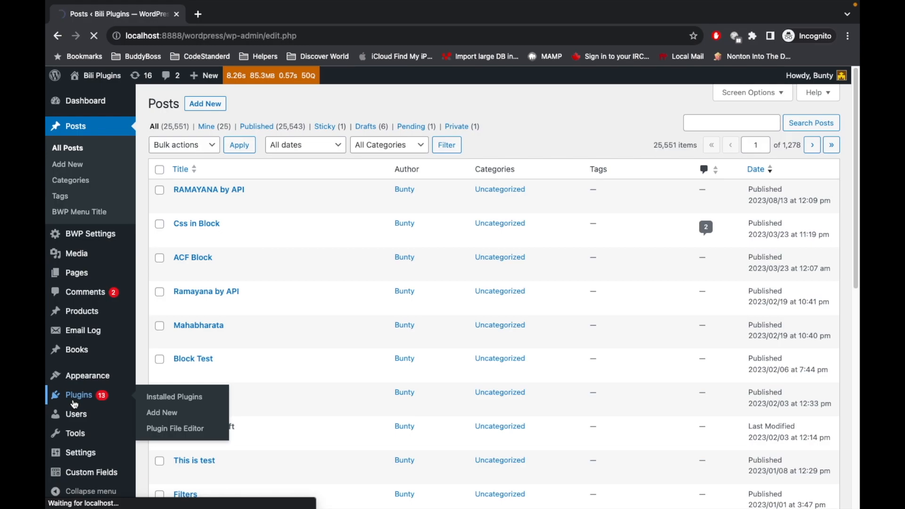
click(174, 396)
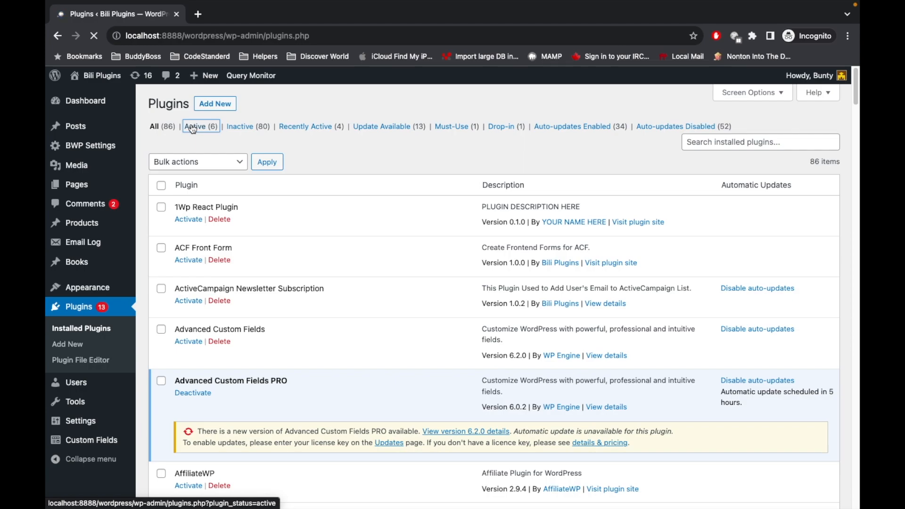
click(198, 127)
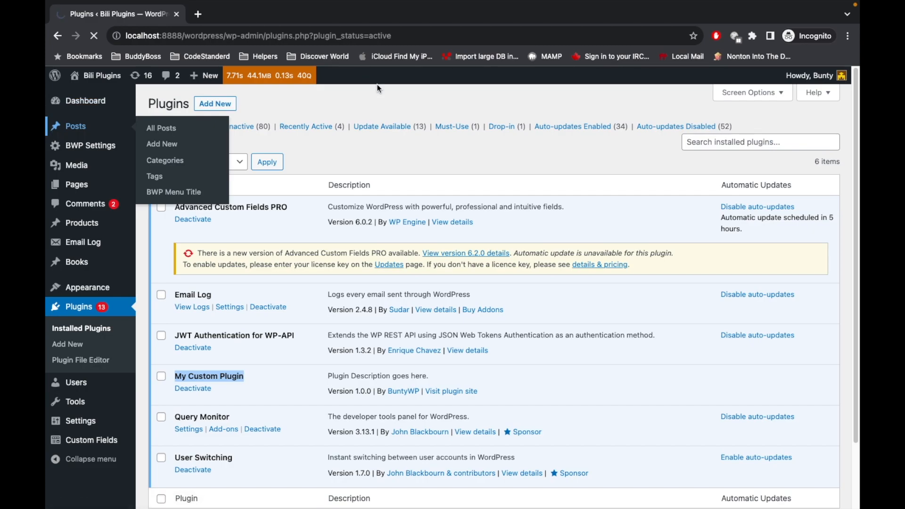
click(161, 127)
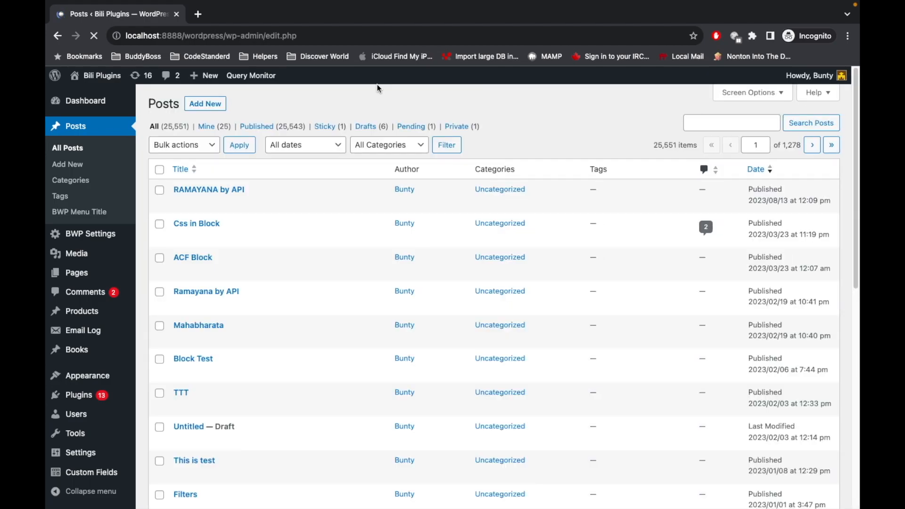
mouse_move(208, 189)
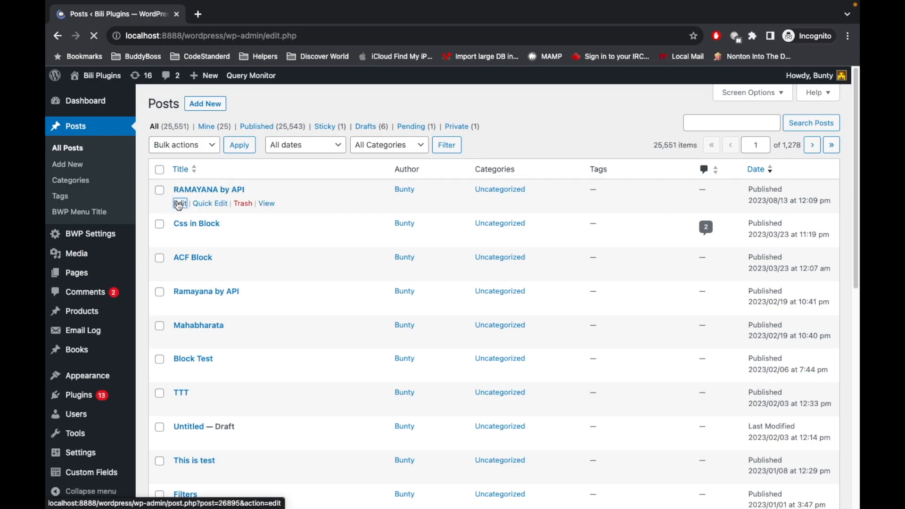
Open the RAMAYANA by API post and keep 'Yes' as its Are you OK? answer.
click(179, 203)
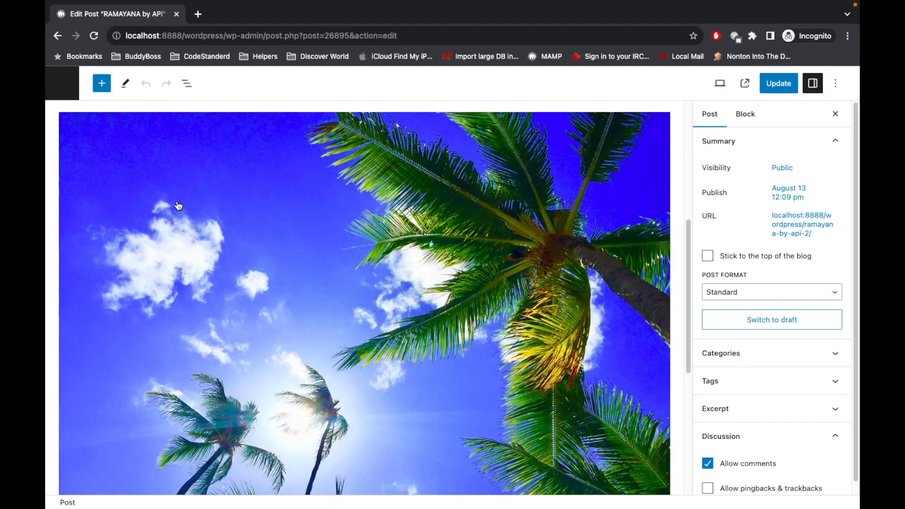
scroll(down, 3)
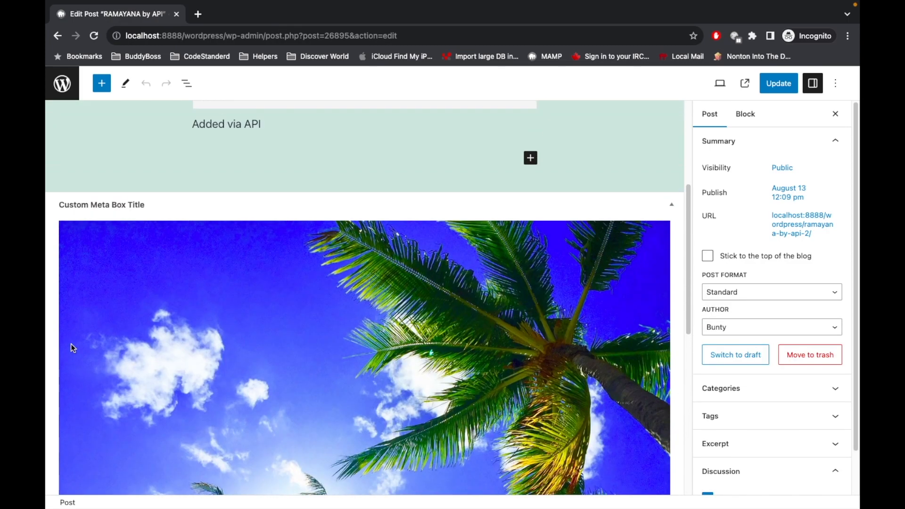
scroll(down, 3)
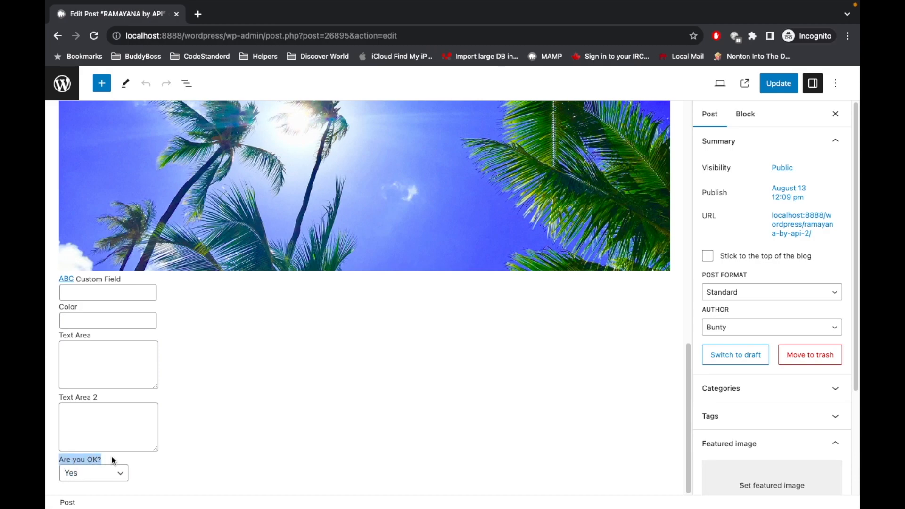
click(93, 472)
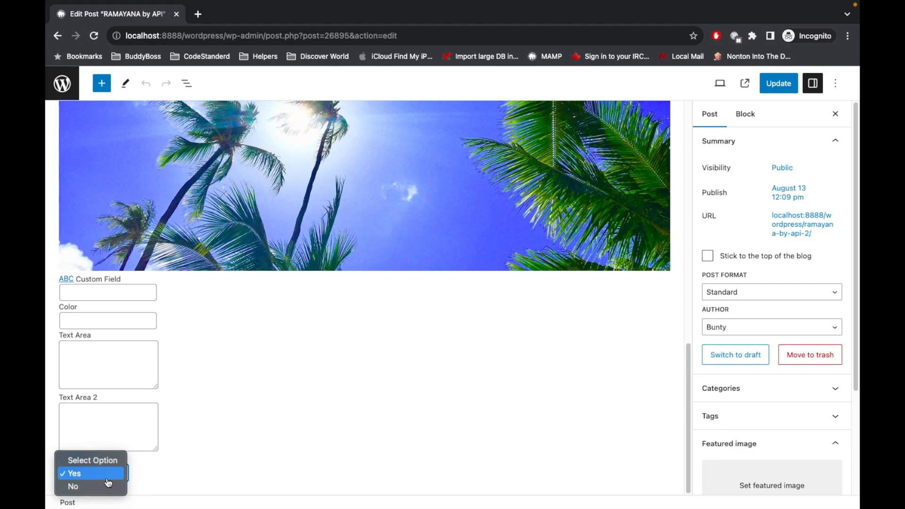
click(74, 473)
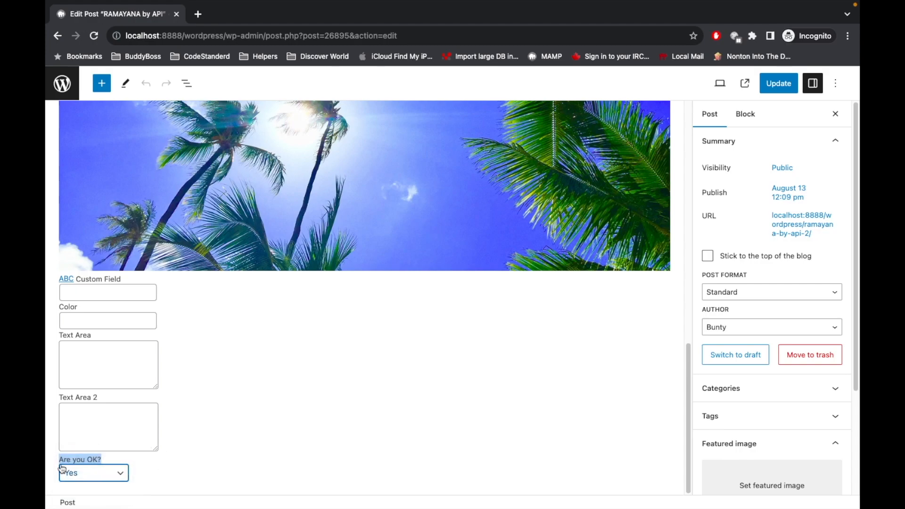
mouse_move(61, 83)
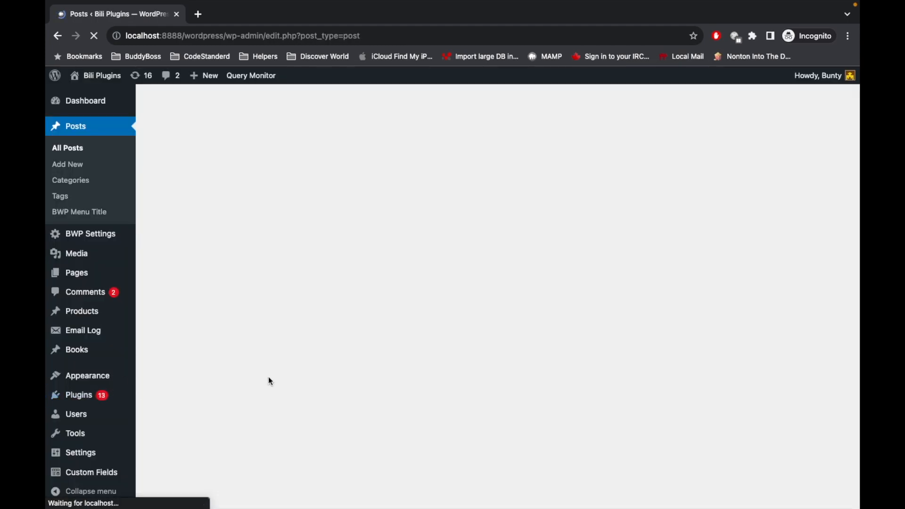
mouse_move(737, 167)
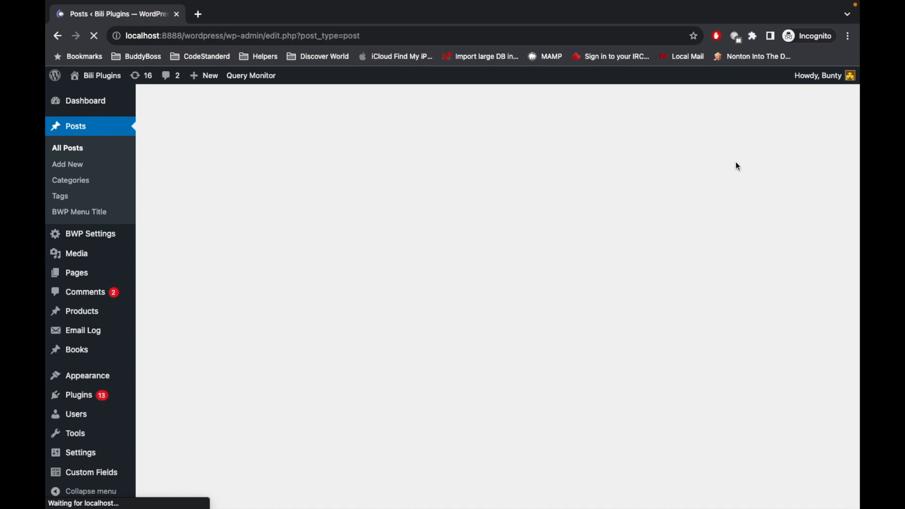
mouse_move(332, 183)
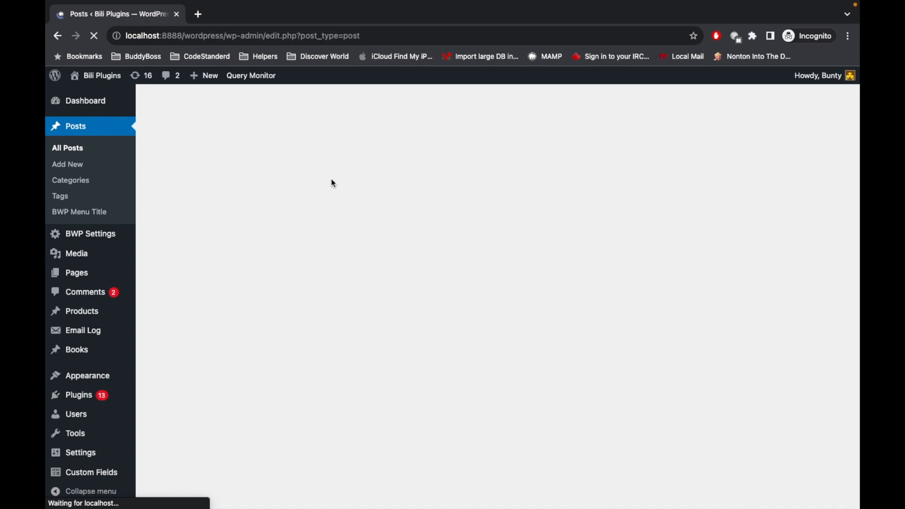
Scroll through The WordPress Voyage blog's list of Gutenberg and WordPress articles.
click(388, 14)
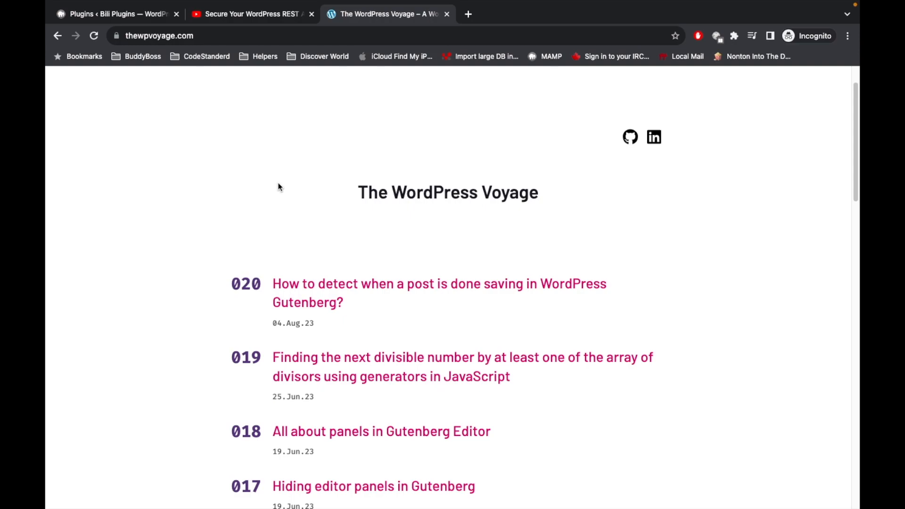
mouse_move(194, 217)
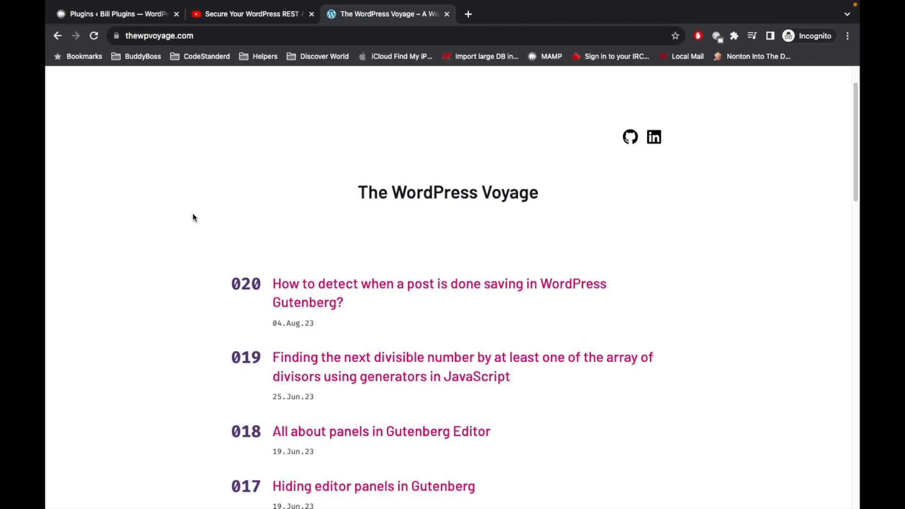
mouse_move(216, 263)
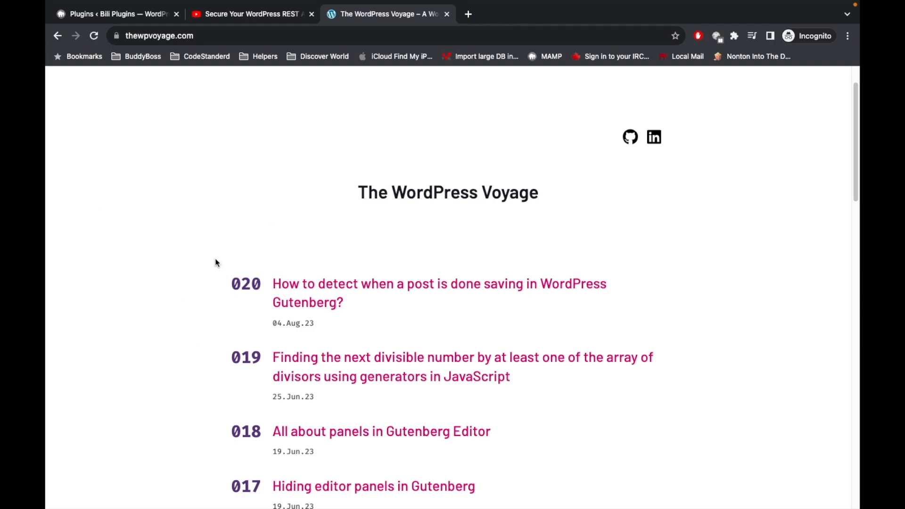
mouse_move(120, 146)
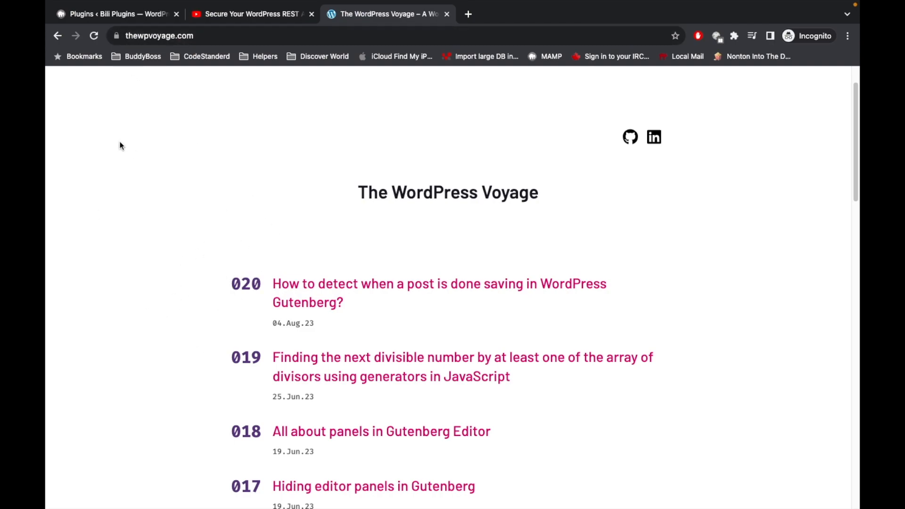
mouse_move(154, 243)
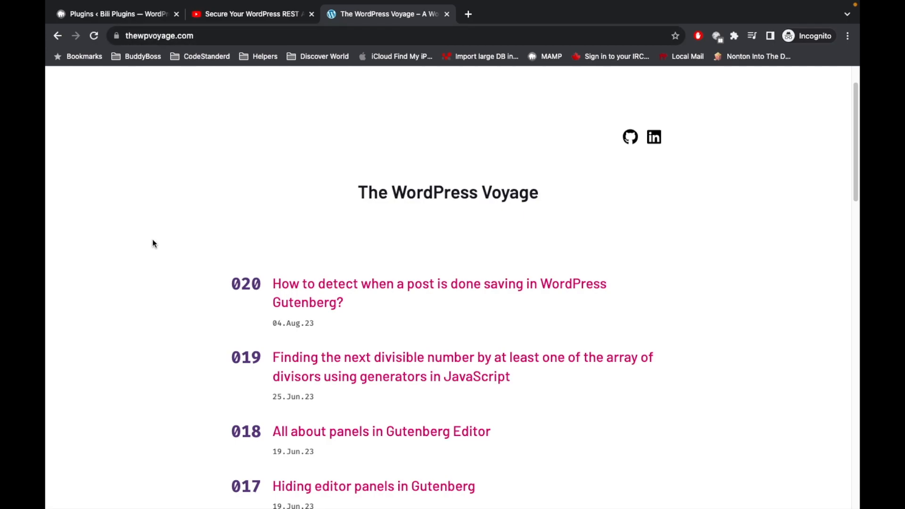
scroll(down, 3)
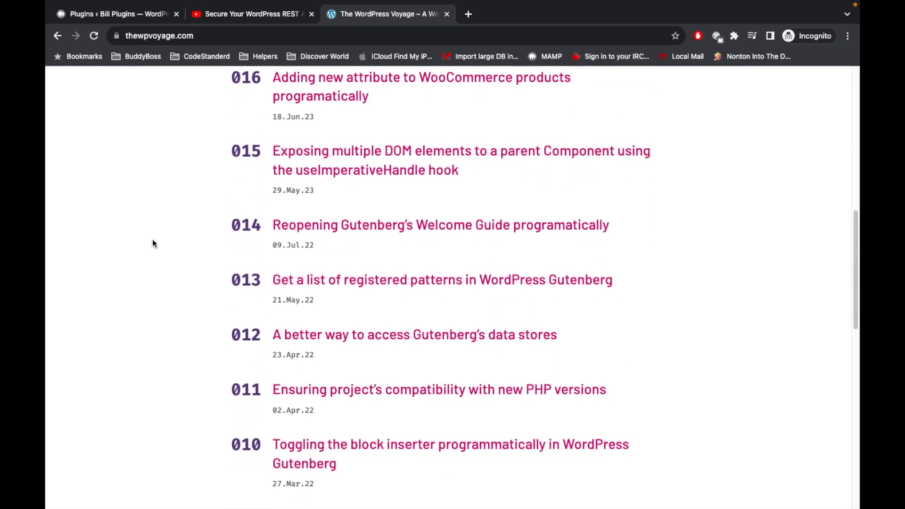
scroll(down, 3)
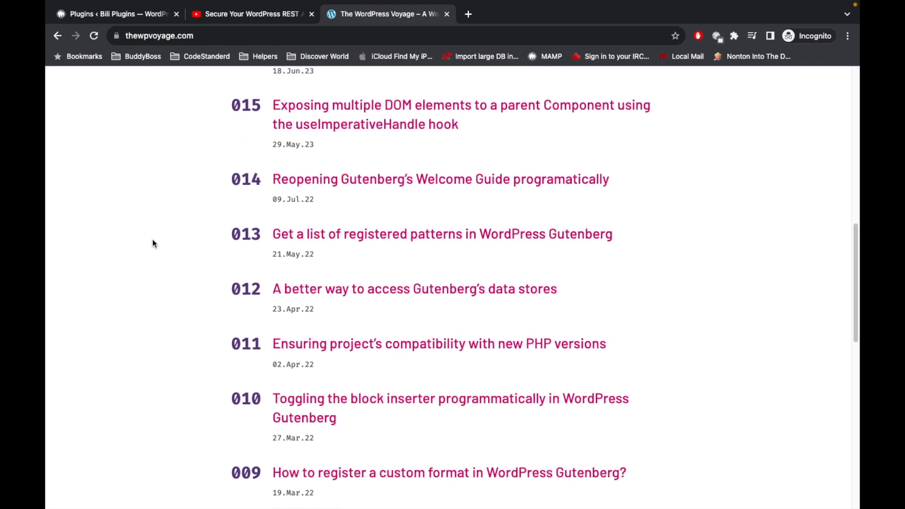
mouse_move(138, 296)
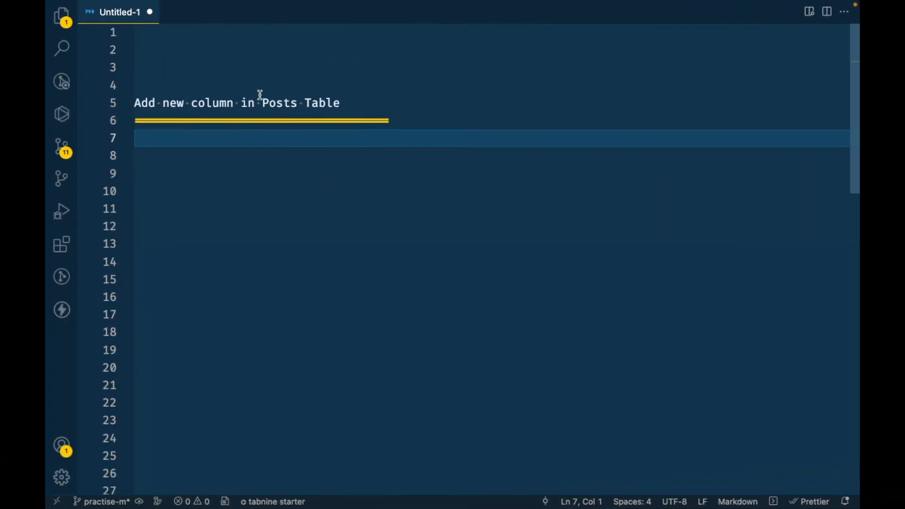
Open the plugin's admin.php from the project files, then bring back the Untitled-1 notes.
click(61, 16)
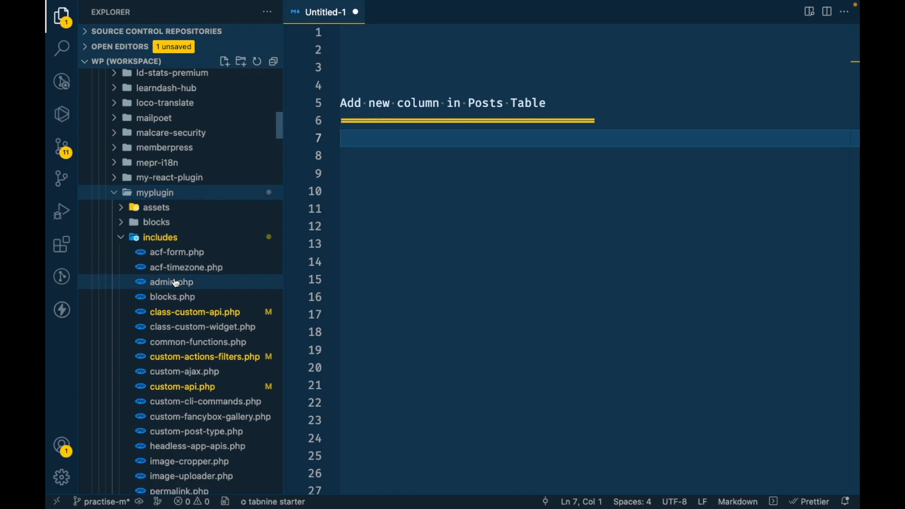
click(171, 282)
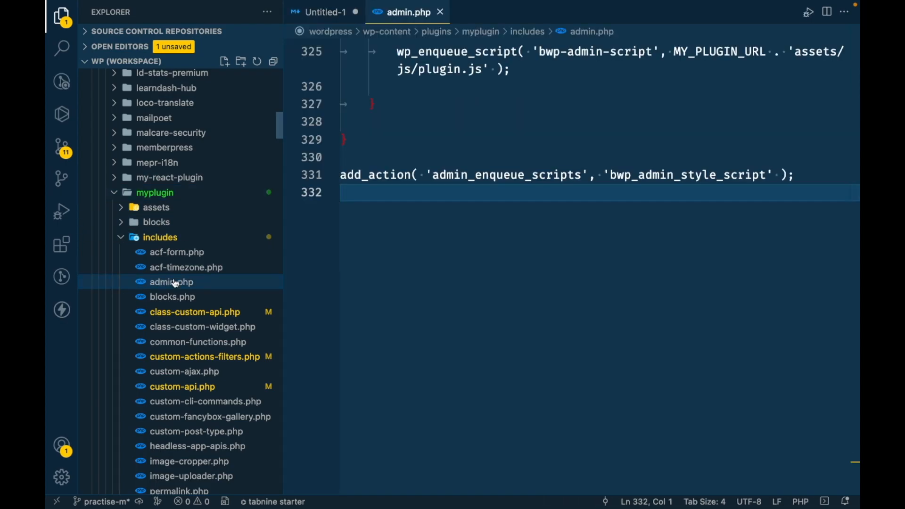
scroll(up, 3)
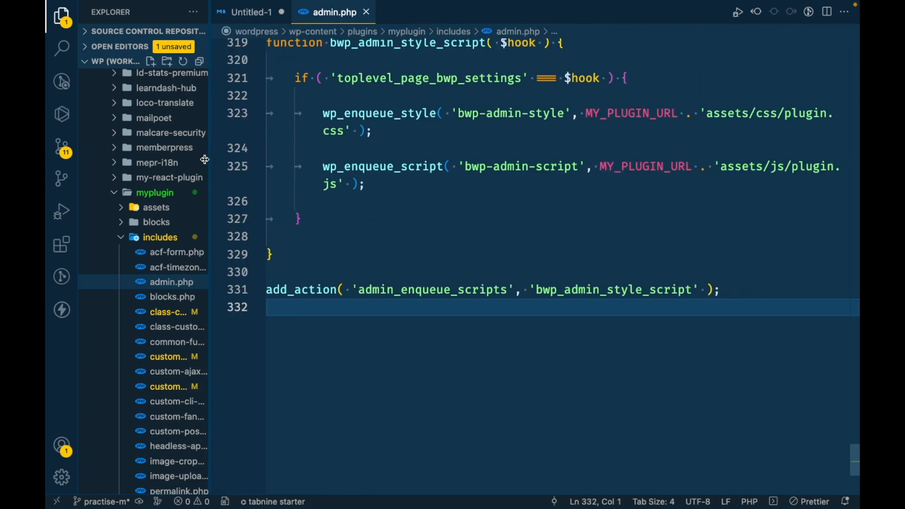
scroll(up, 3)
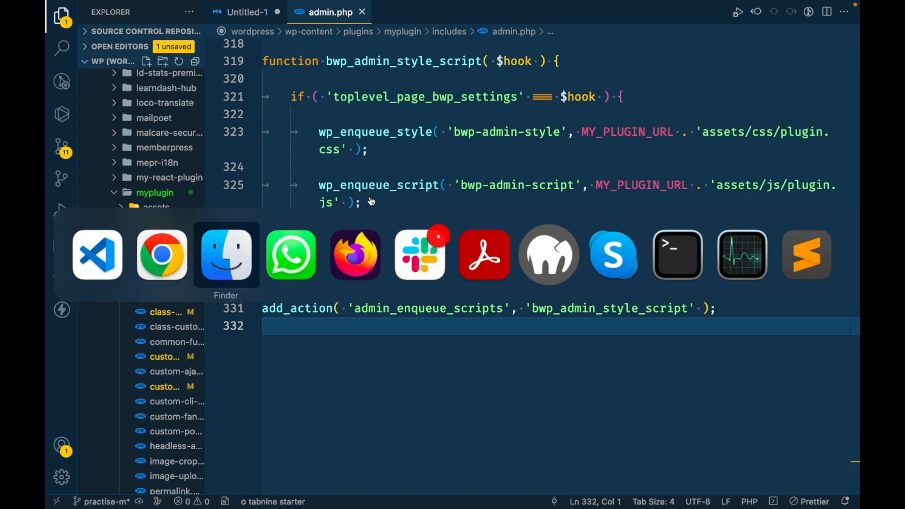
click(250, 12)
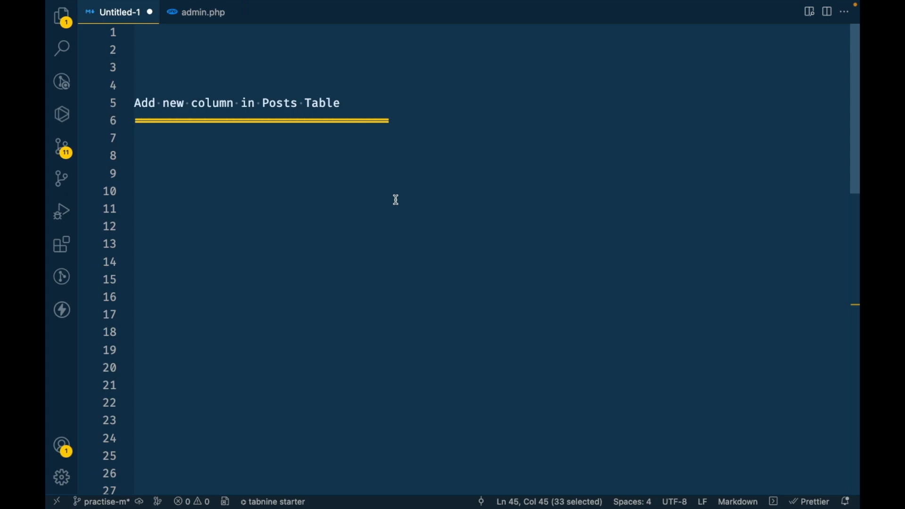
Select and copy the manage_{$post_type}_posts_columns hook name from the notes.
scroll(down, 3)
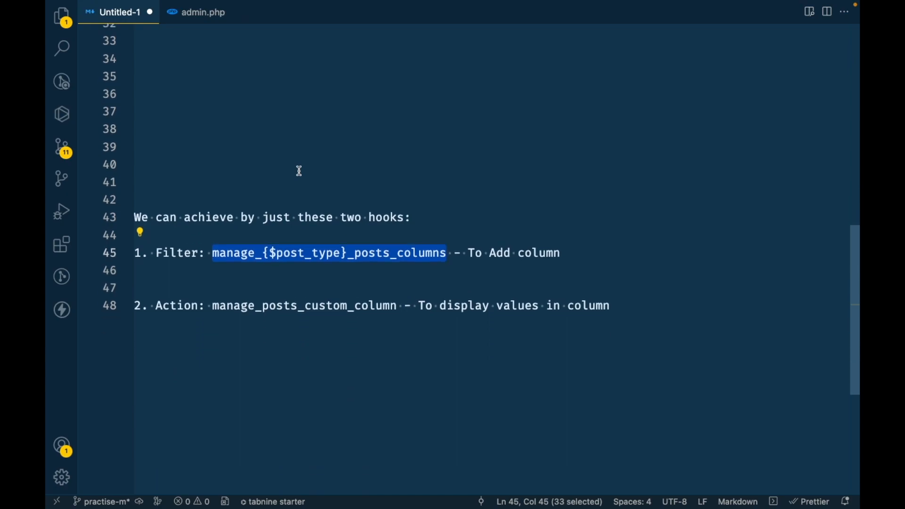
mouse_move(198, 272)
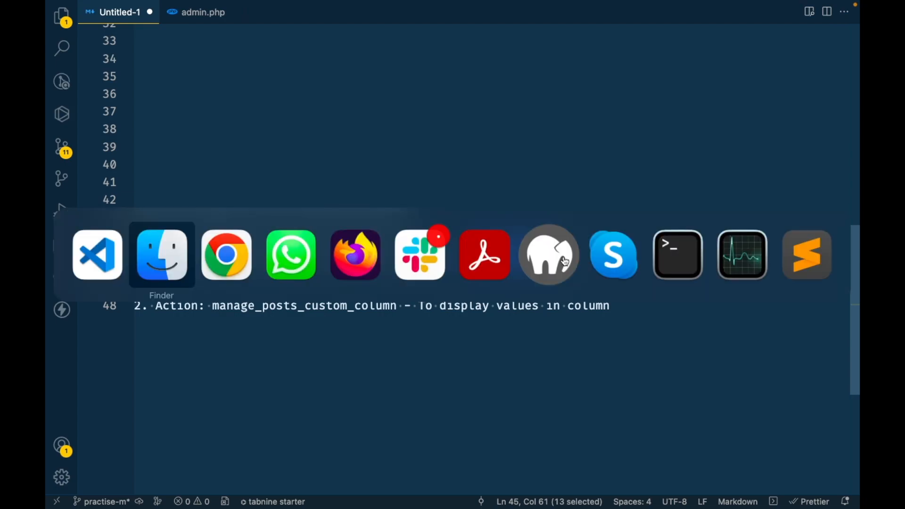
click(226, 254)
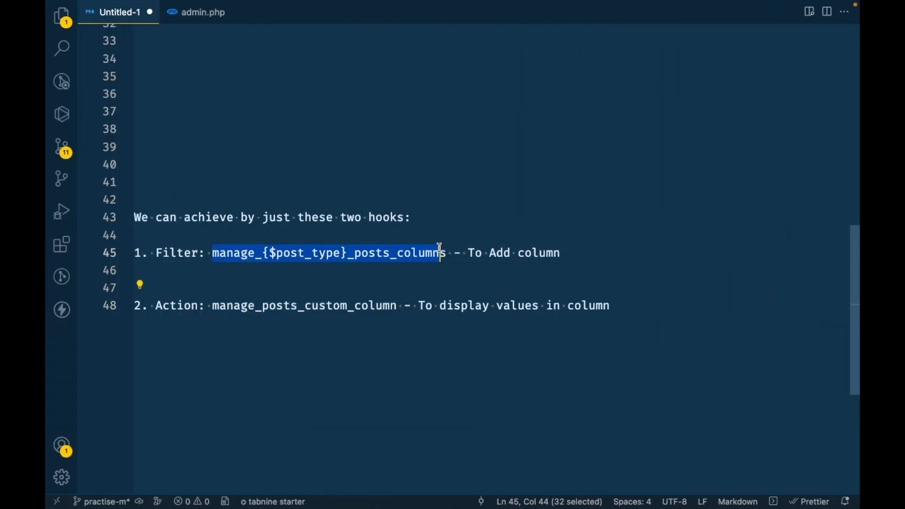
key(shift+Right)
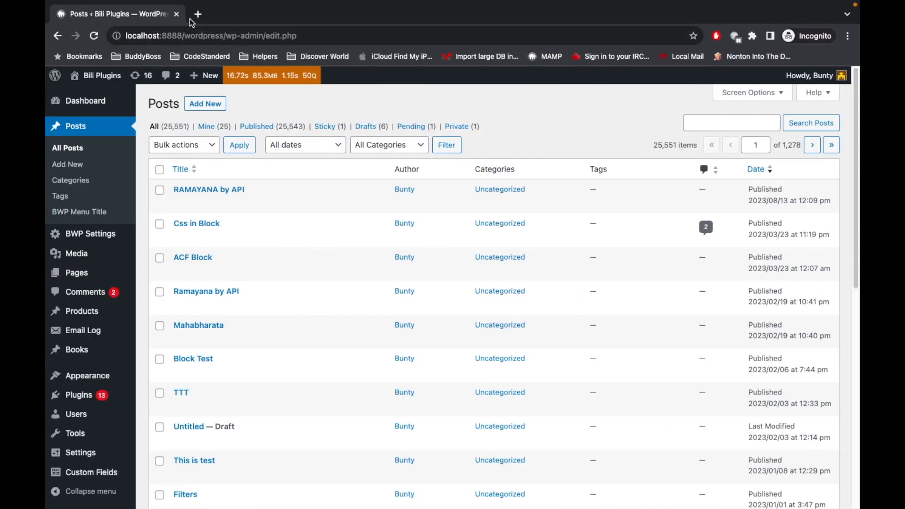
Search the hook in a new tab and read its developer.wordpress.org reference page.
click(197, 13)
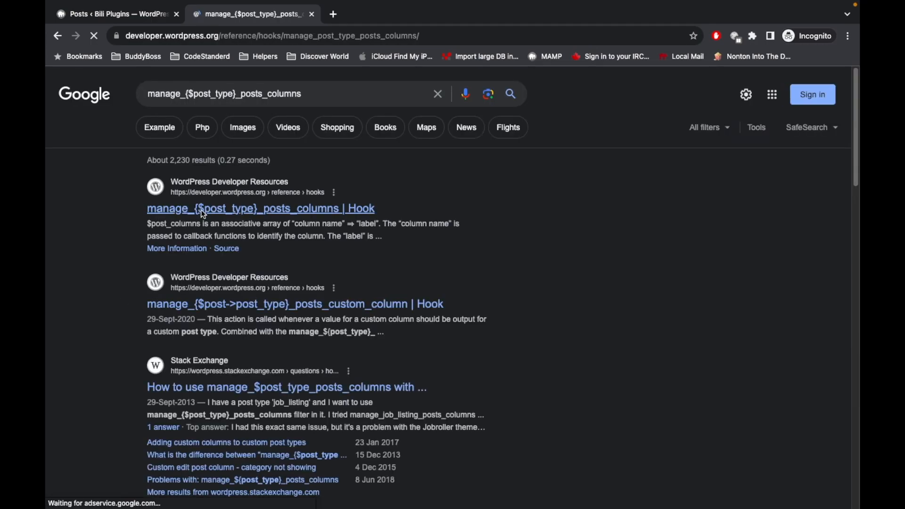
click(260, 208)
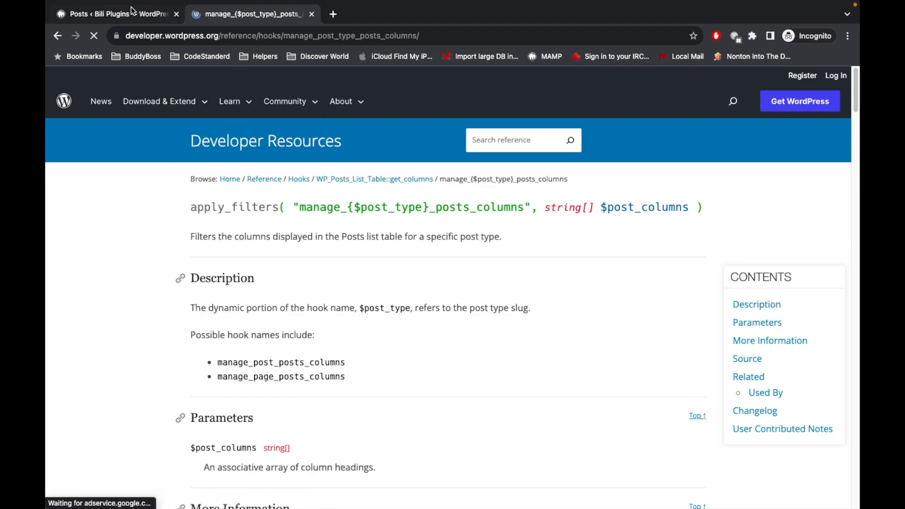
click(103, 13)
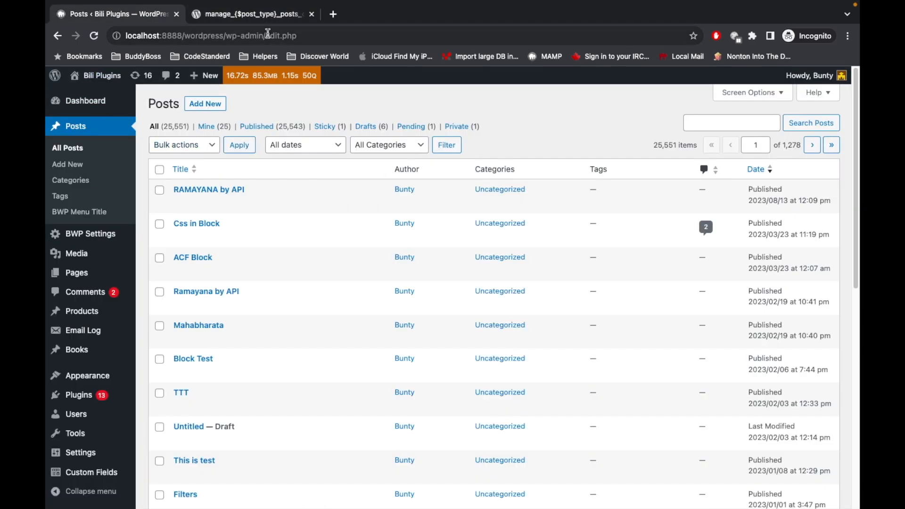
click(251, 14)
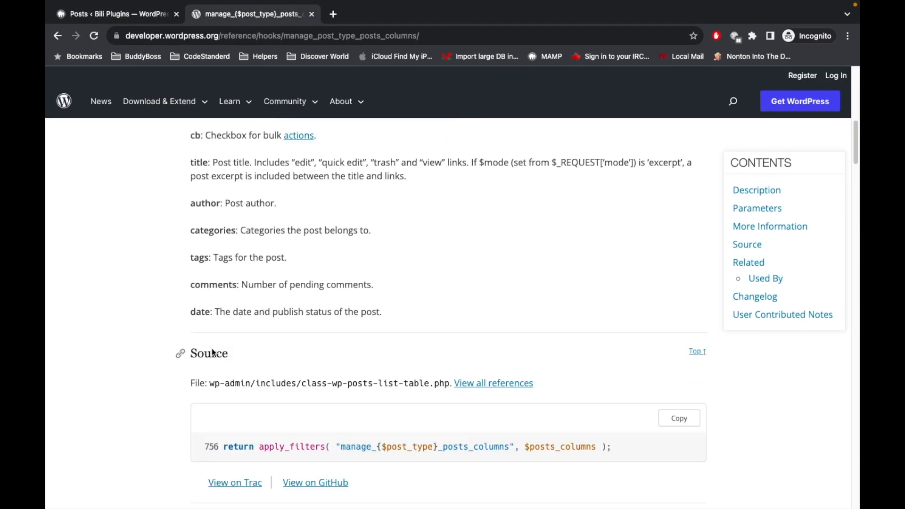
scroll(down, 3)
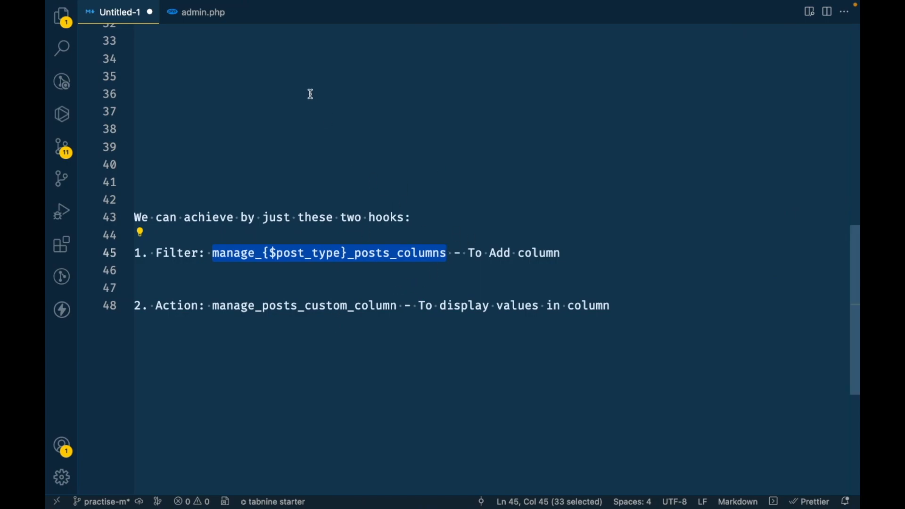
click(203, 12)
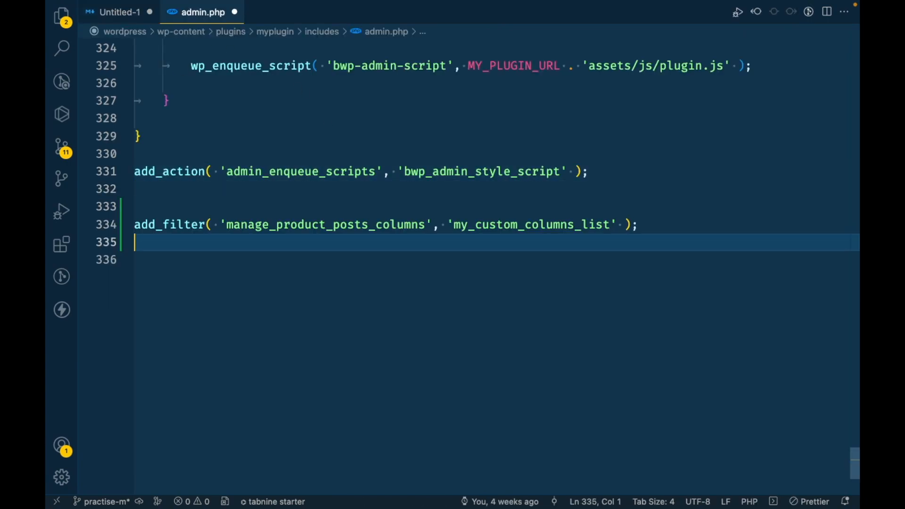
mouse_move(243, 224)
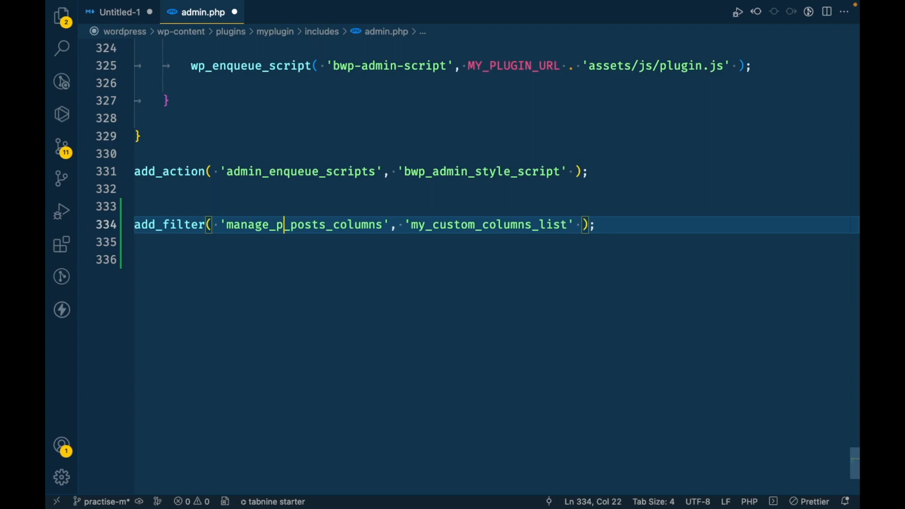
Change the hook to manage_post_posts_columns and rename the callback to bwp_custom_columns_list.
text(ost)
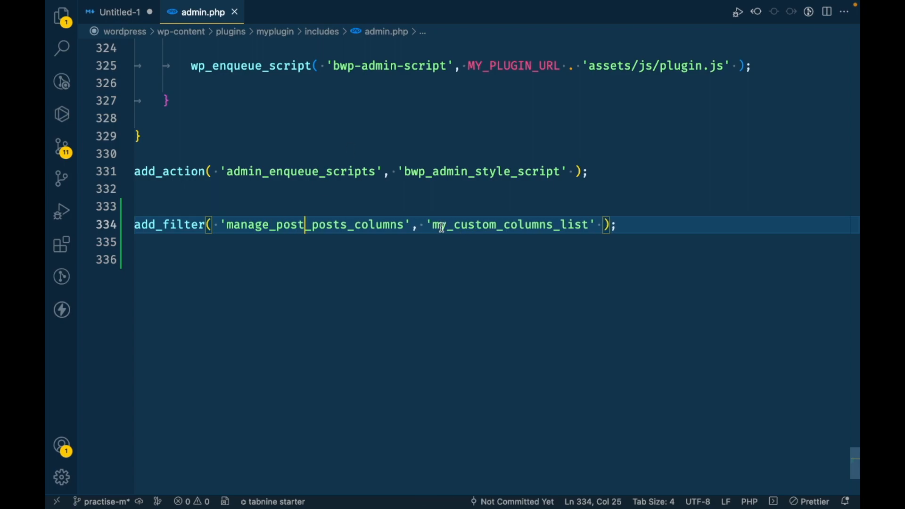
double_click(438, 224)
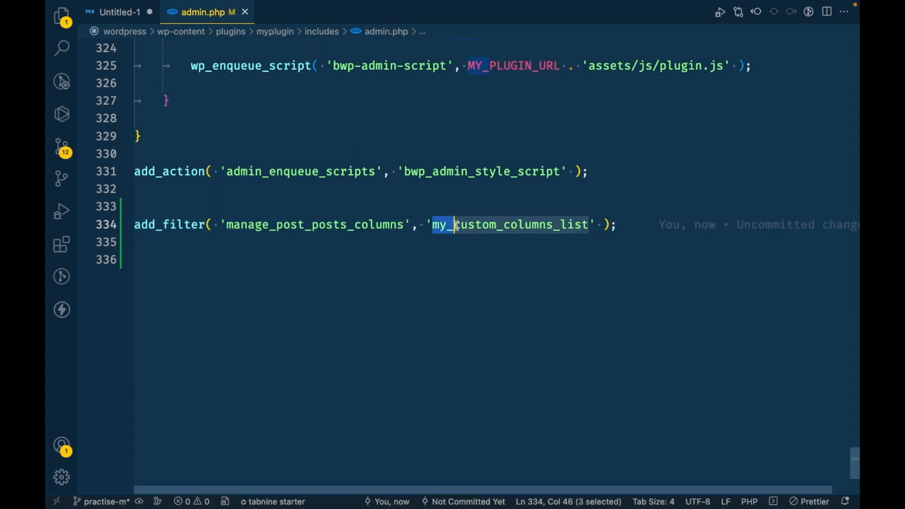
text(w)
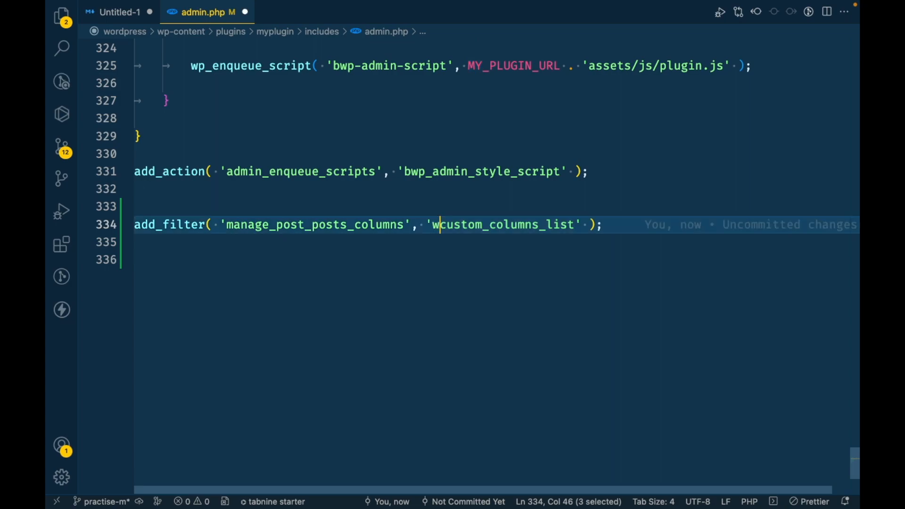
key(Backspace)
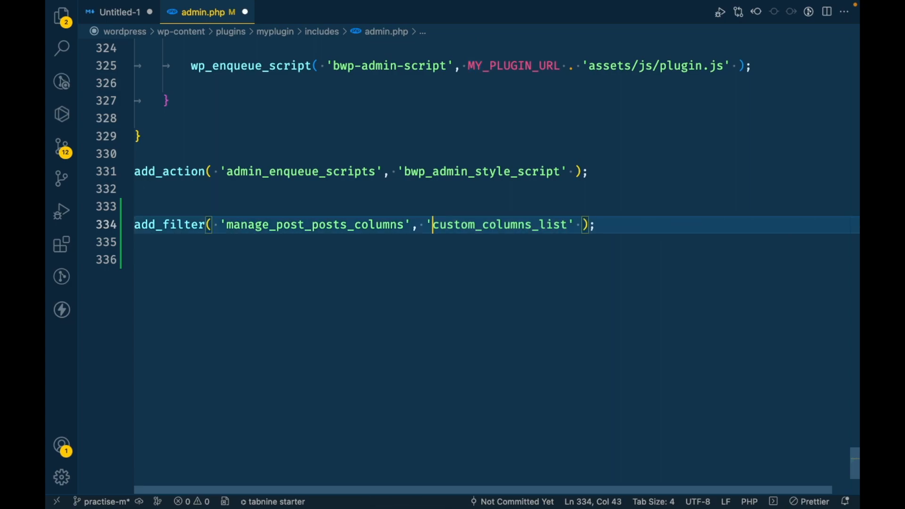
text(bwp_)
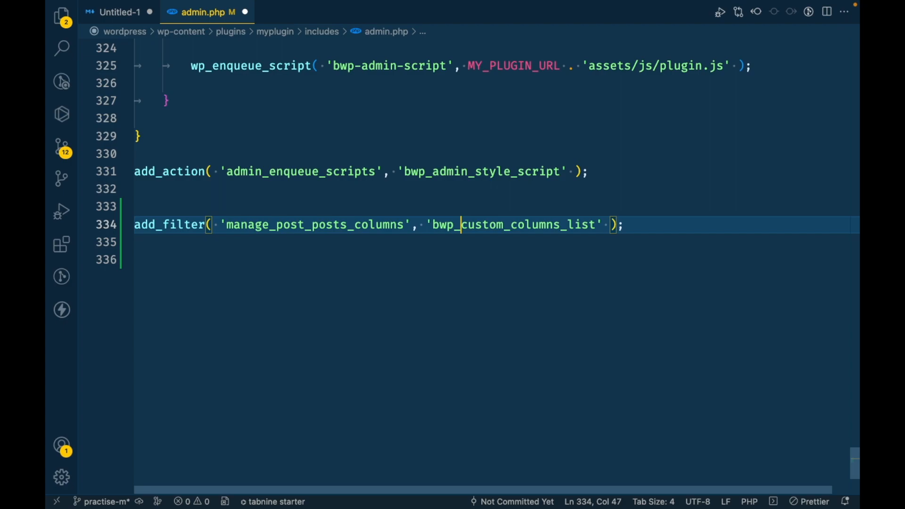
Start declaring function bwp_custom_columns_list() { above the add_filter call.
double_click(512, 224)
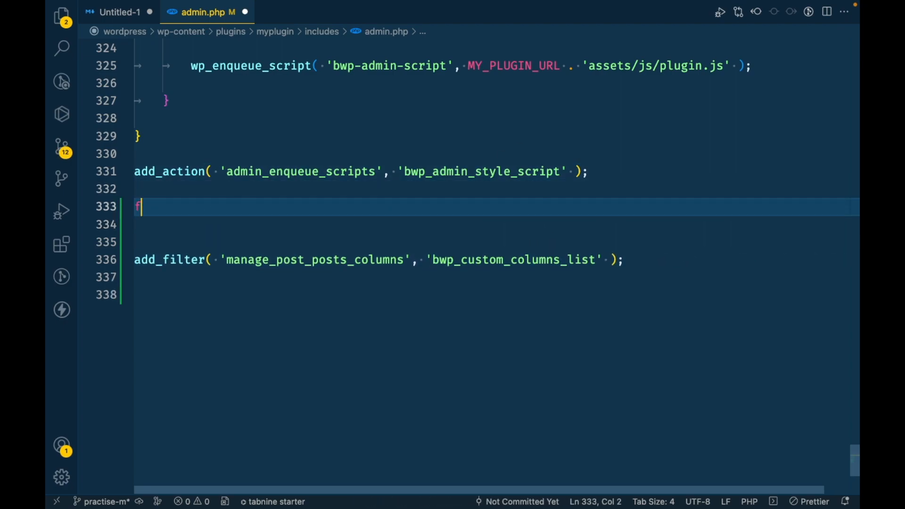
text(function bwp_custom_columns_list)
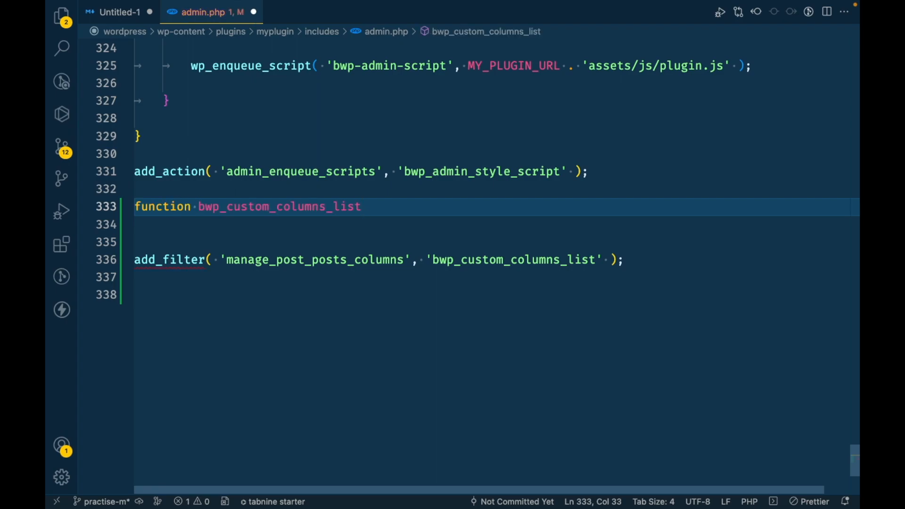
text(() {)
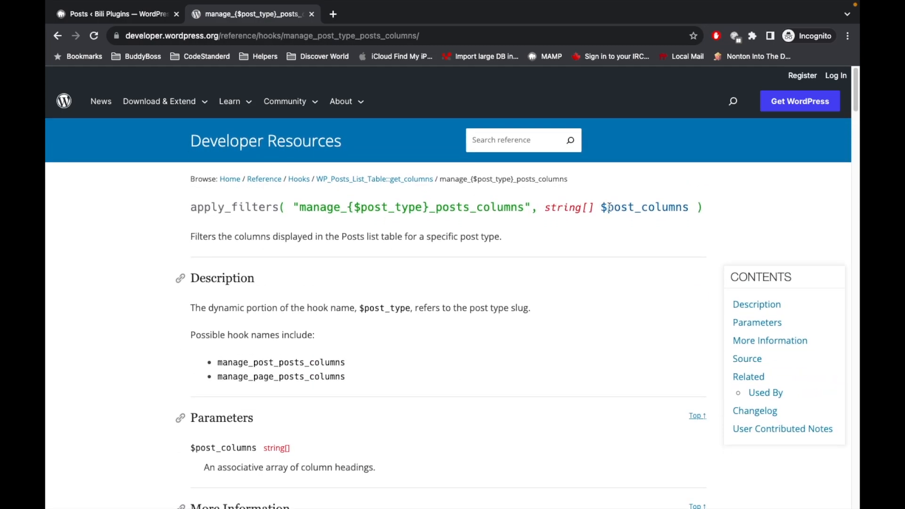
double_click(644, 208)
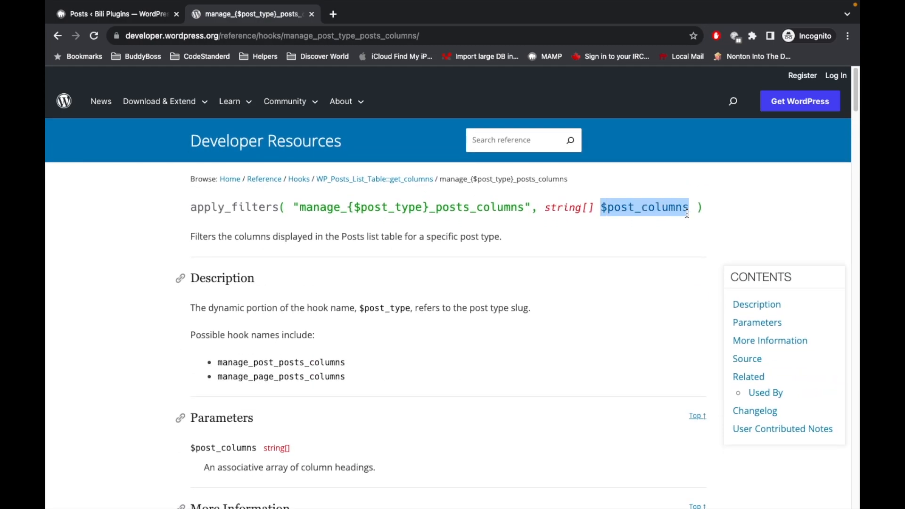
scroll(down, 3)
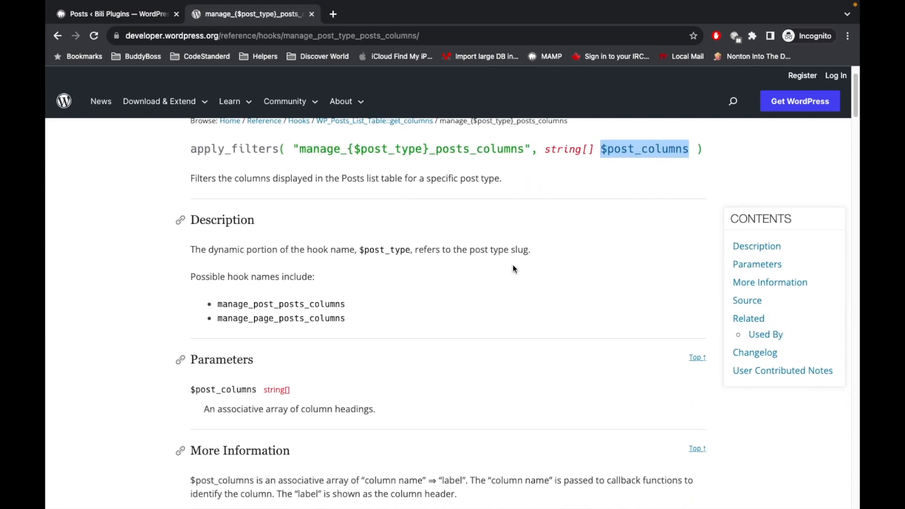
scroll(down, 3)
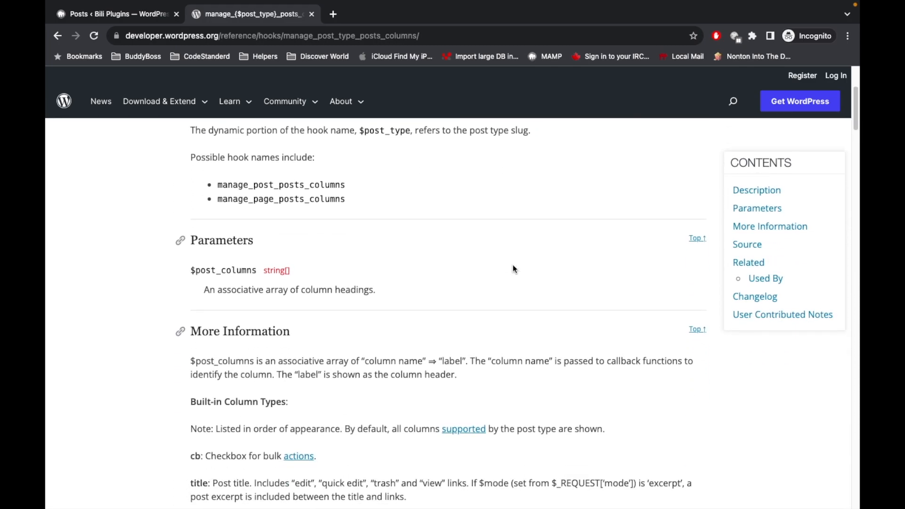
mouse_move(264, 273)
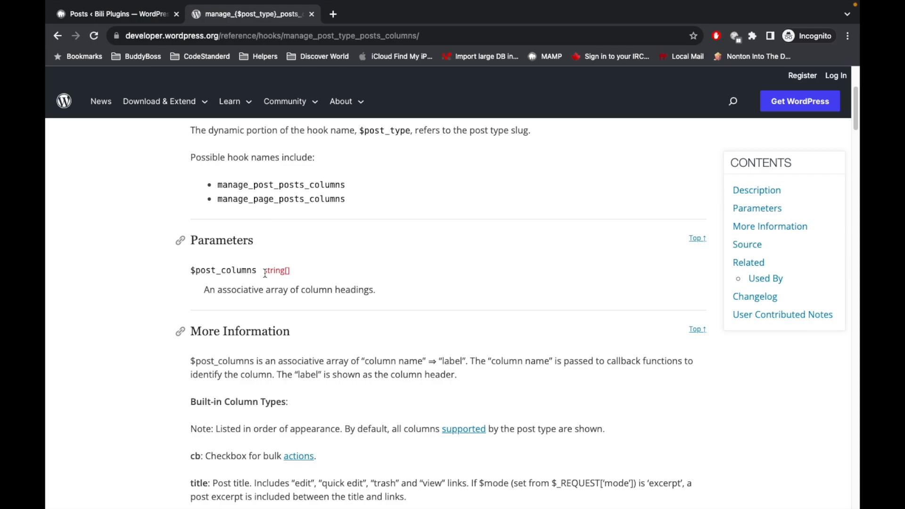
double_click(275, 271)
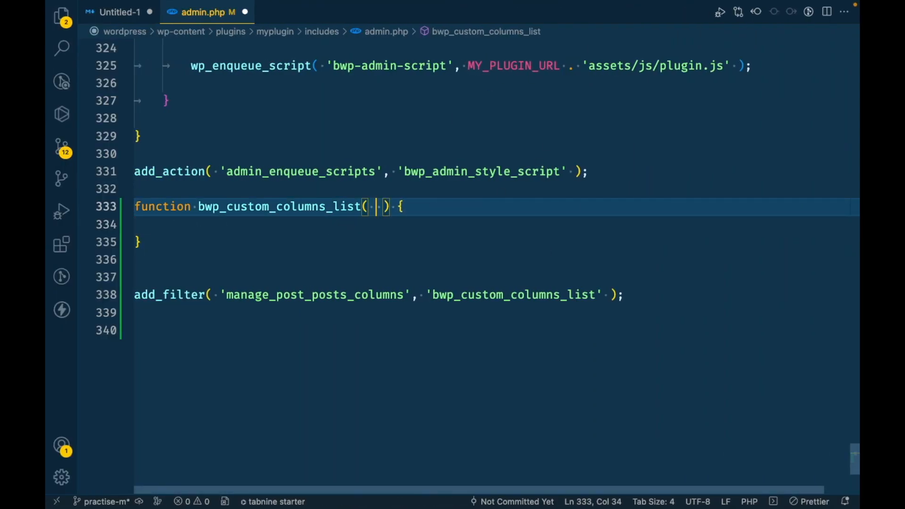
Add $columns['are_you_ok'] = 'Are you OK?'; to bwp_custom_columns_list and save admin.php.
text($)
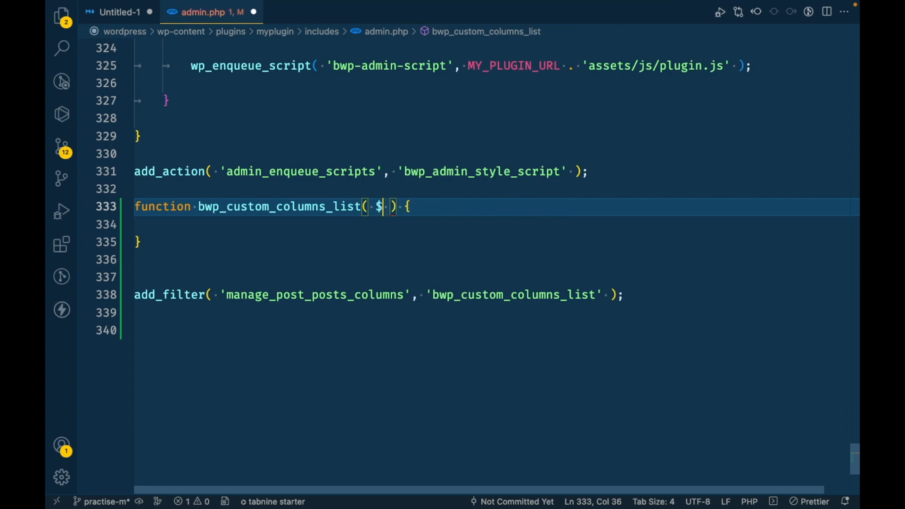
text(columns)
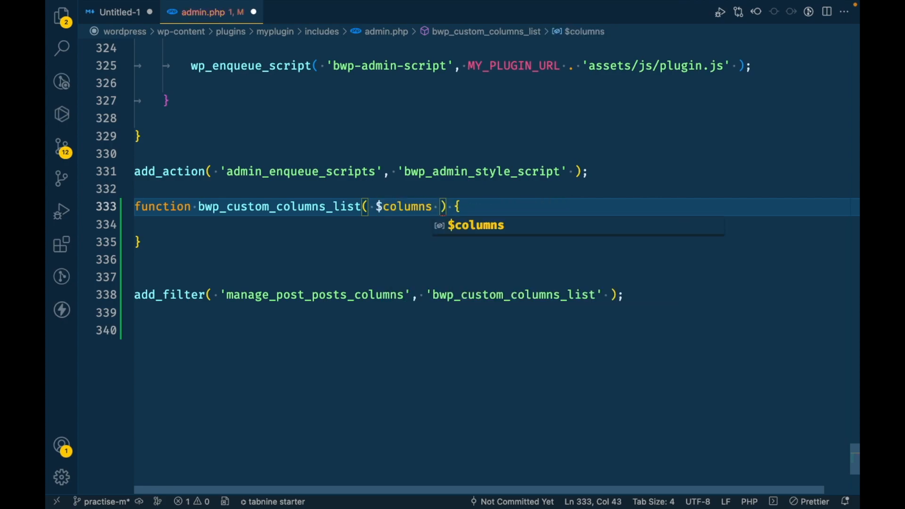
double_click(404, 207)
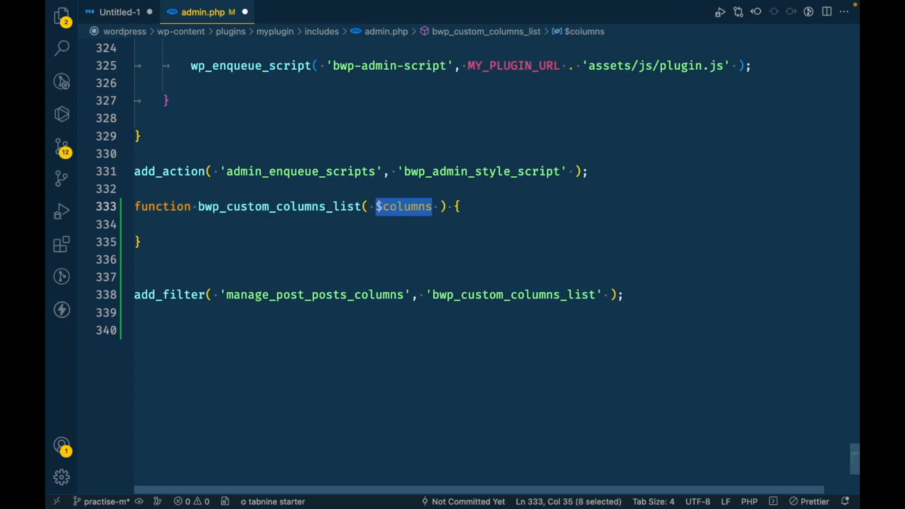
text($columns)
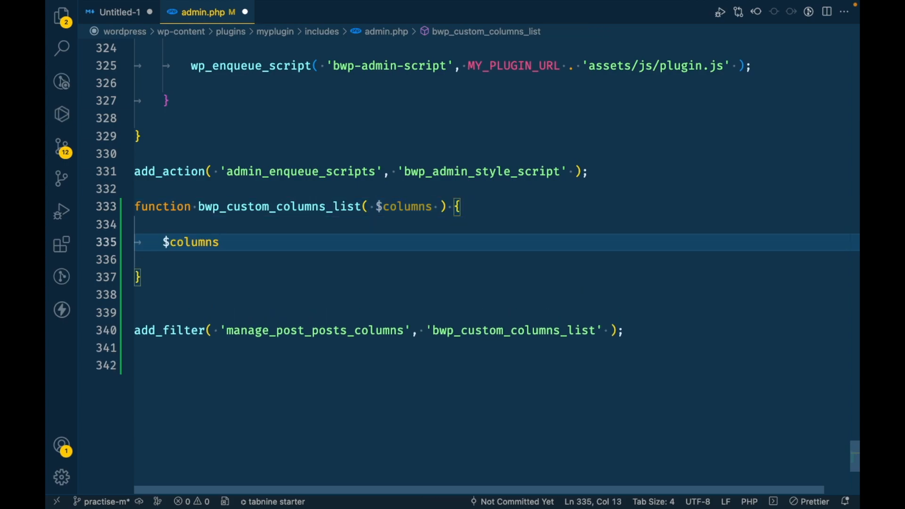
text(['area'] =)
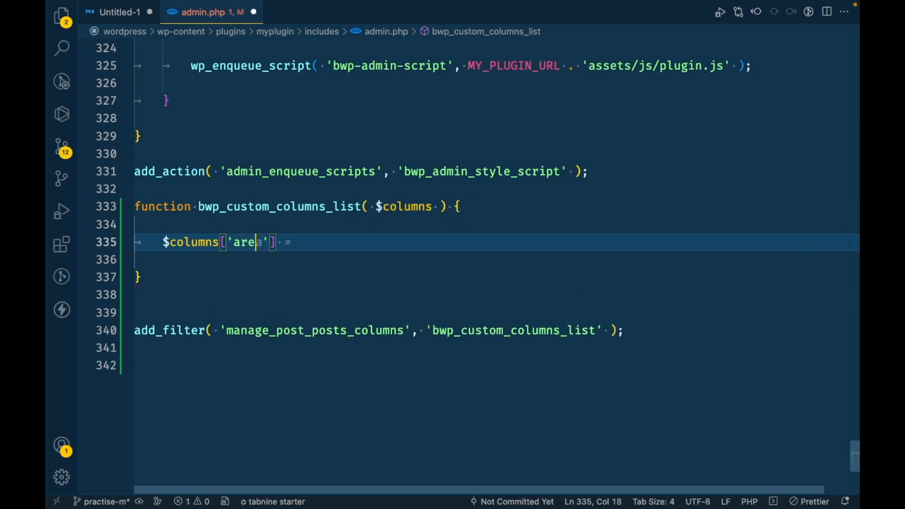
text(_you_ok)
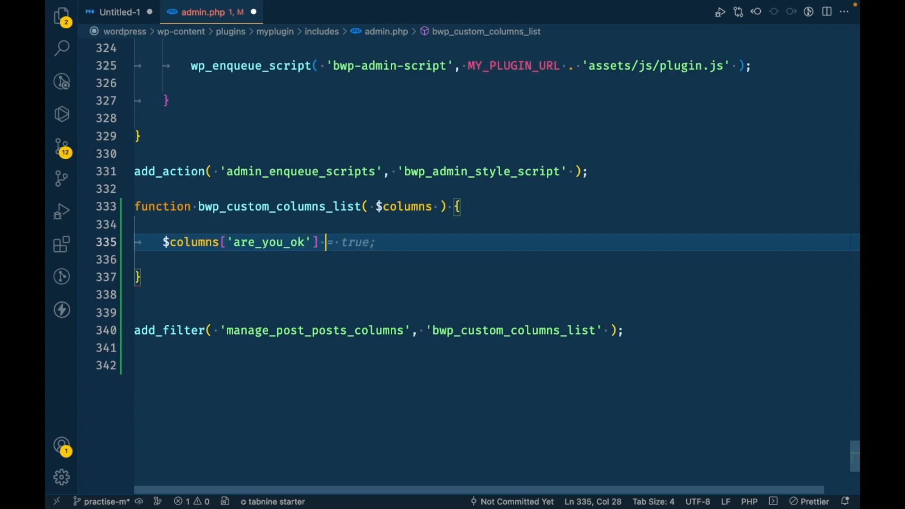
text(=)
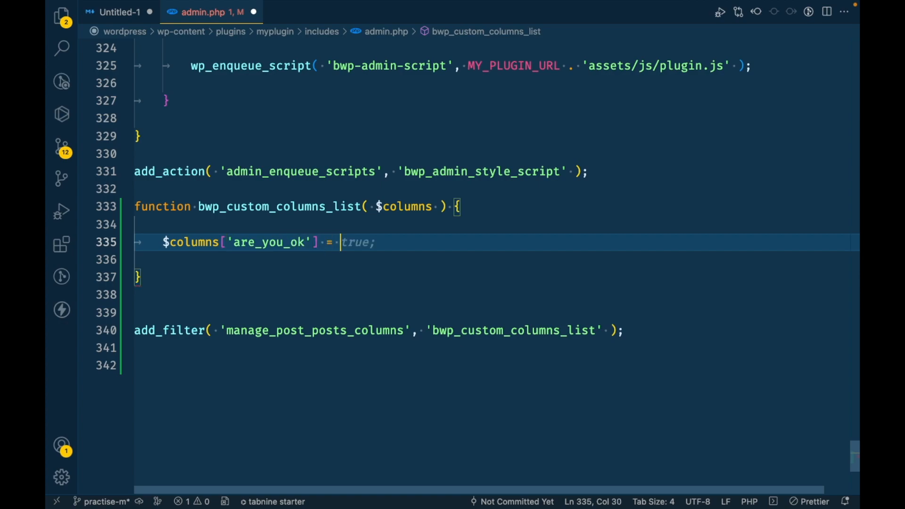
text('yes')
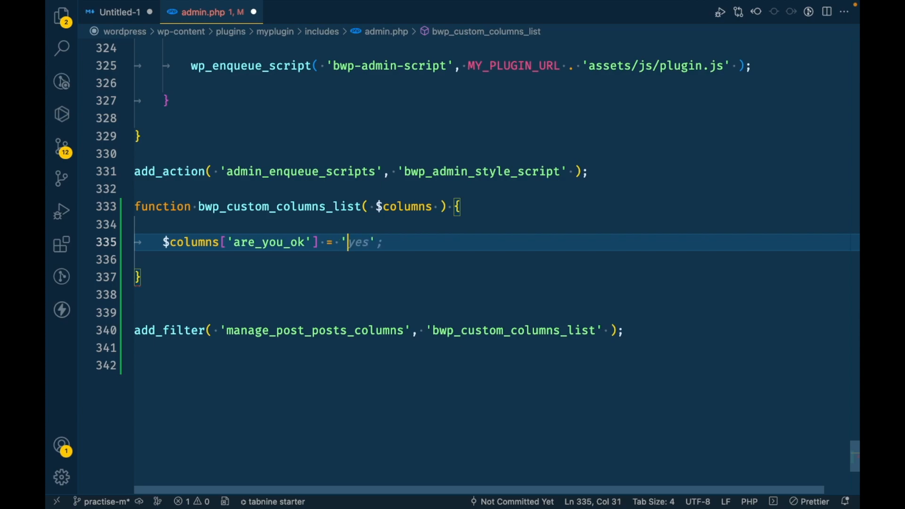
text(Are you ')
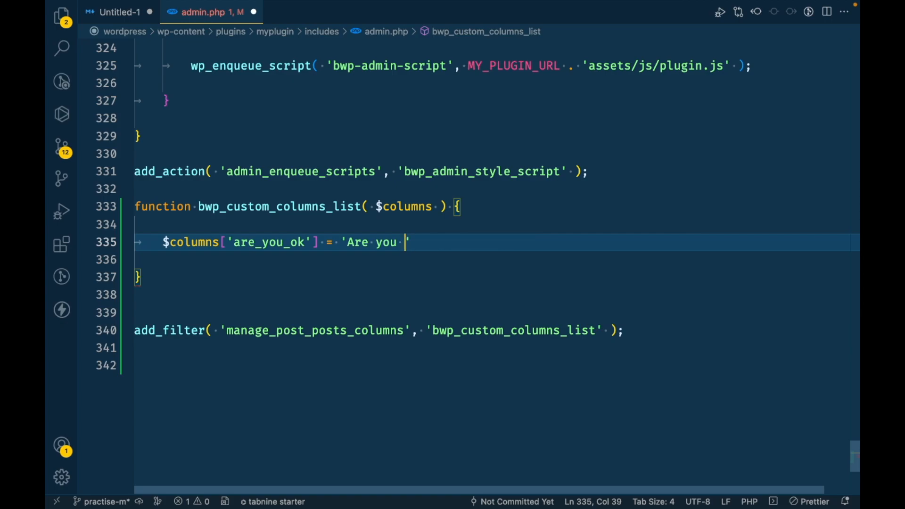
text(OK?)
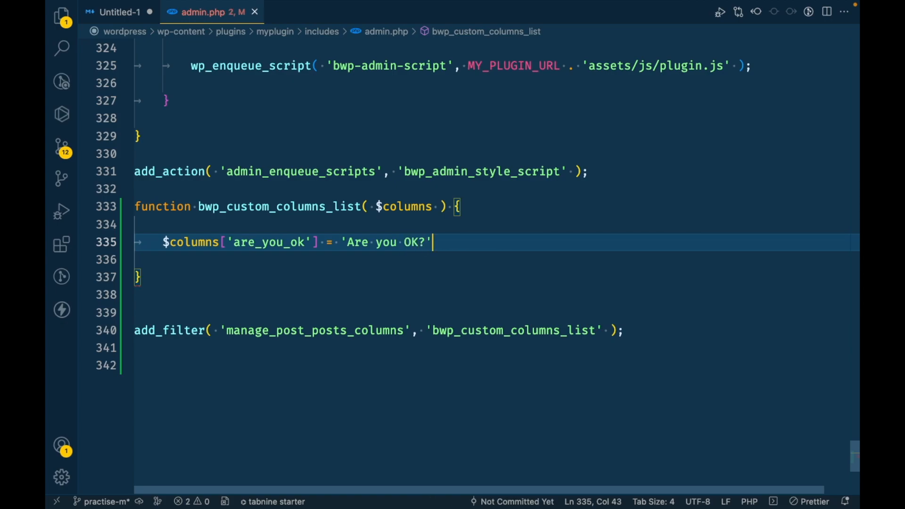
text(return)
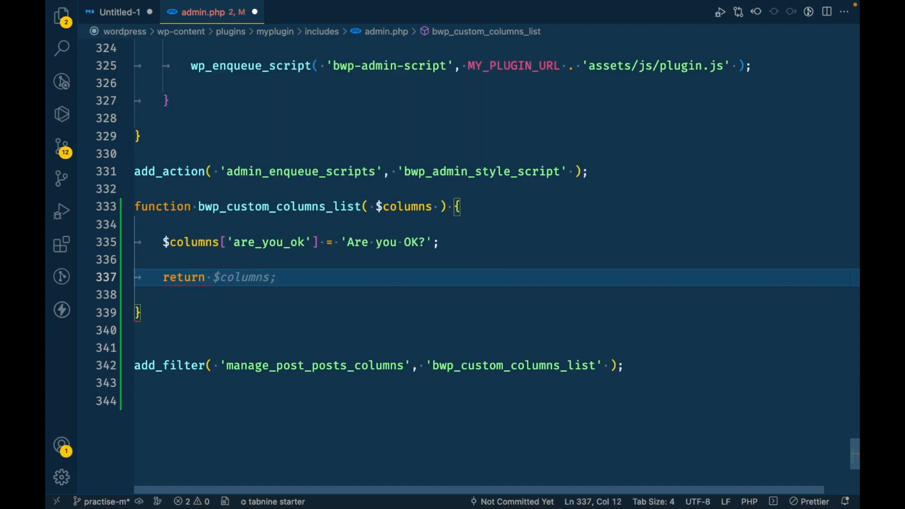
text(;;)
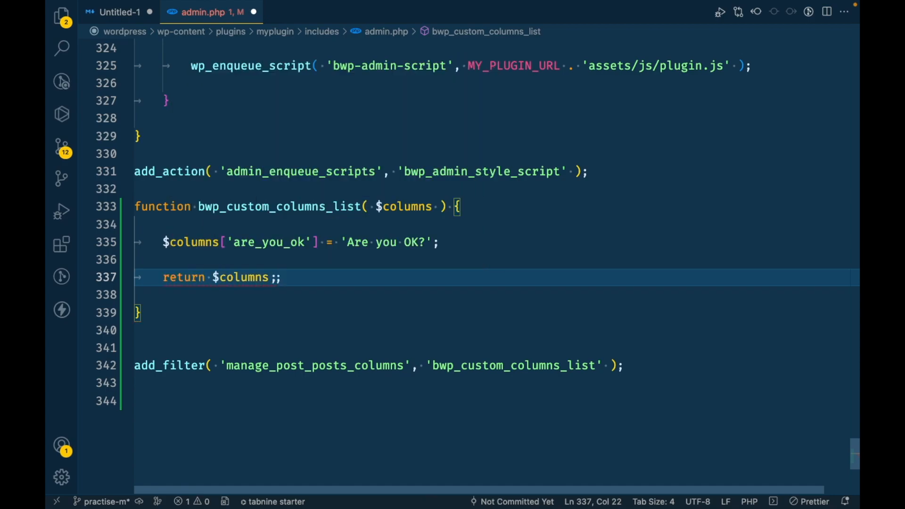
key(Backspace)
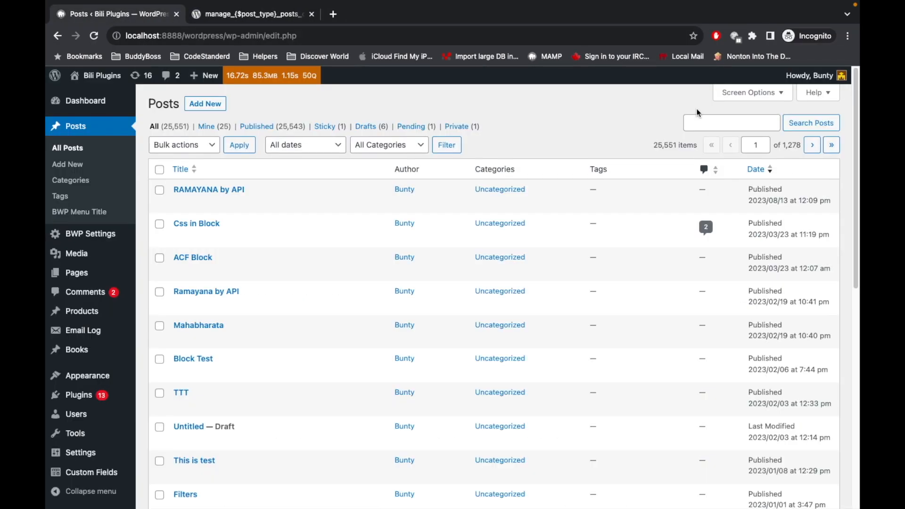
Reload the WordPress Posts page to reveal the new 'Are you OK?' column header.
click(75, 126)
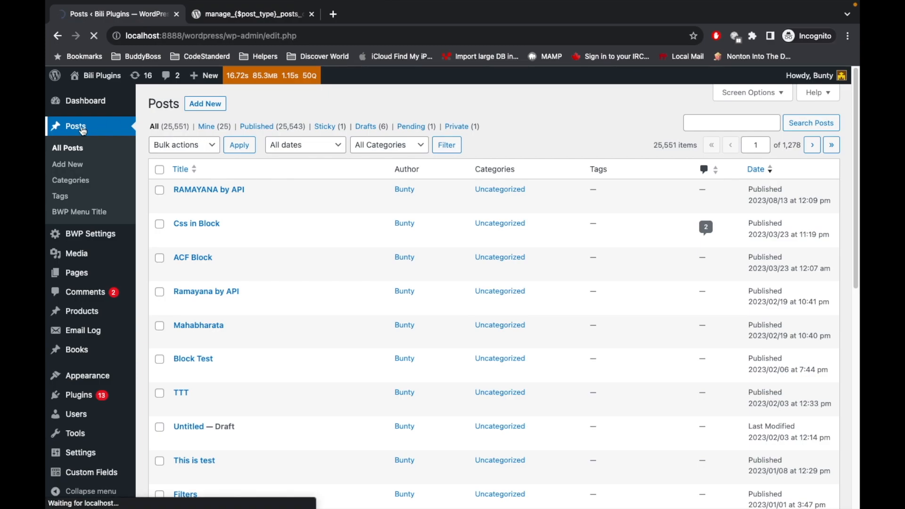
click(74, 126)
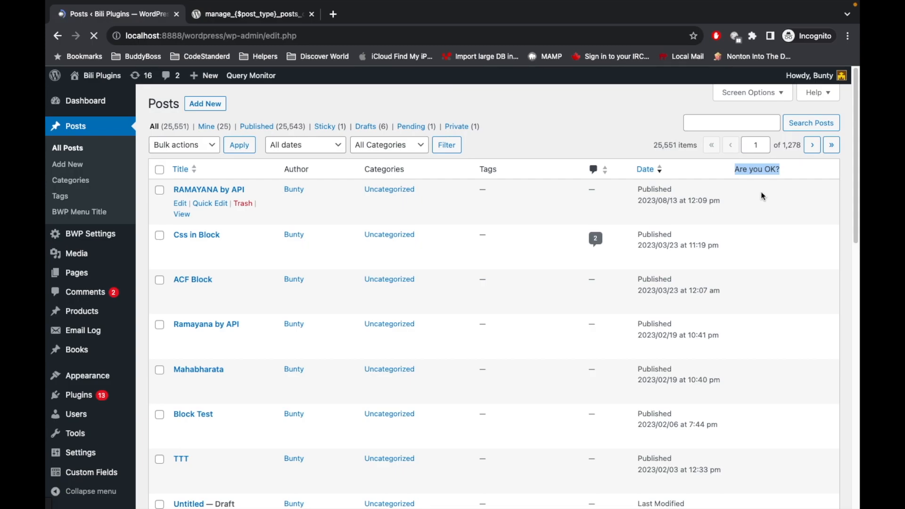
mouse_move(767, 213)
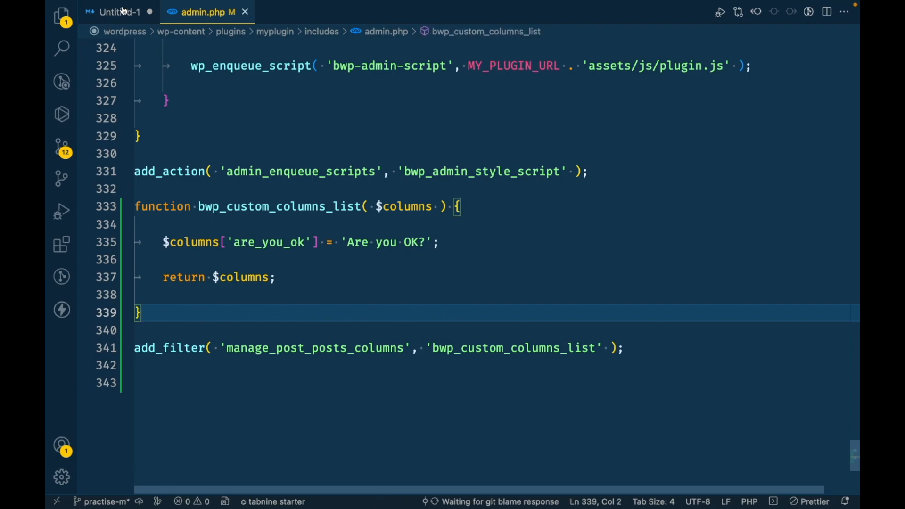
Copy manage_posts_custom_column from the notes and open its developer.wordpress.org hook reference.
click(120, 12)
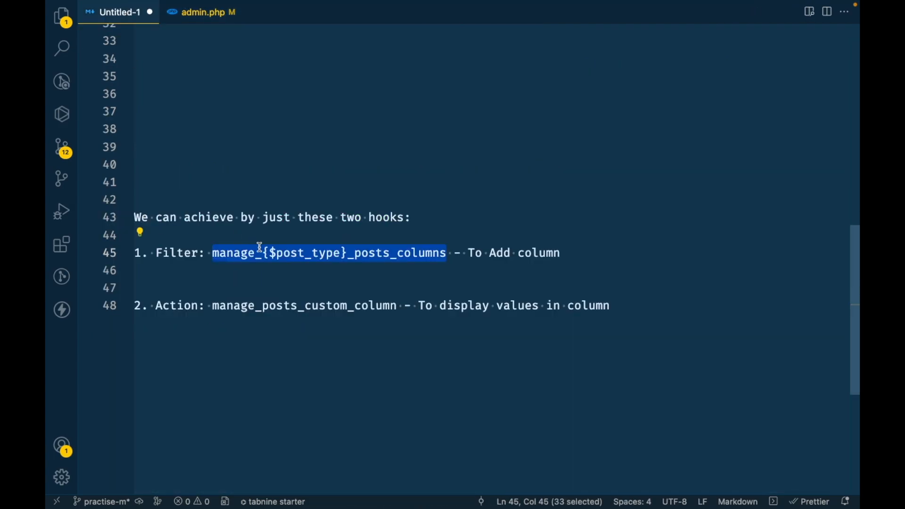
double_click(237, 305)
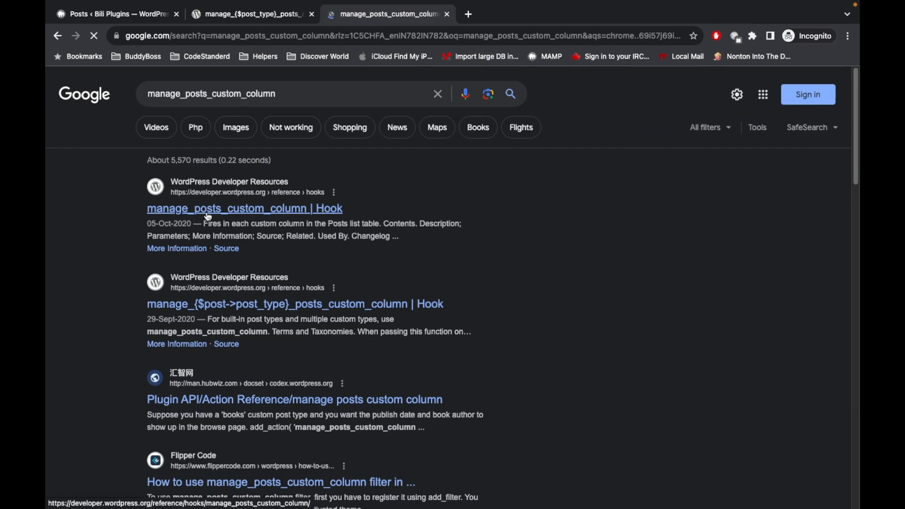
click(244, 208)
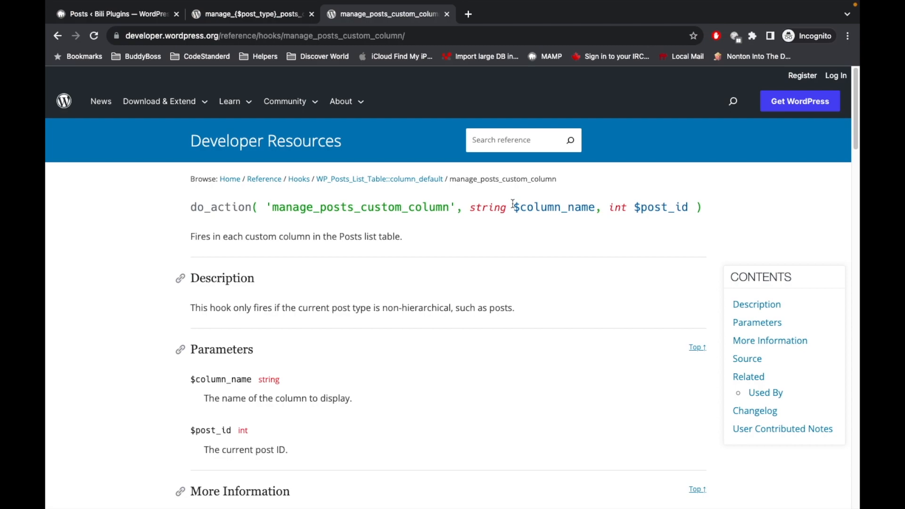
double_click(555, 206)
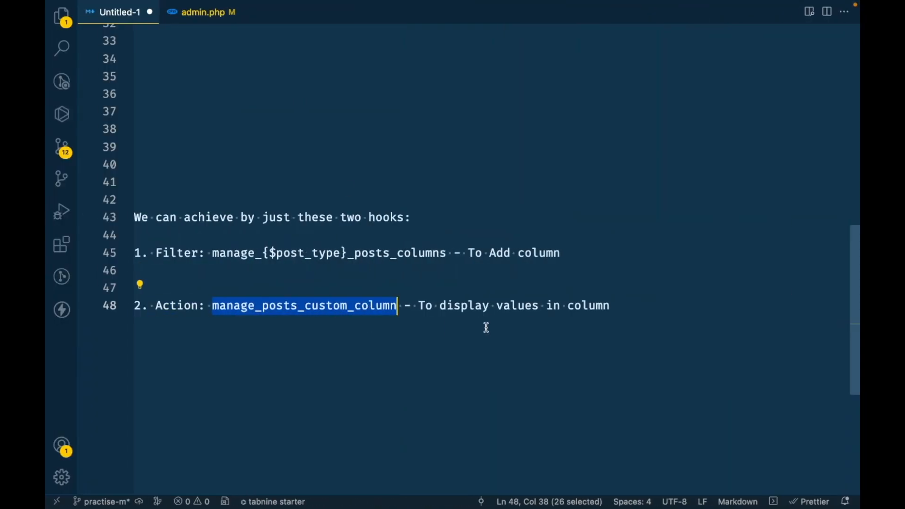
click(203, 11)
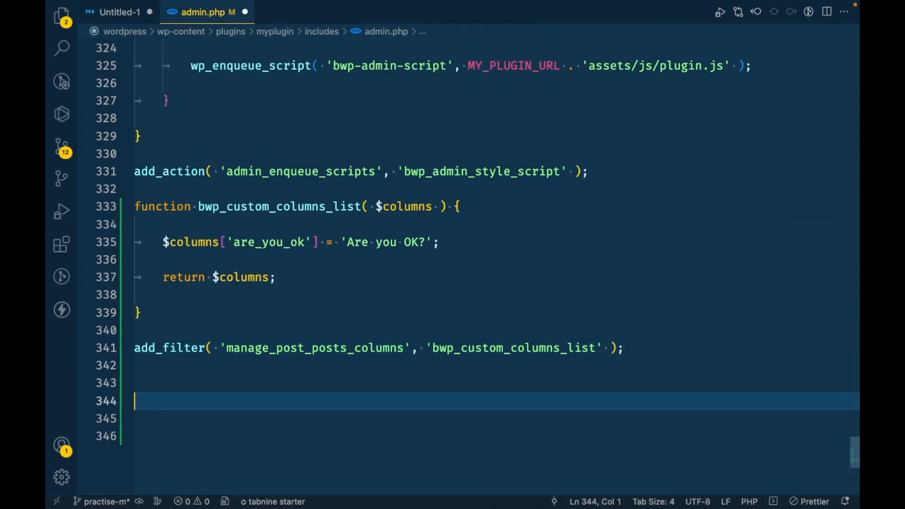
Add add_action( 'manage_posts_custom_column', 'bwp_are_you_ok', 10, 2 ); below add_filter.
text(add_action( 'manage_posts_custom_column', '')
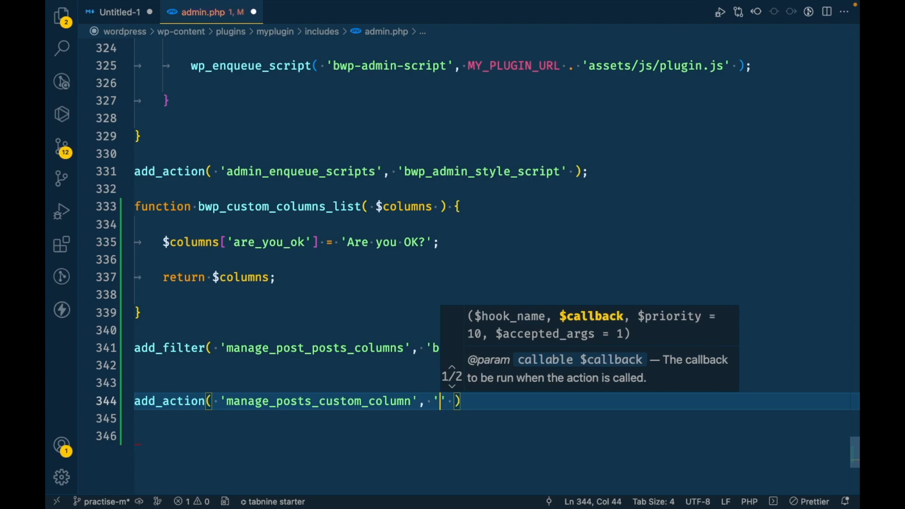
text(bwp_)
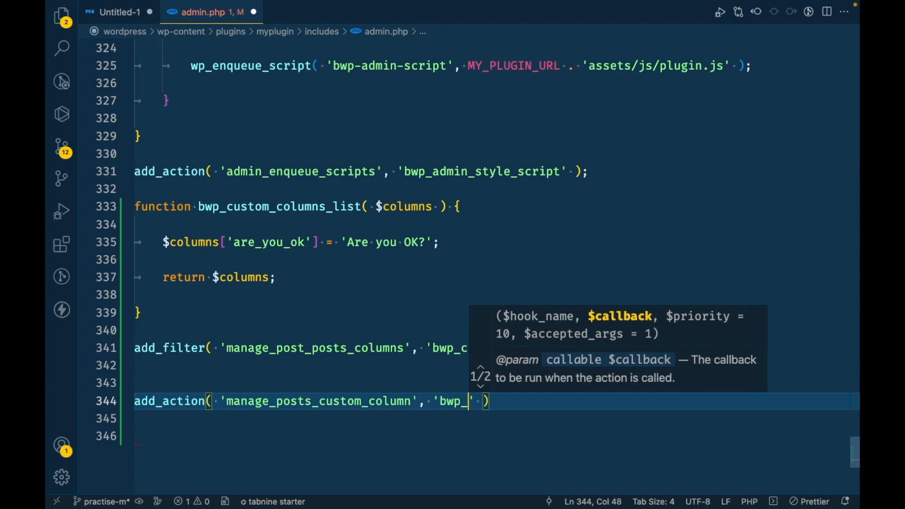
text(ar)
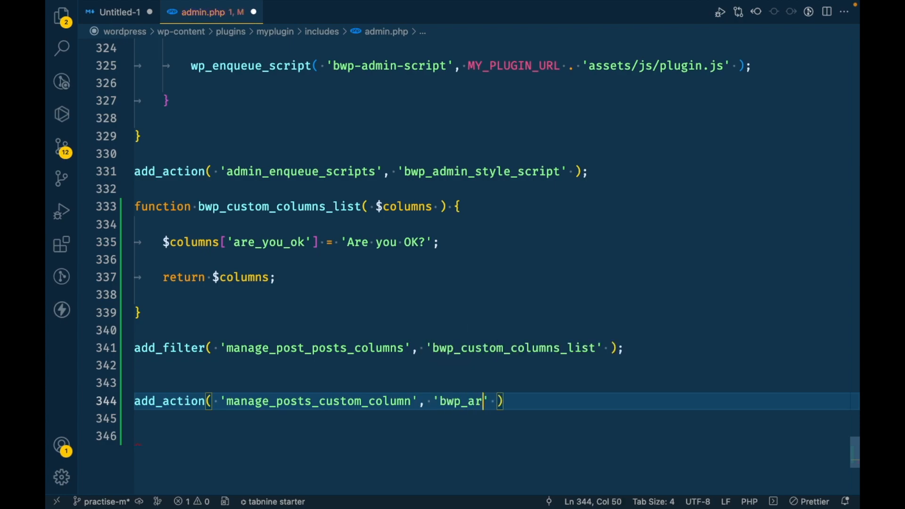
text(e_yi)
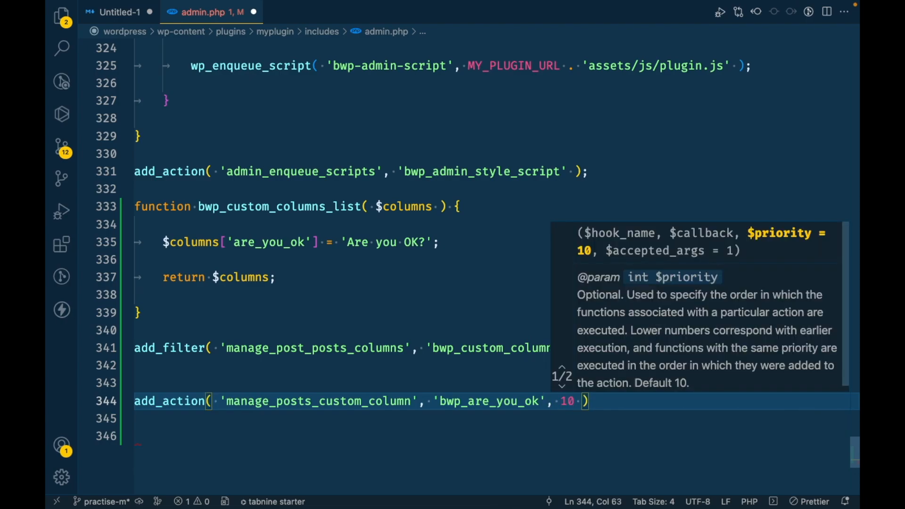
text(, 2)
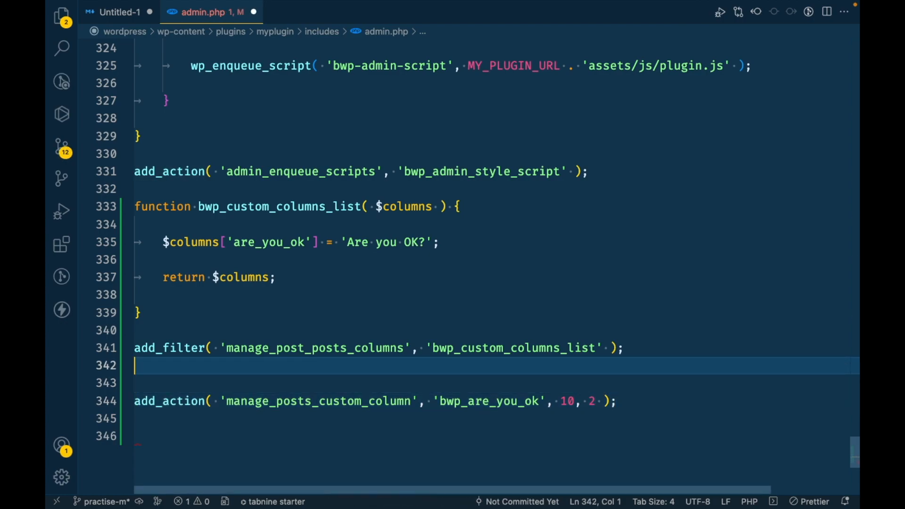
Declare function bwp_are_you_ok( $column_name, $post_id ) with an empty body.
text(functio)
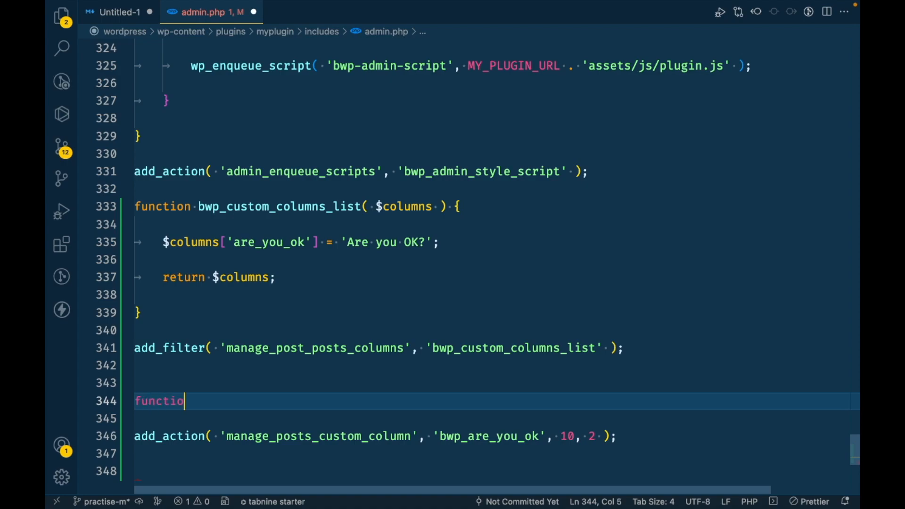
text(n bwp_are_you_ok() {)
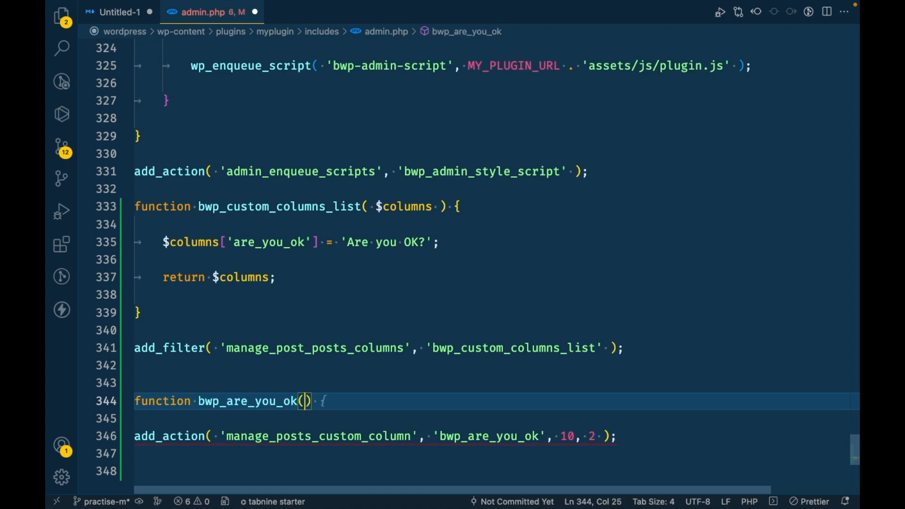
text({)
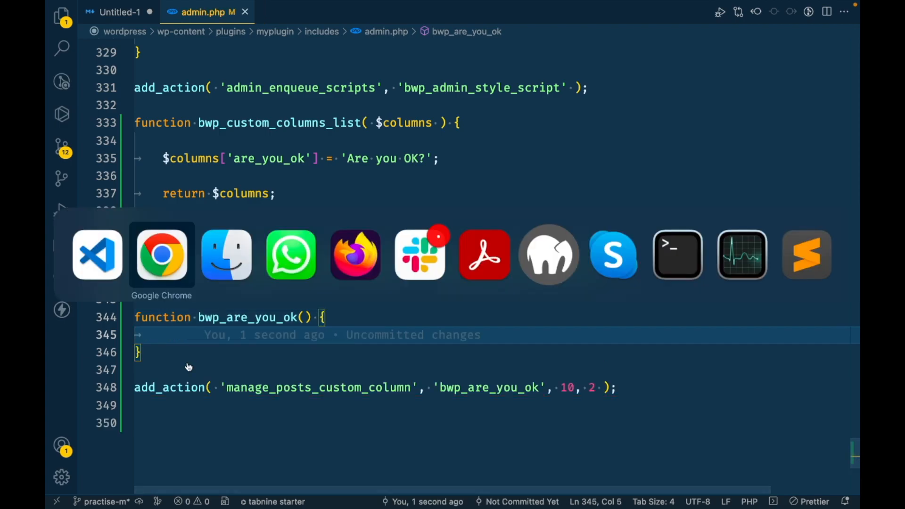
click(162, 255)
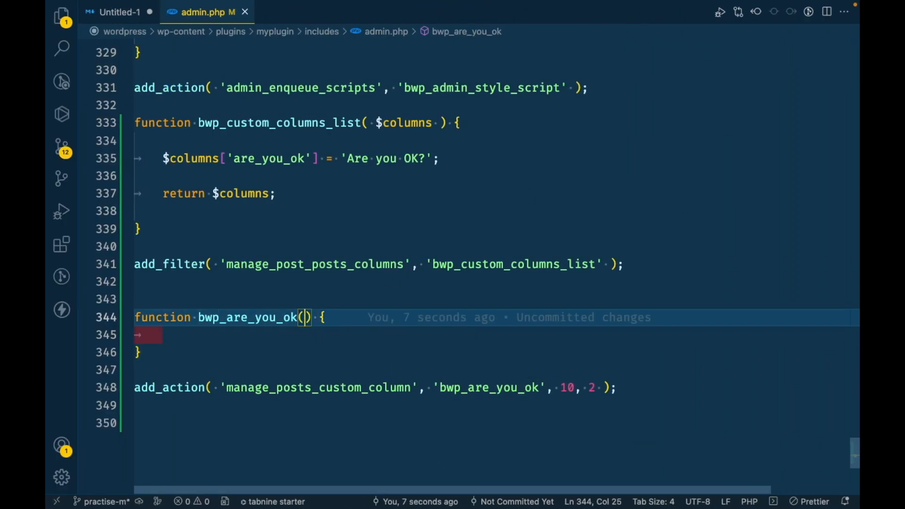
text($column_name, int $post_id)
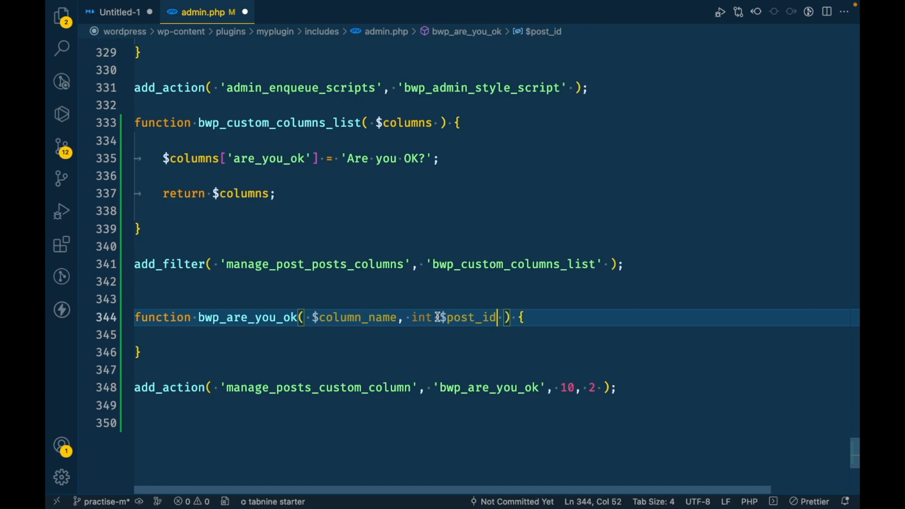
key(Backspace)
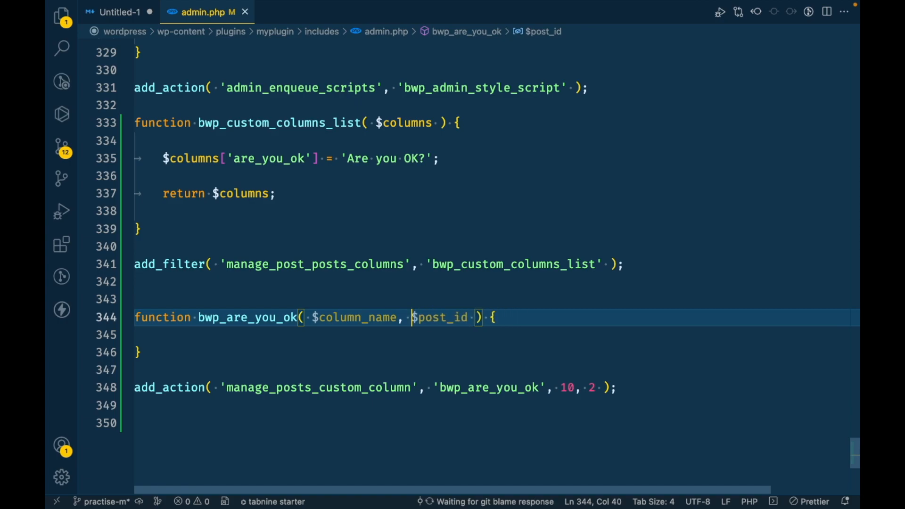
key(Enter)
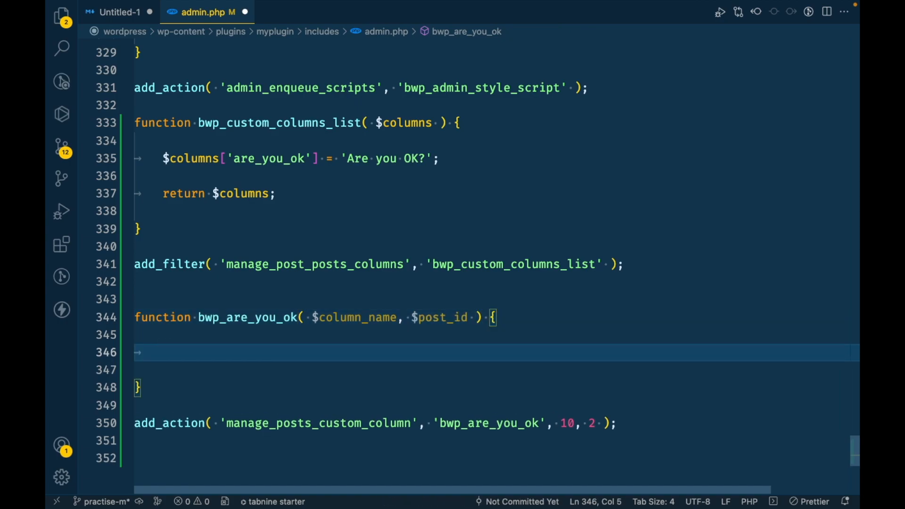
Inside bwp_are_you_ok, echo 'HH' when $column_name is 'are_you_ok'.
text(echo '<div class)
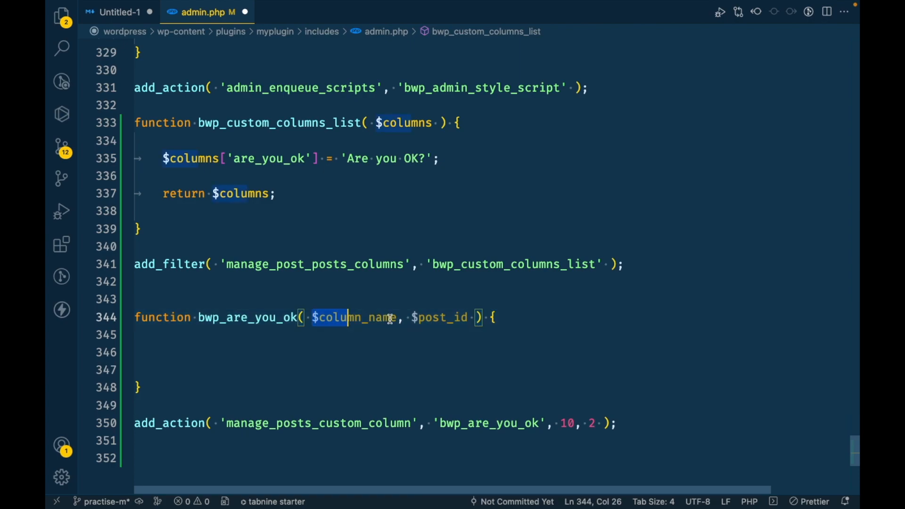
click(165, 352)
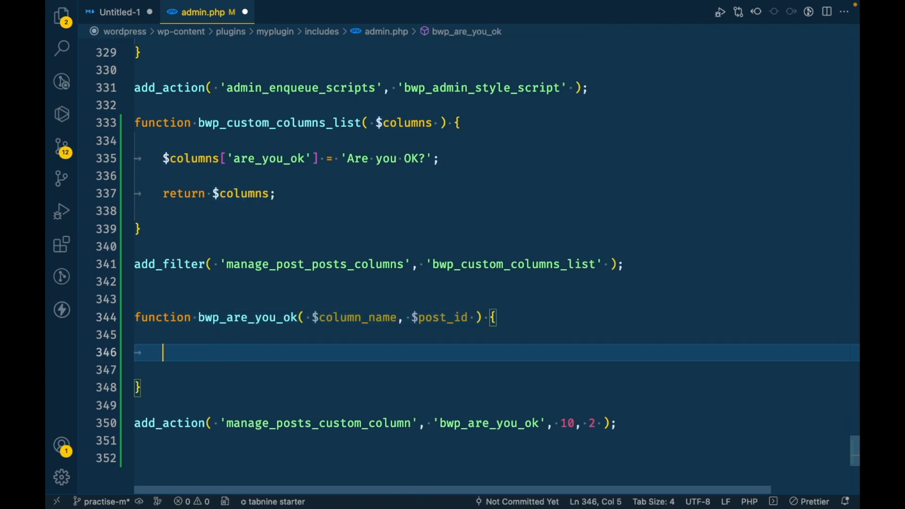
text(if ( '' ===)
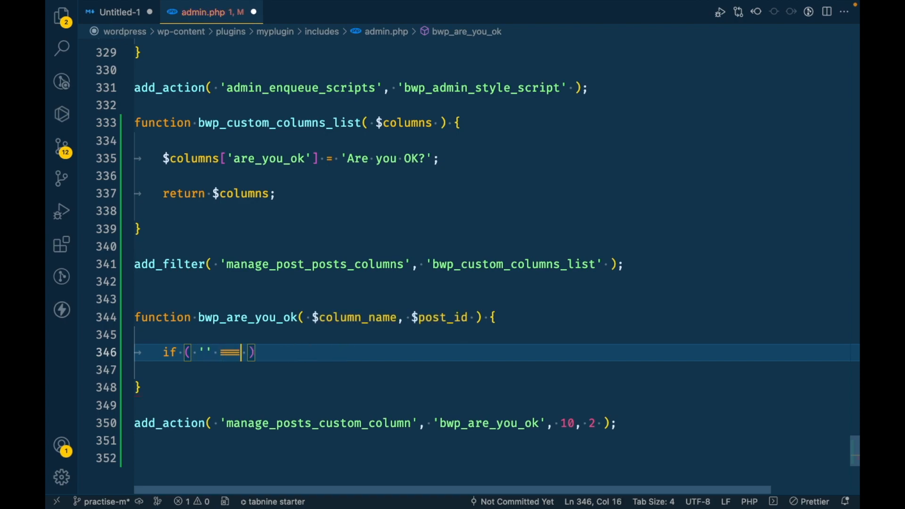
text($column_name)
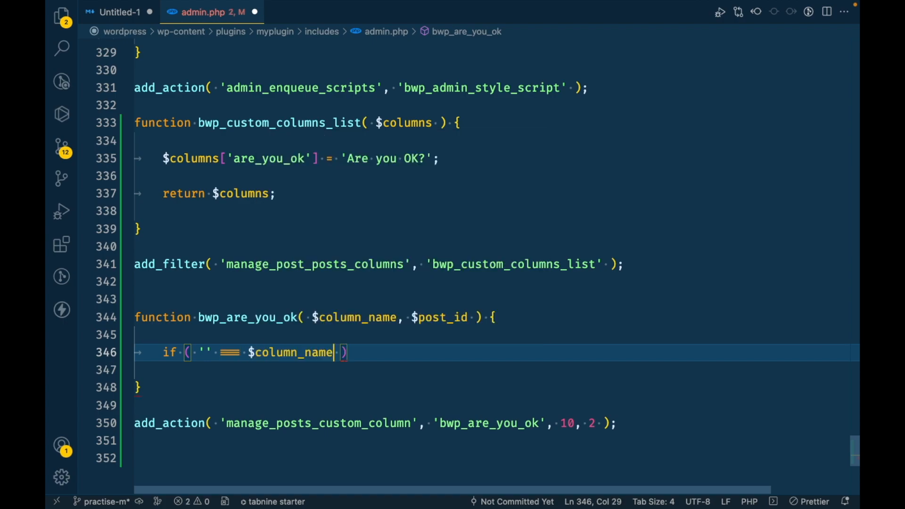
double_click(268, 158)
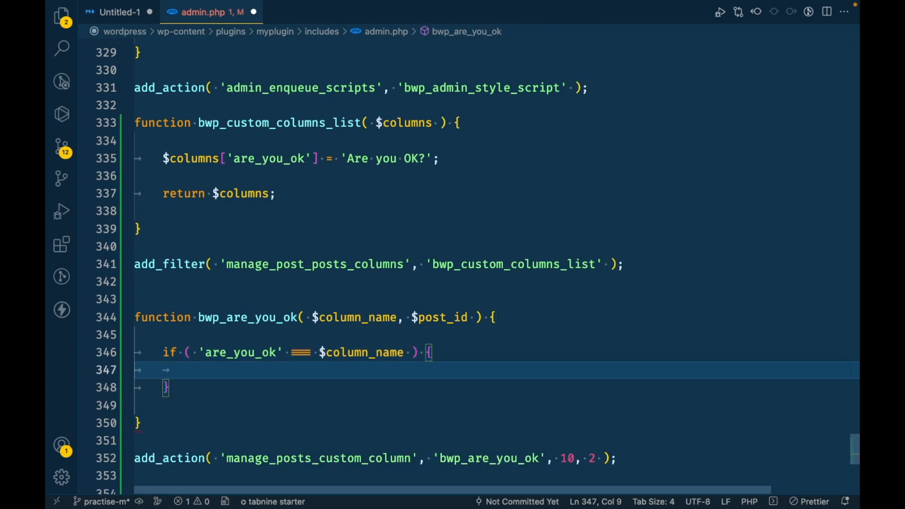
text(echo 'Are')
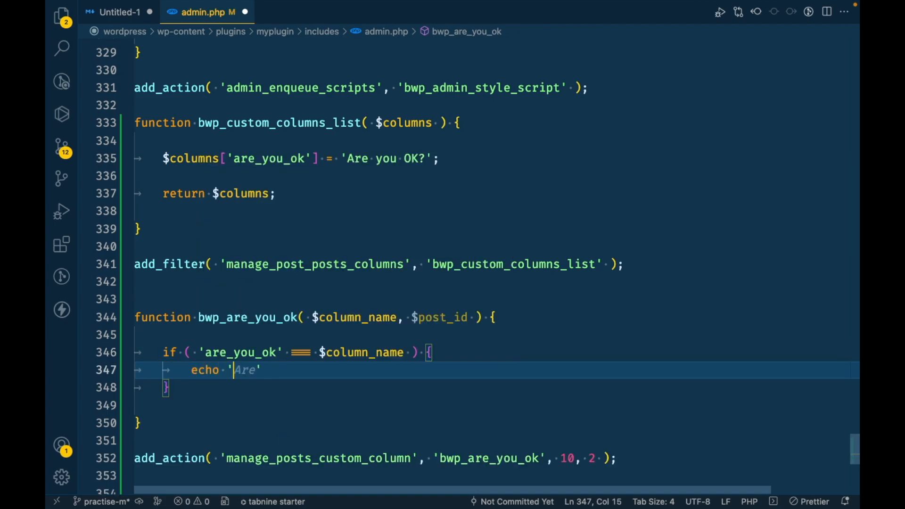
text(HH)
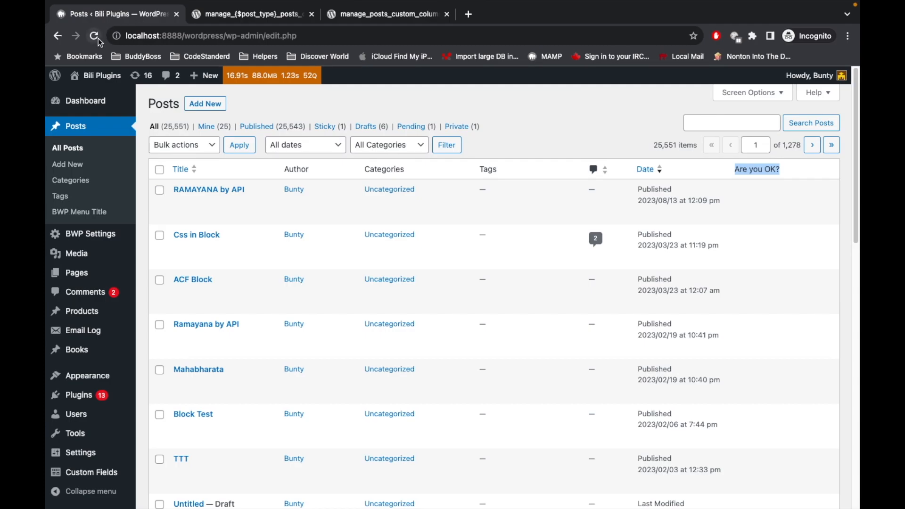
Reload All Posts and confirm the Are you OK? column shows 'HH' for every post.
click(95, 36)
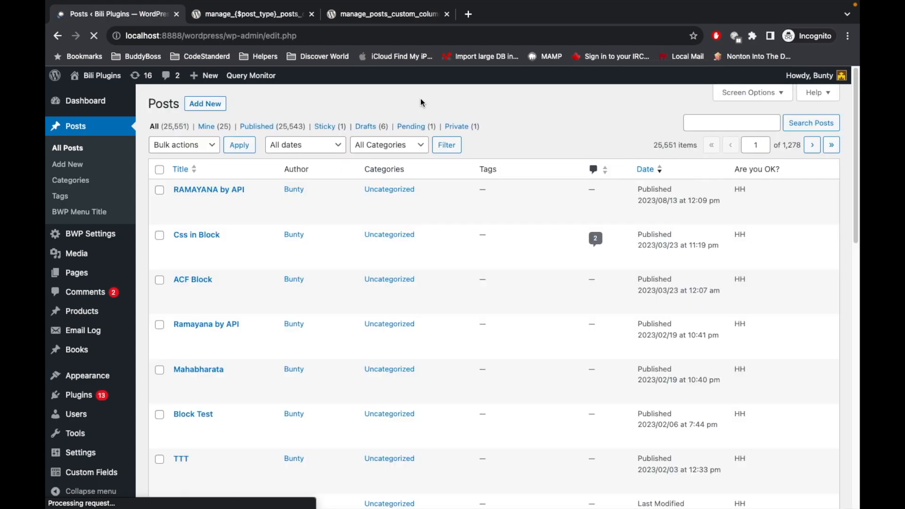
mouse_move(196, 234)
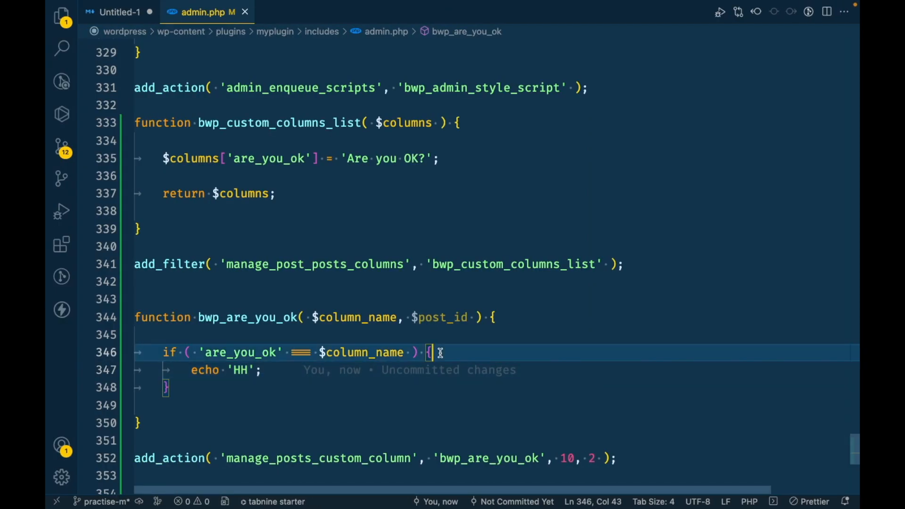
Insert blank lines above echo 'HH' and begin typing the $are_you_ok variable.
key(Enter)
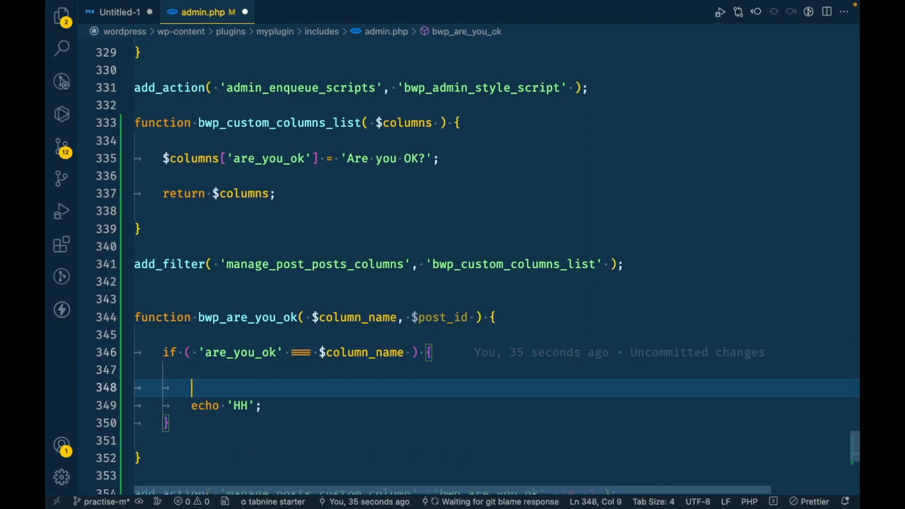
key(Enter)
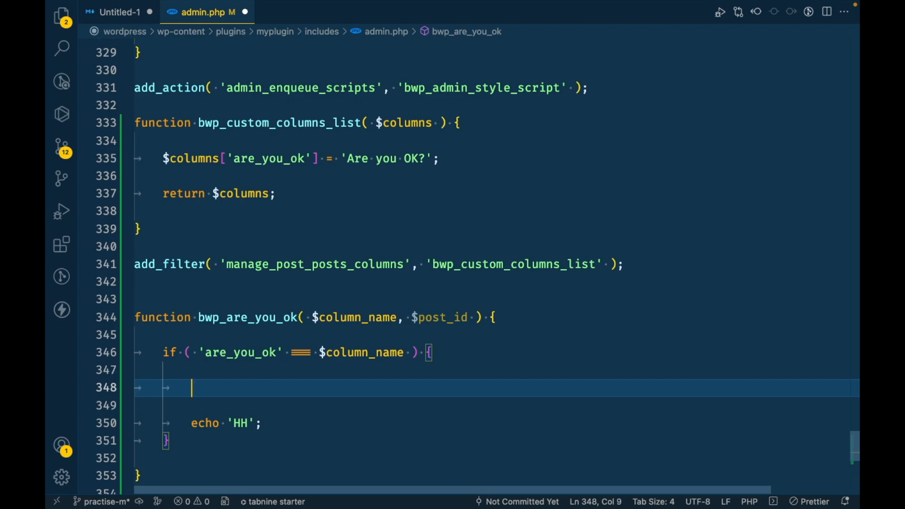
text($are)
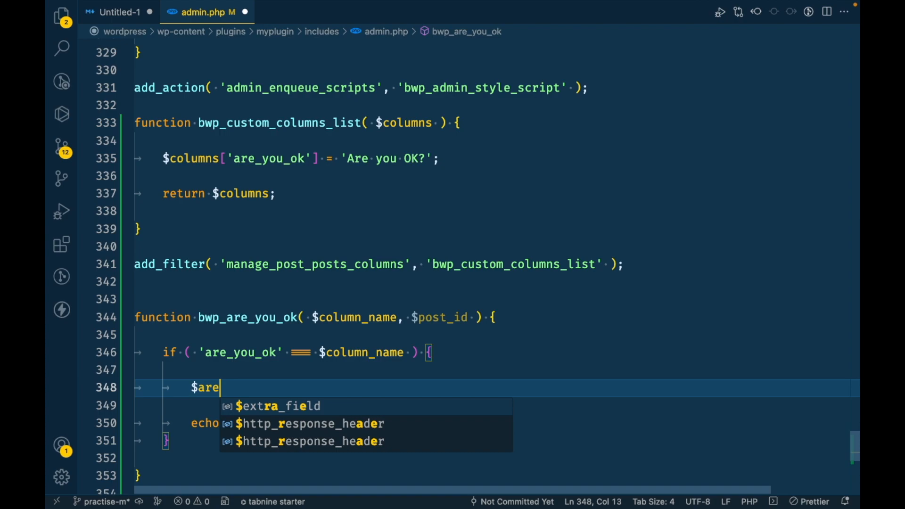
text(_y)
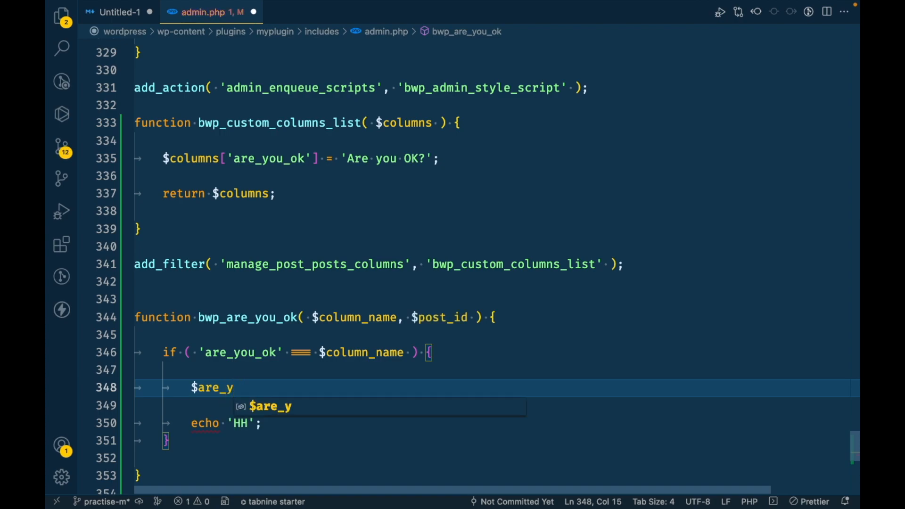
text(ou_ok =)
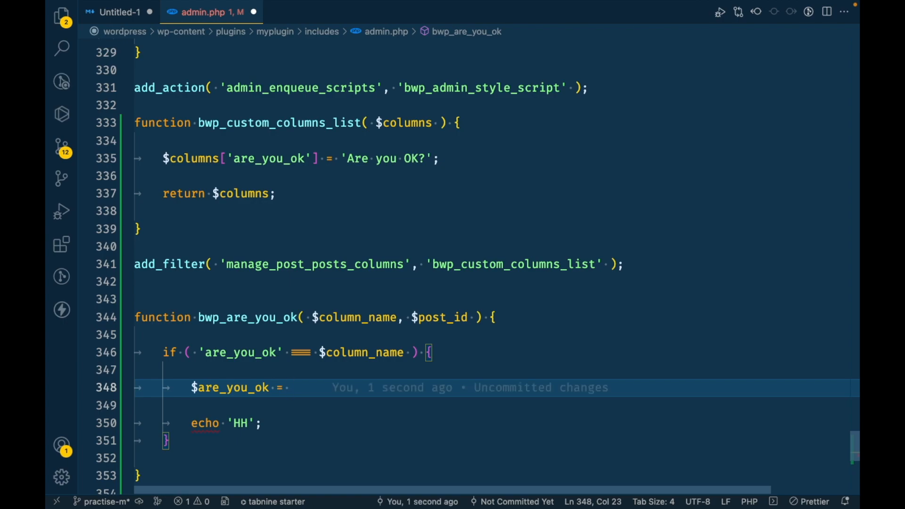
Assign get_post_meta( $post_id, 'are_you_ok', true ) to $are_you_ok.
text(get_)
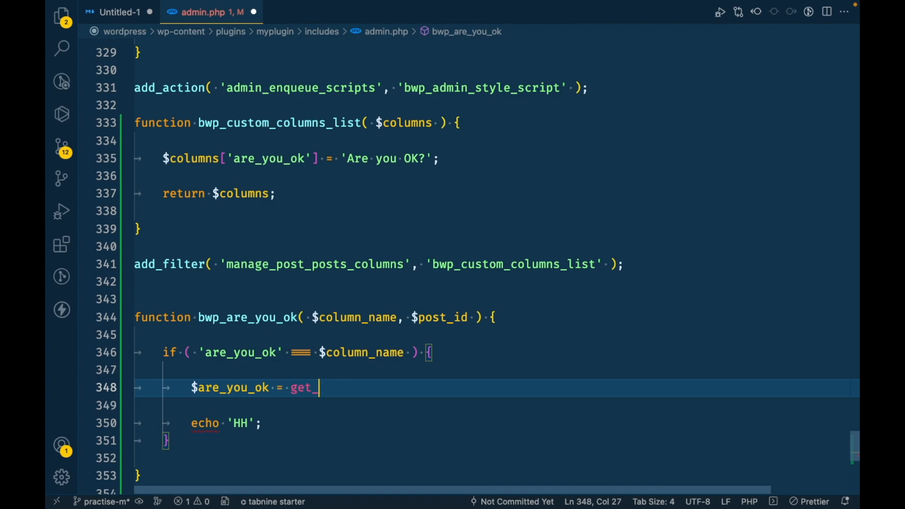
text(post_)
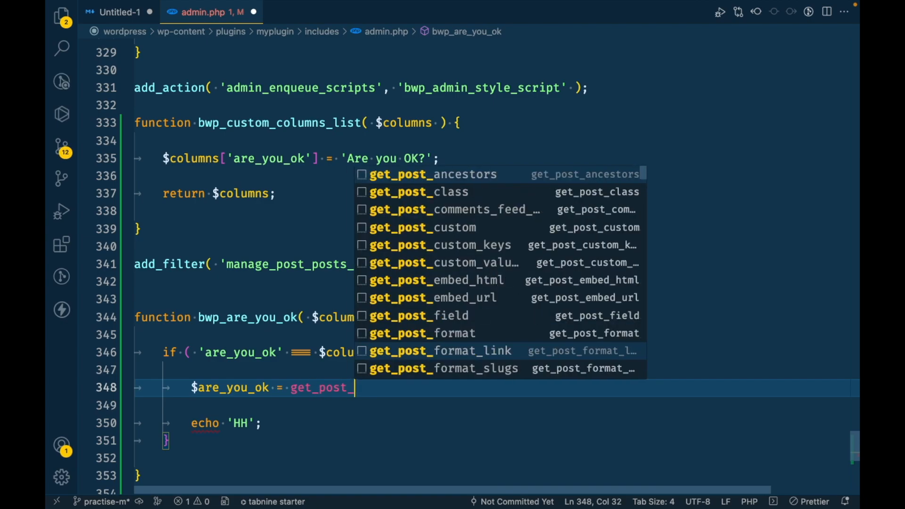
text(meta( post_id, key, single)
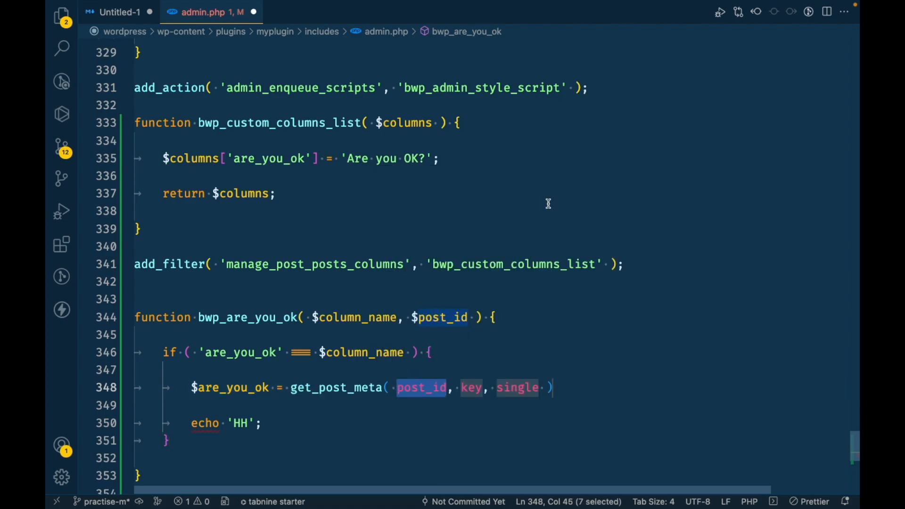
click(442, 316)
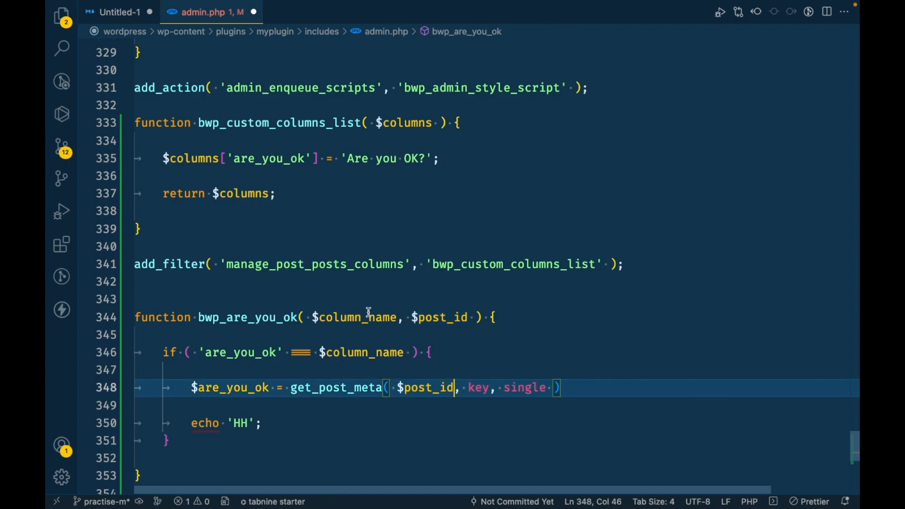
double_click(239, 352)
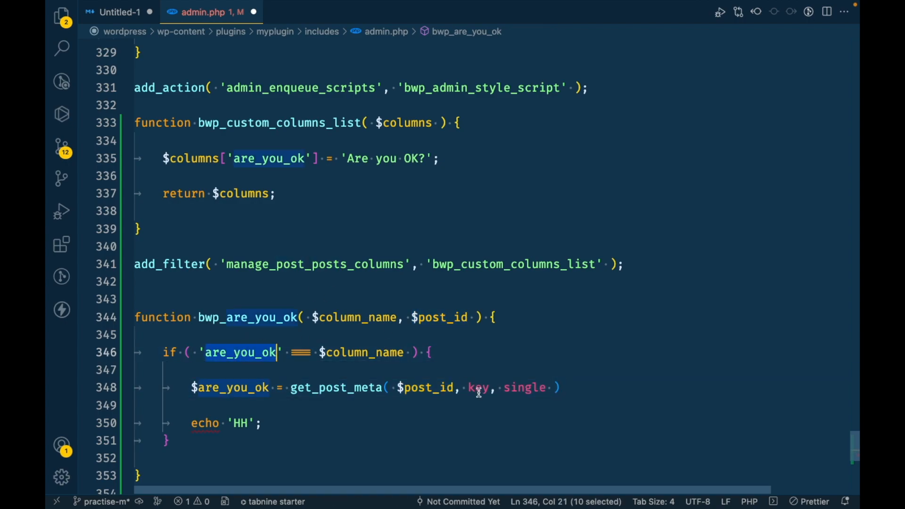
text('are_you_ok')
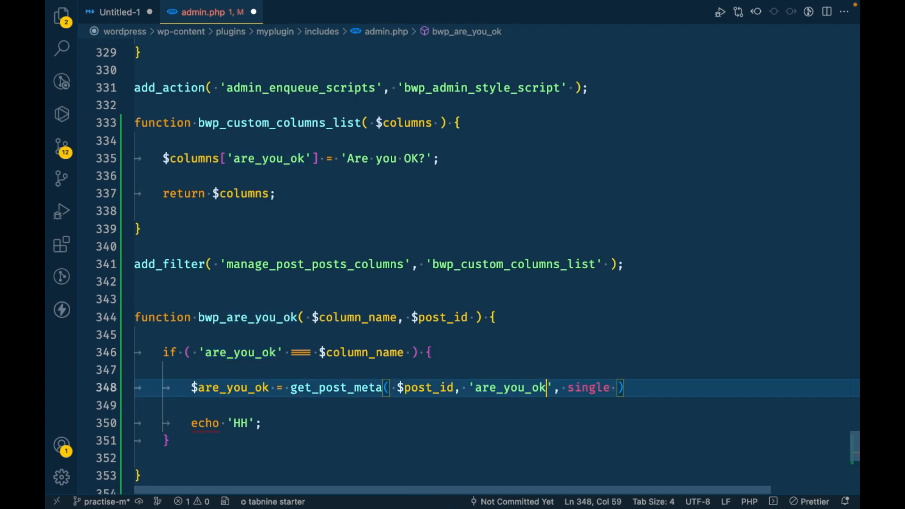
text(t)
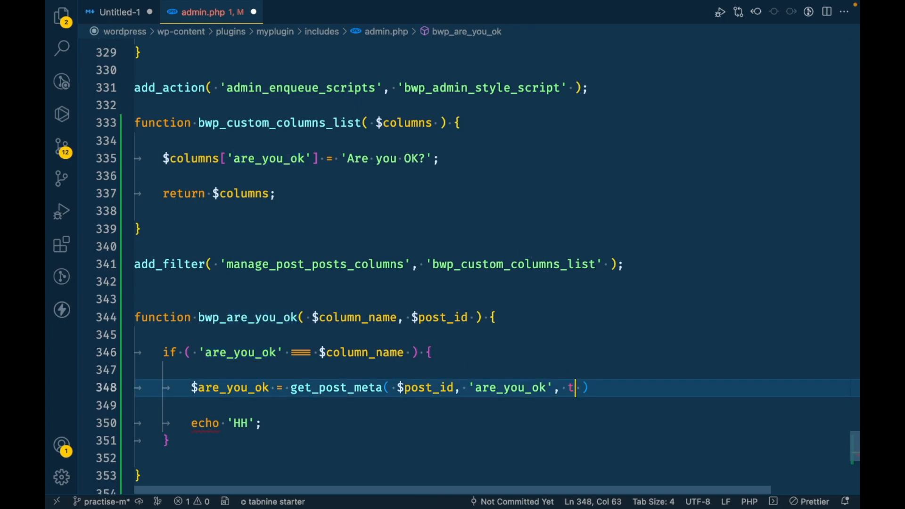
text(rue ))
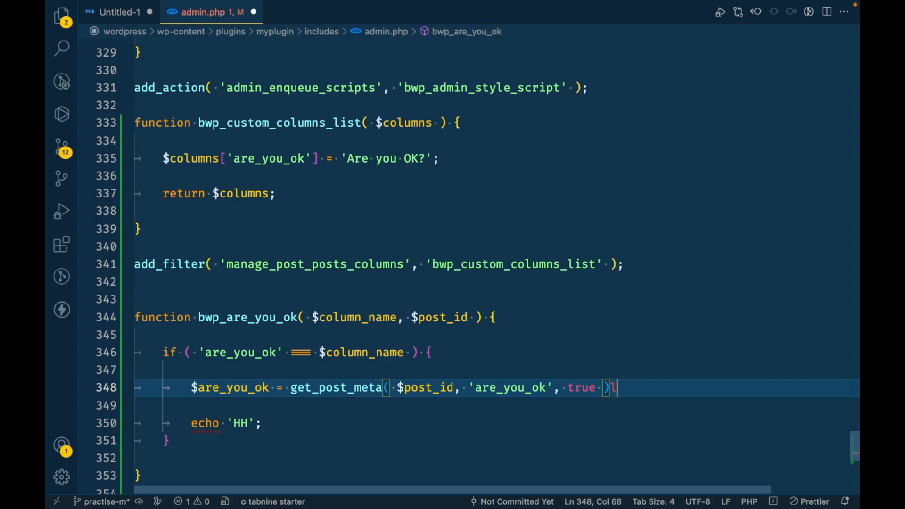
text(;)
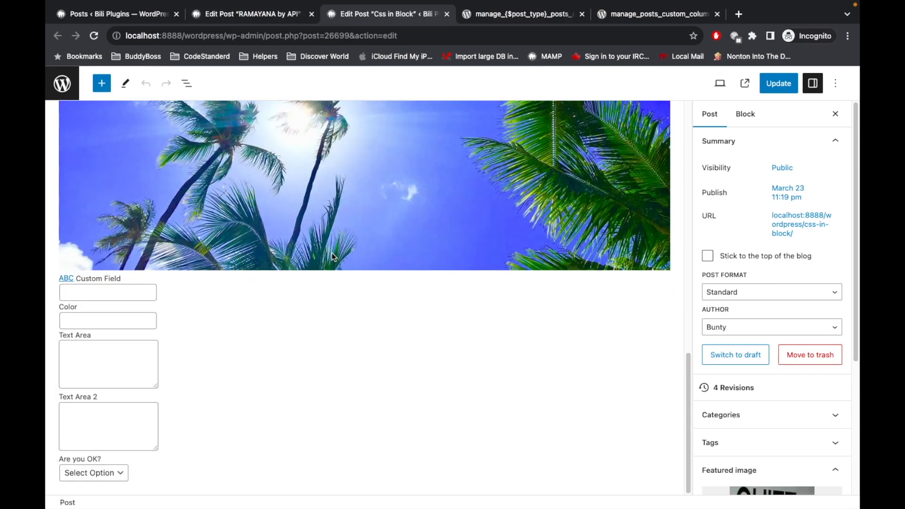
Set Css in Block's Are you OK? to No, check RAMAYANA by API, return to Posts.
click(93, 472)
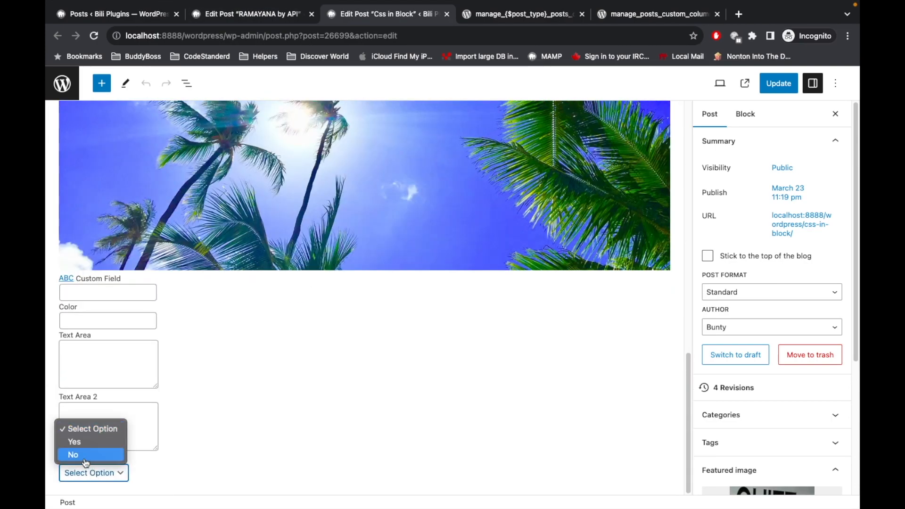
click(779, 83)
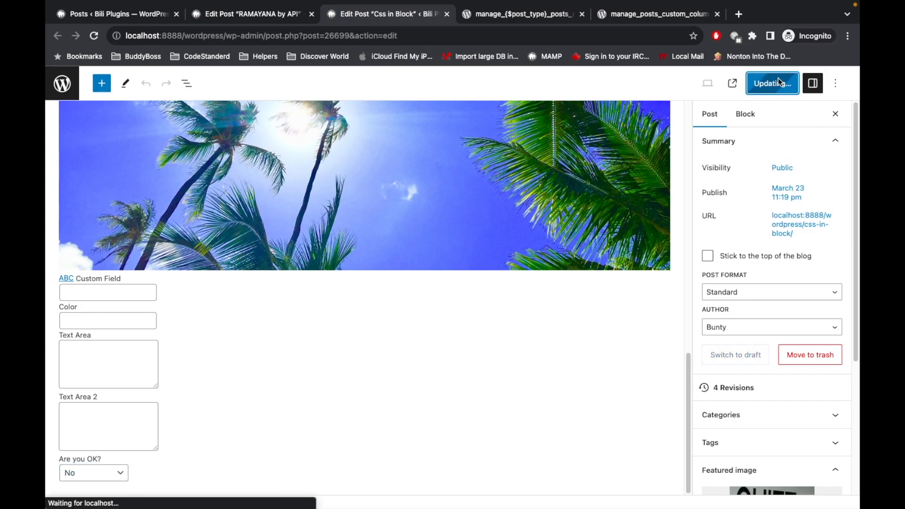
scroll(up, 3)
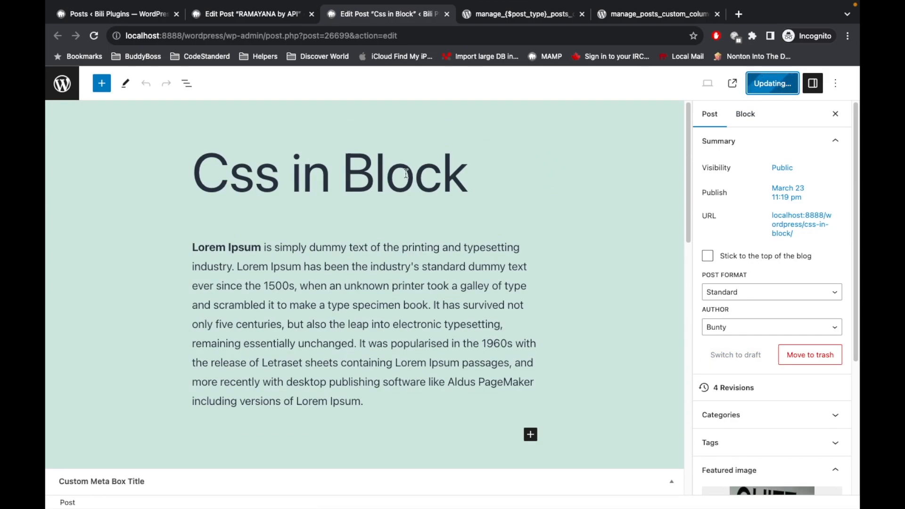
click(248, 13)
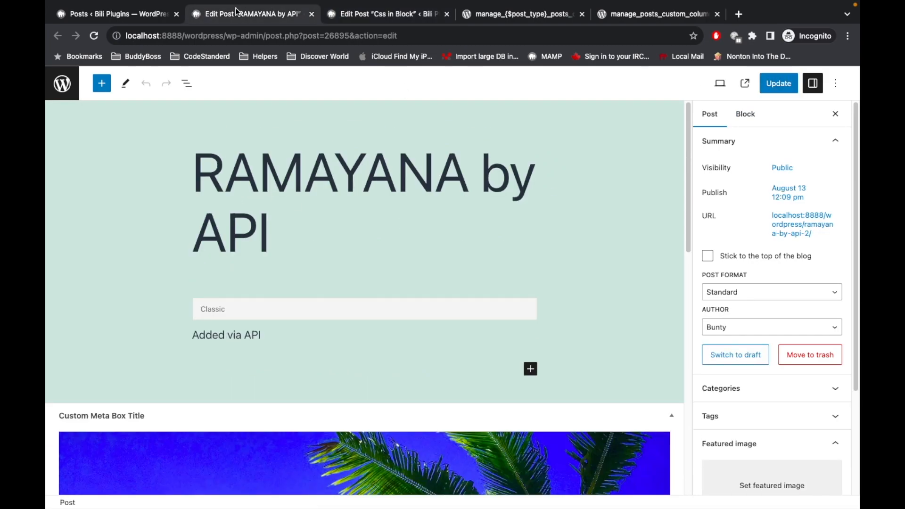
scroll(down, 3)
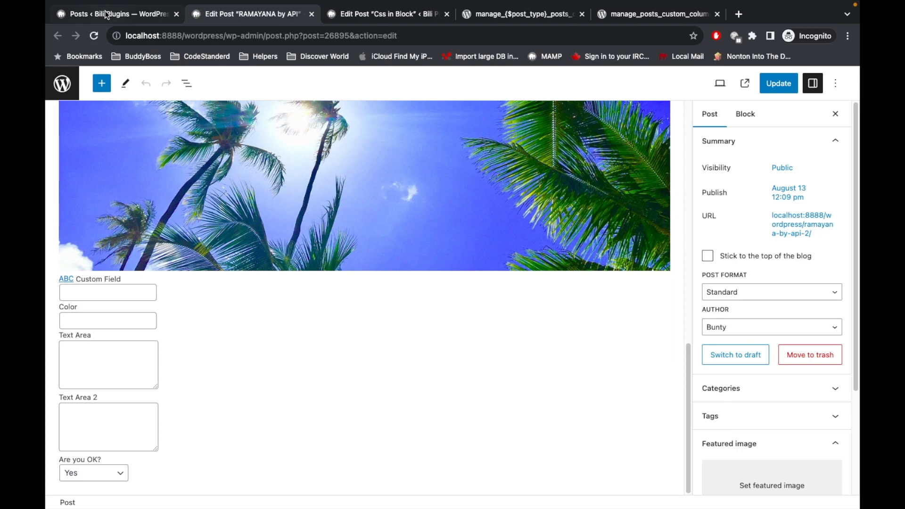
click(116, 14)
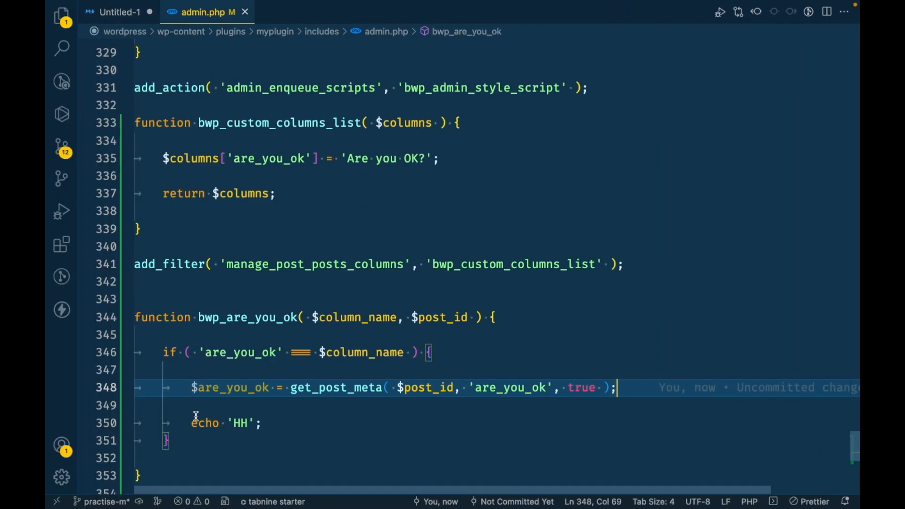
mouse_move(194, 388)
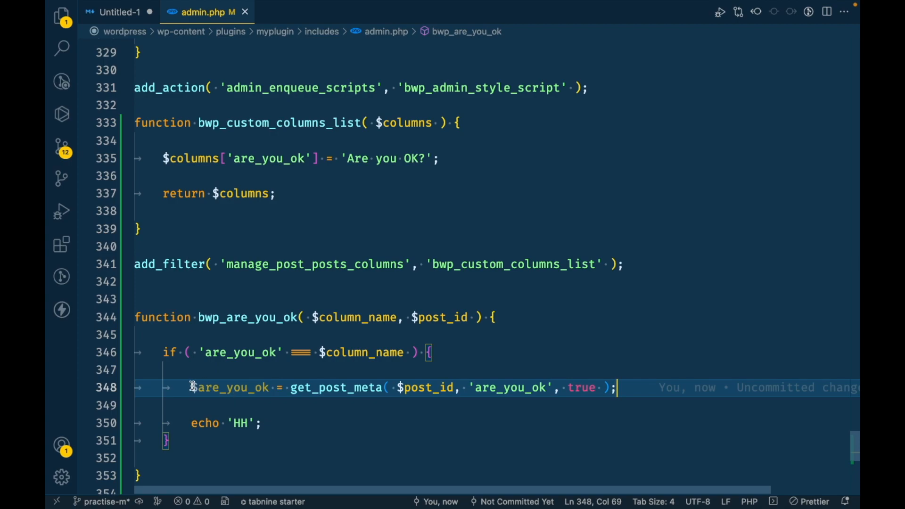
Select the $are_you_ok variable in admin.php before returning to the Posts list.
double_click(229, 387)
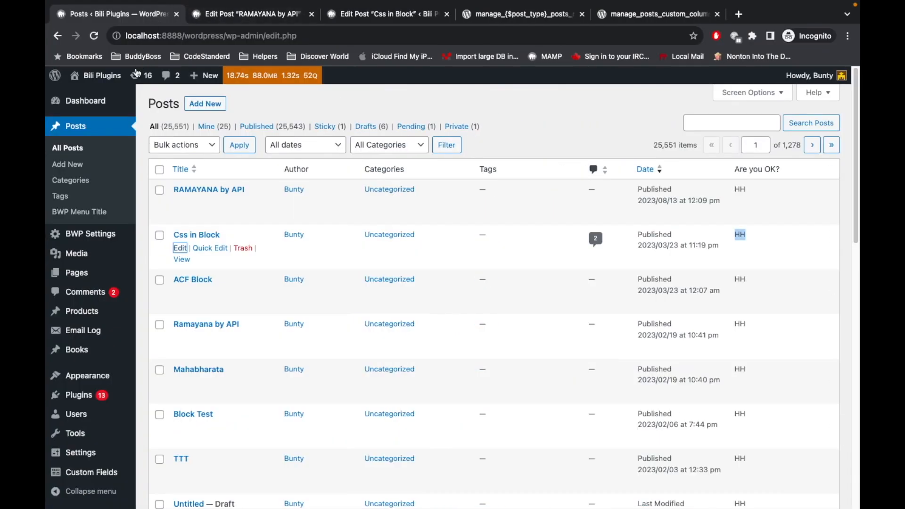
Reload Posts to see Yes for RAMAYANA by API and No for Css in Block.
click(75, 125)
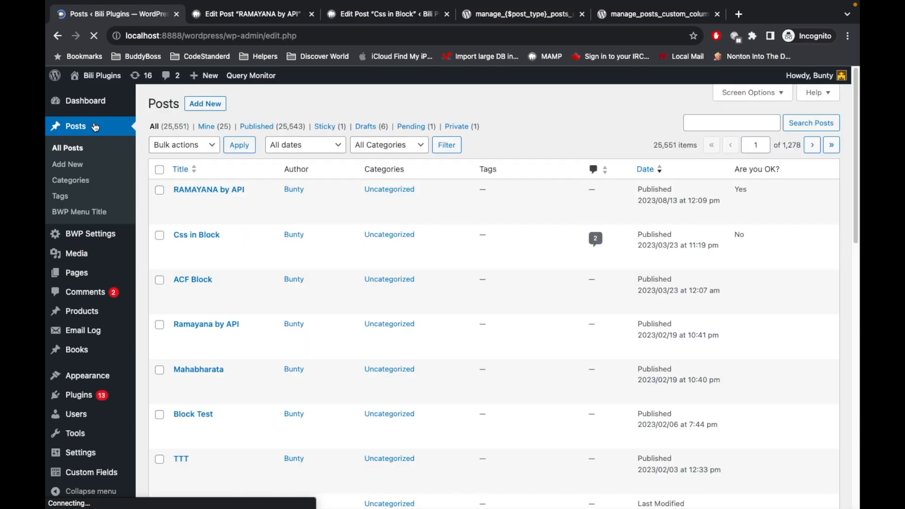
mouse_move(208, 190)
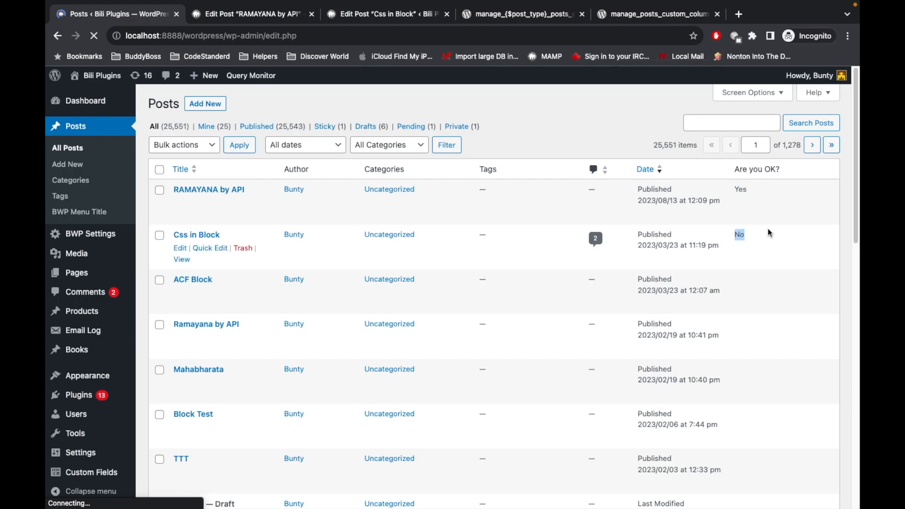
mouse_move(772, 279)
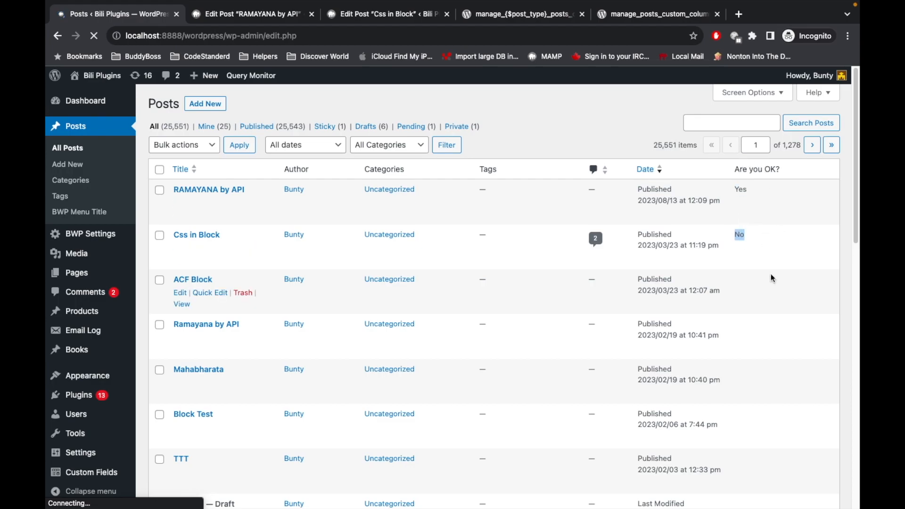
mouse_move(759, 340)
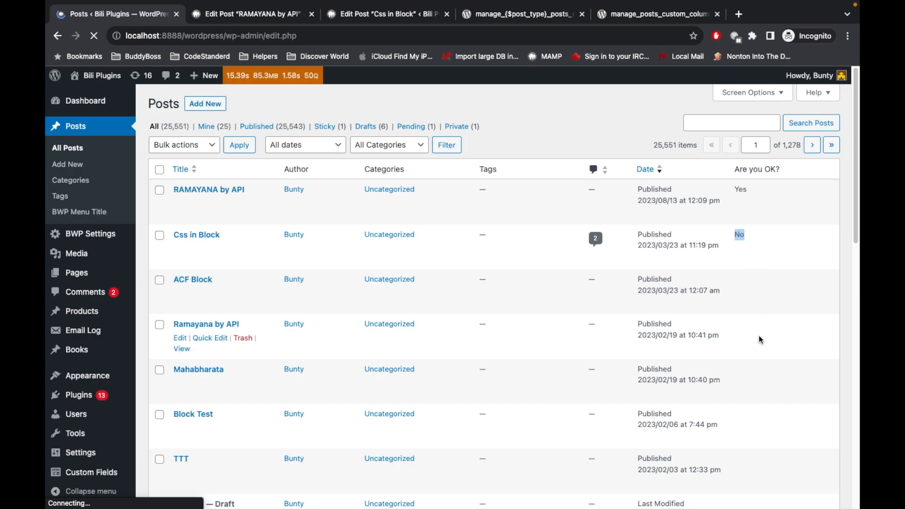
mouse_move(267, 298)
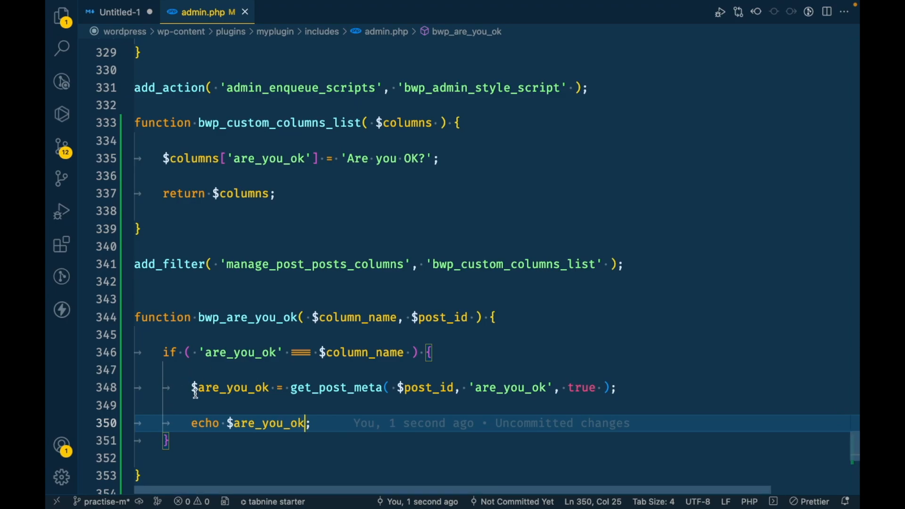
Add $are_you_ok = empty( $are_you_ok ) ? 'No' : $are_you_ok; after the meta lookup.
double_click(230, 388)
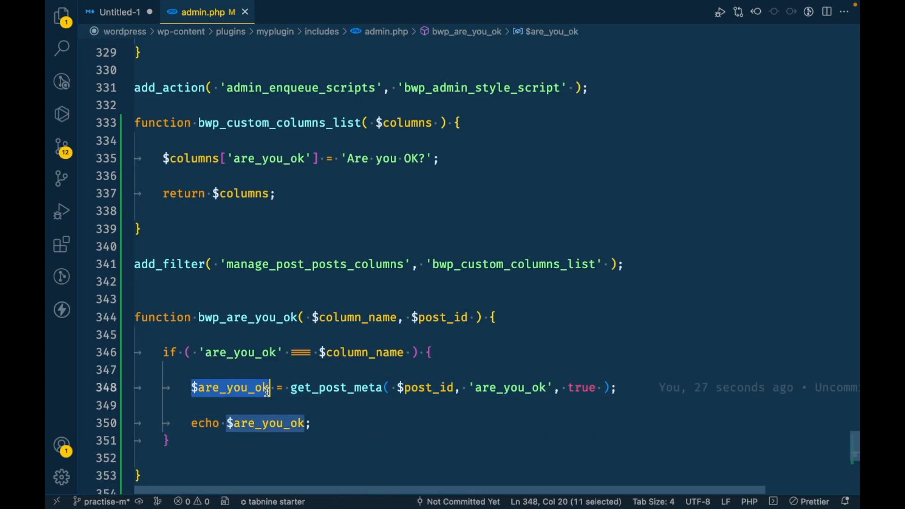
key(Enter)
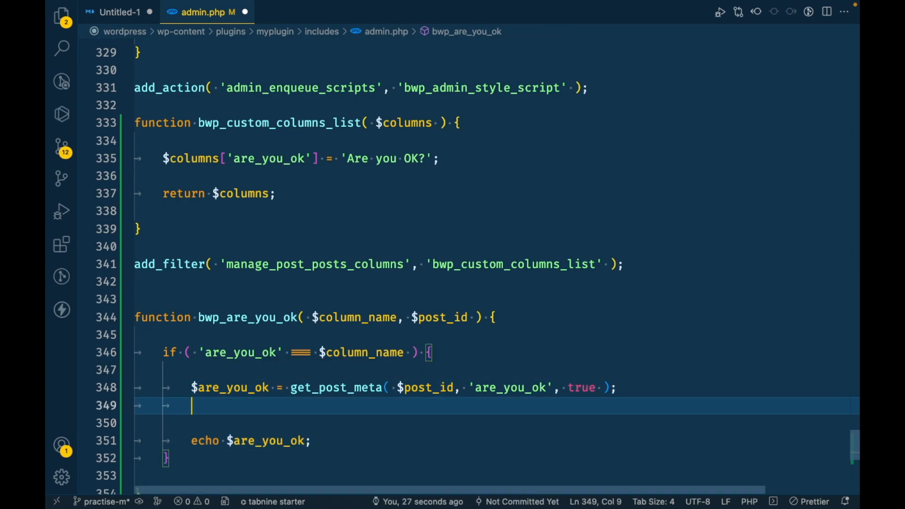
text($are_you_ok =)
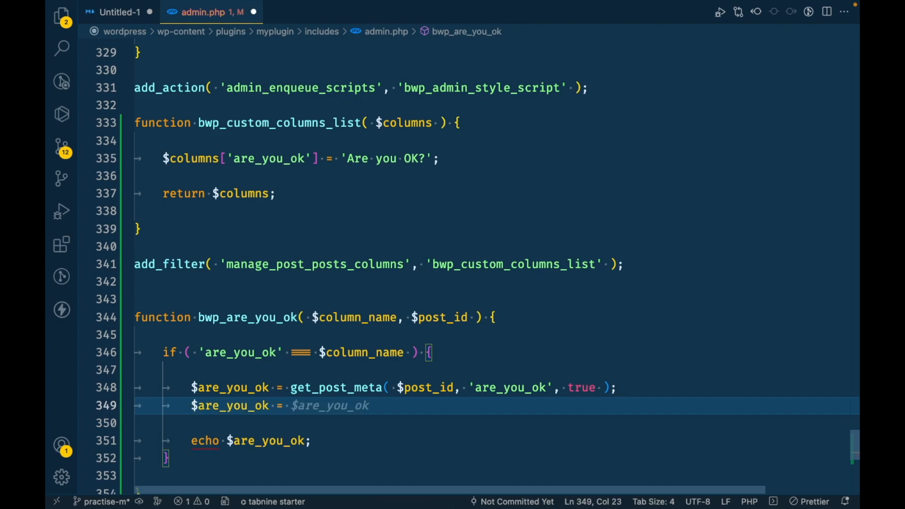
text(empty( $are_you_ok)
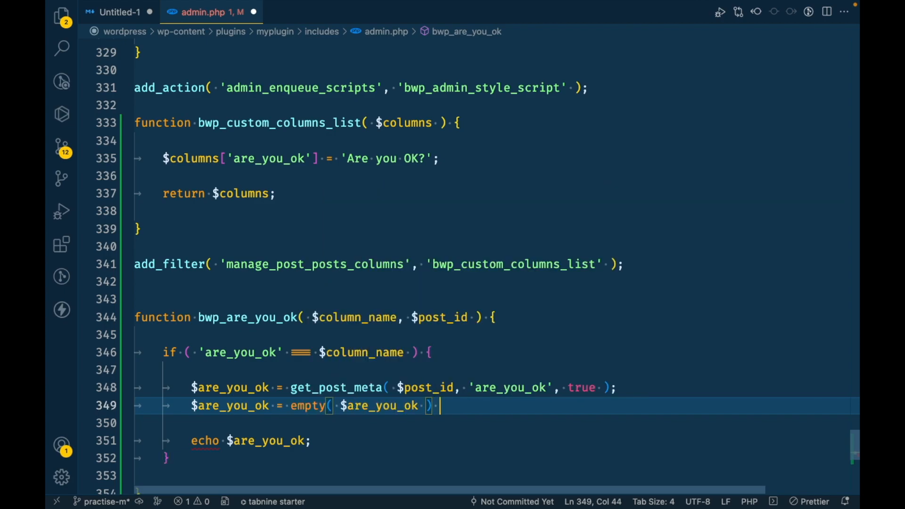
text(? 'No)
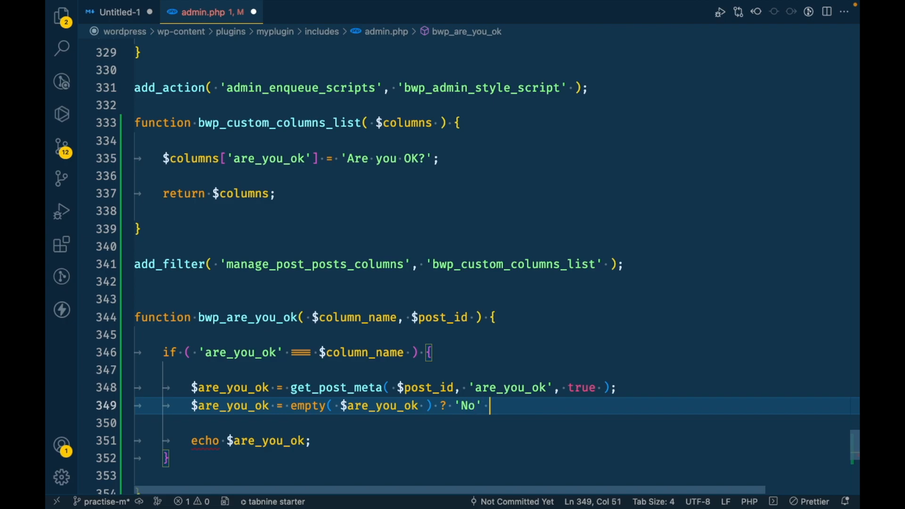
text(: $are_you_ok)
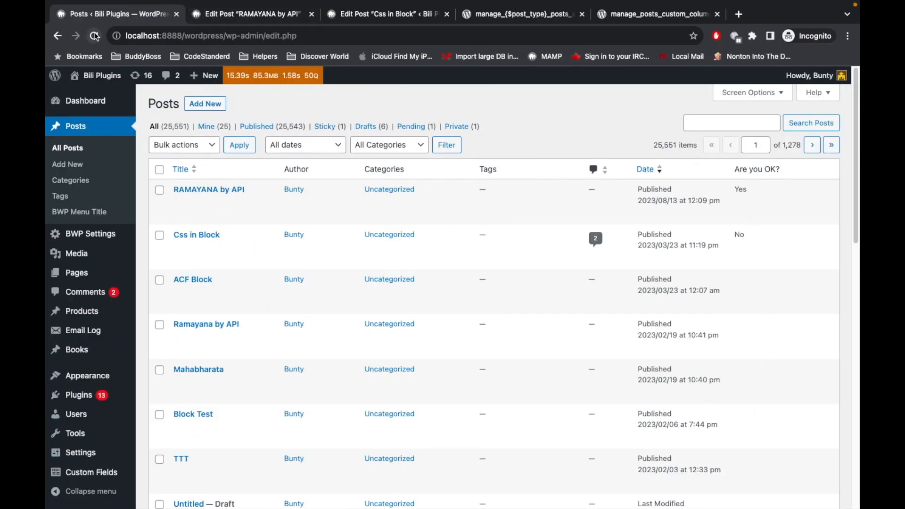
Reload Posts and confirm No for every post except RAMAYANA by API.
click(95, 36)
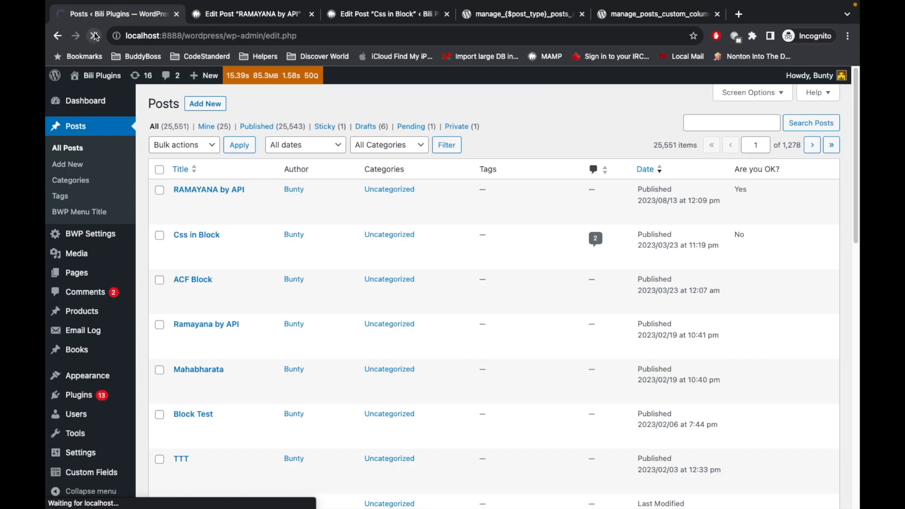
click(94, 35)
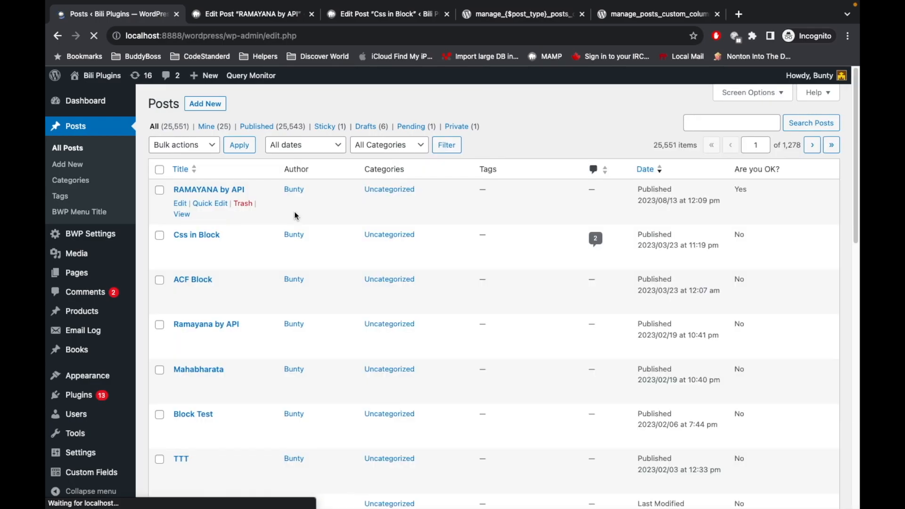
scroll(down, 3)
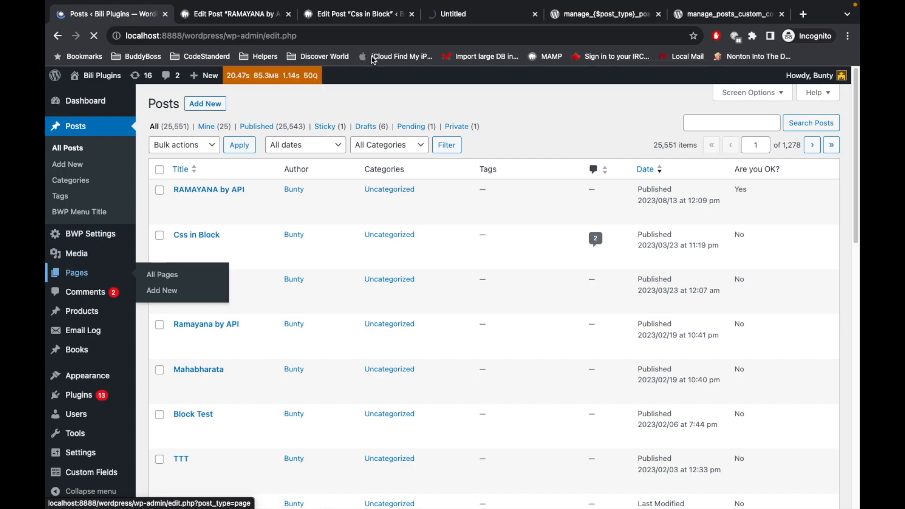
Open All Pages in a new tab, note no Are you OK? column, return to VS Code.
click(163, 274)
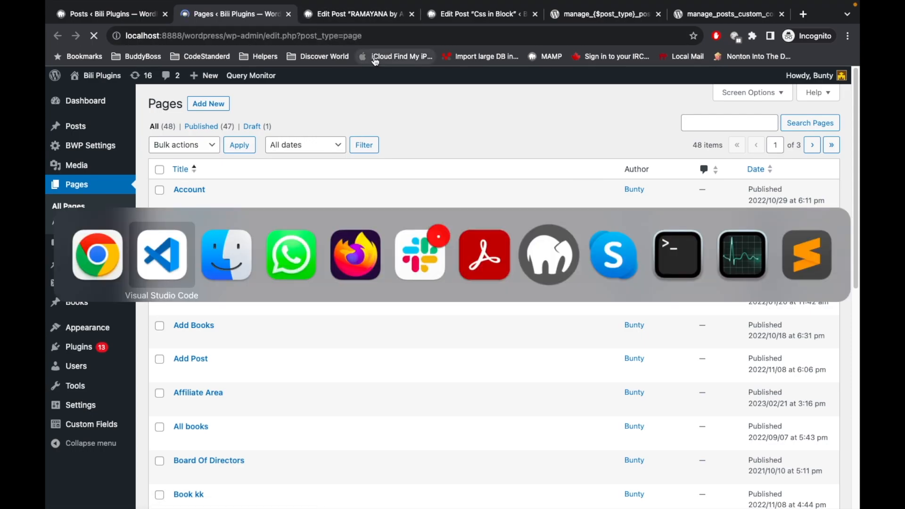
click(161, 254)
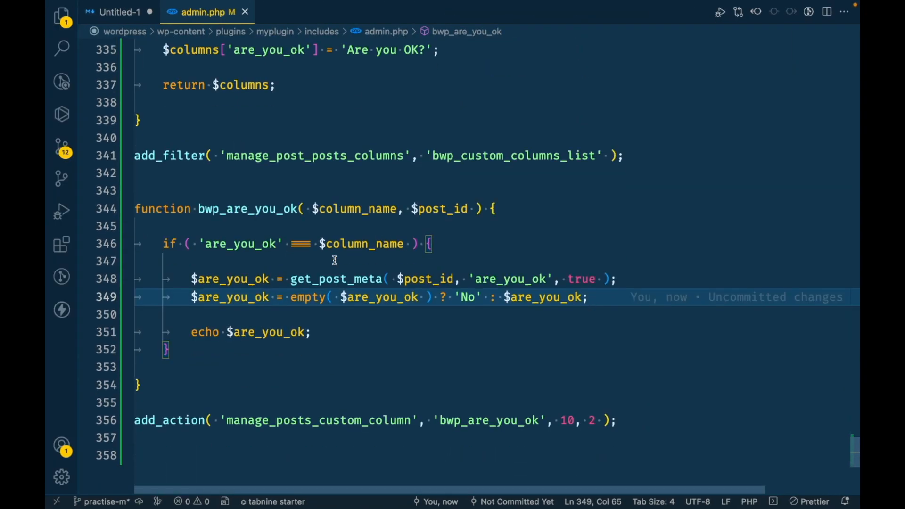
Select 'post' in the manage_post_posts_columns hook to change it to 'page'.
scroll(up, 3)
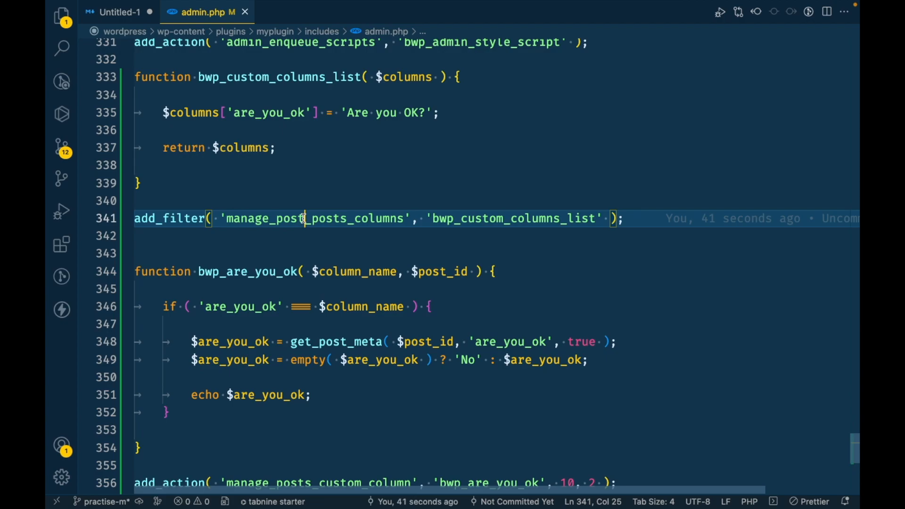
double_click(289, 218)
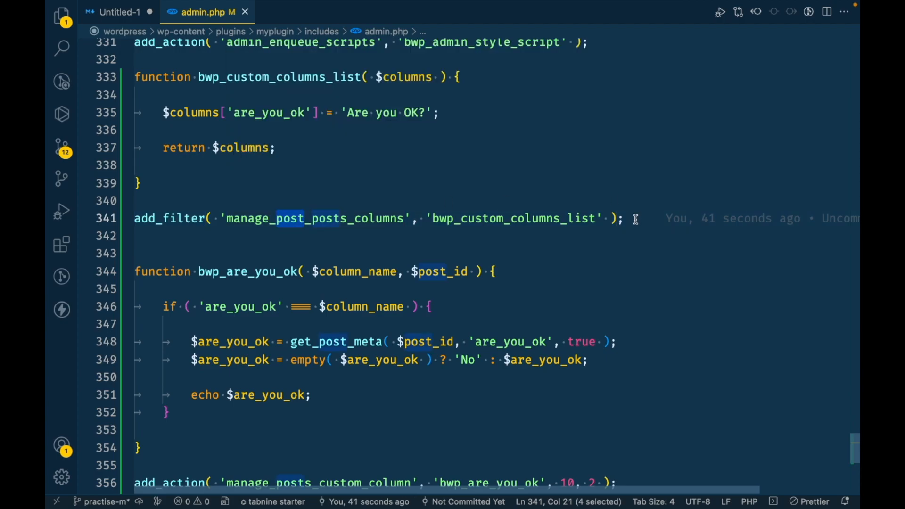
click(624, 219)
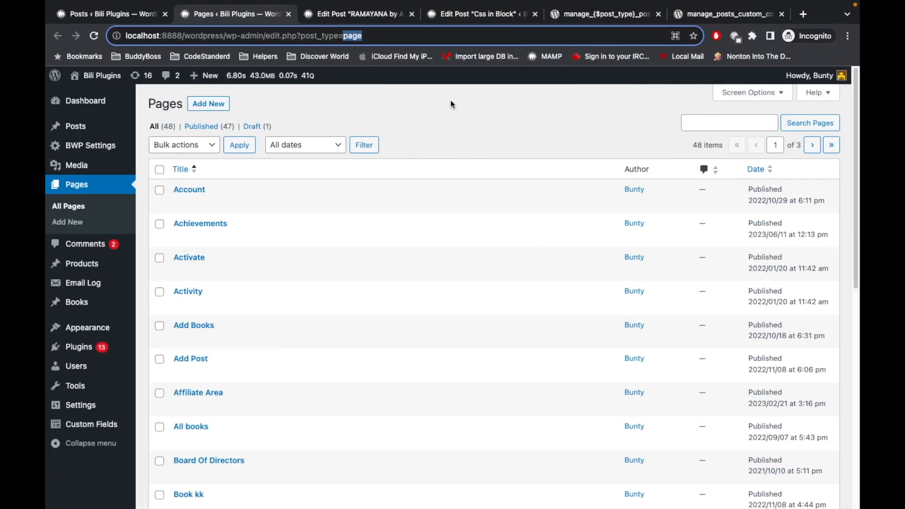
Reload the Pages list and scroll to check the new, empty Are you OK? column.
click(95, 36)
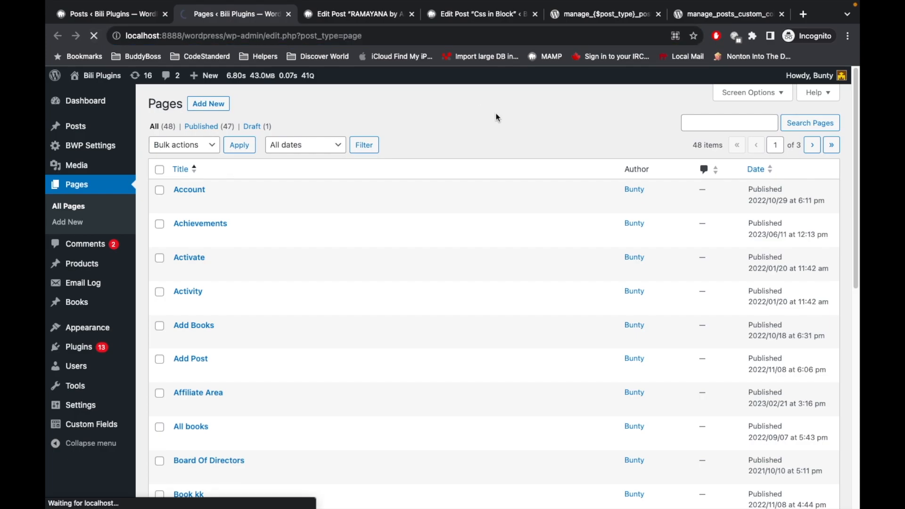
mouse_move(531, 119)
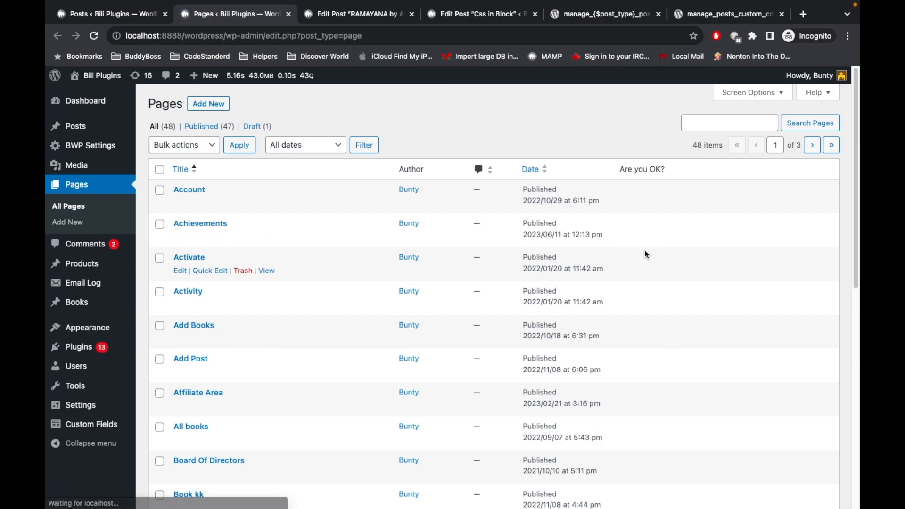
scroll(down, 3)
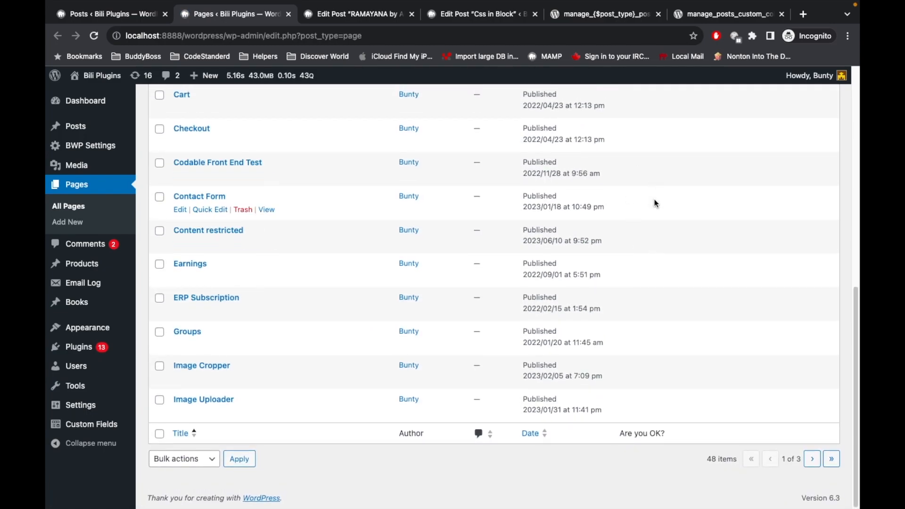
scroll(up, 3)
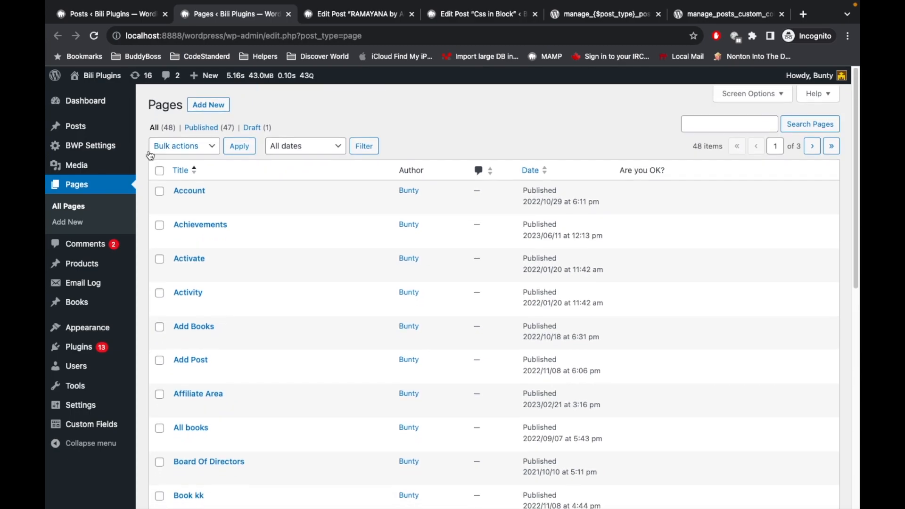
mouse_move(188, 291)
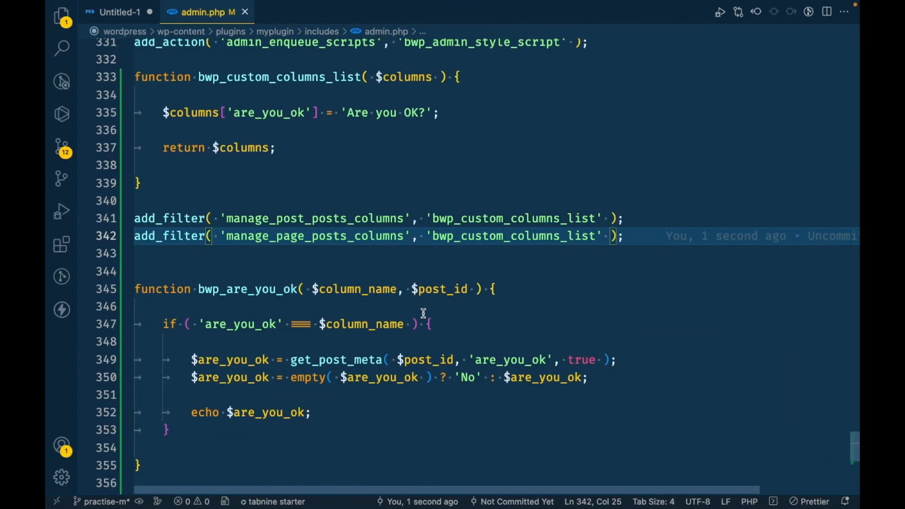
mouse_move(633, 236)
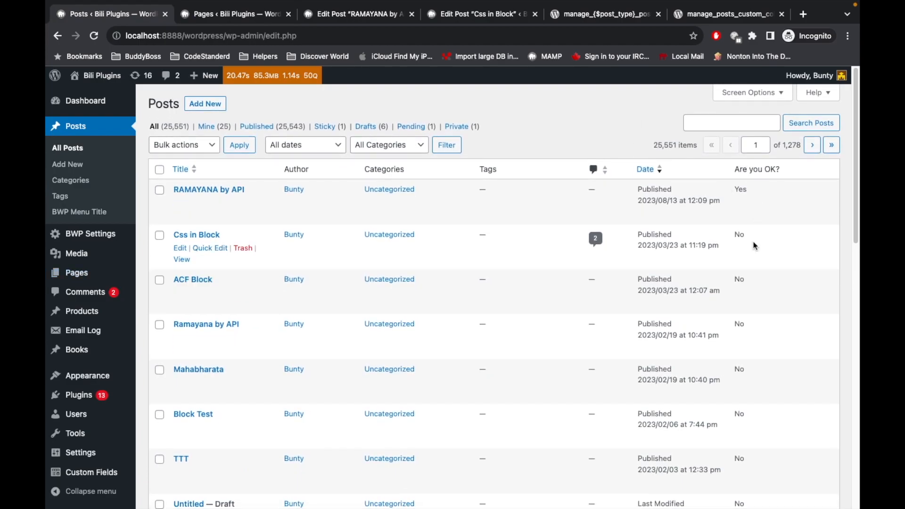
Toggle the 'Are you OK?' Screen Options column off and on, then check its Yes/No values.
click(748, 92)
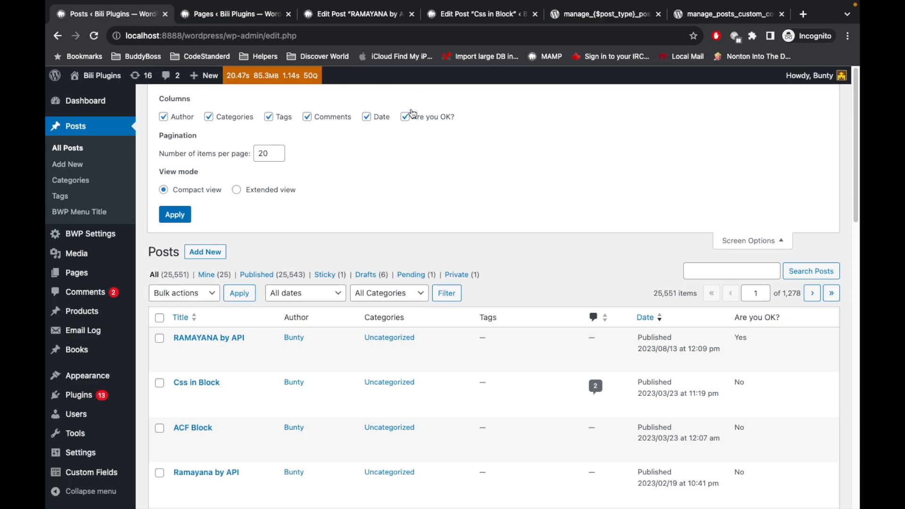
click(404, 117)
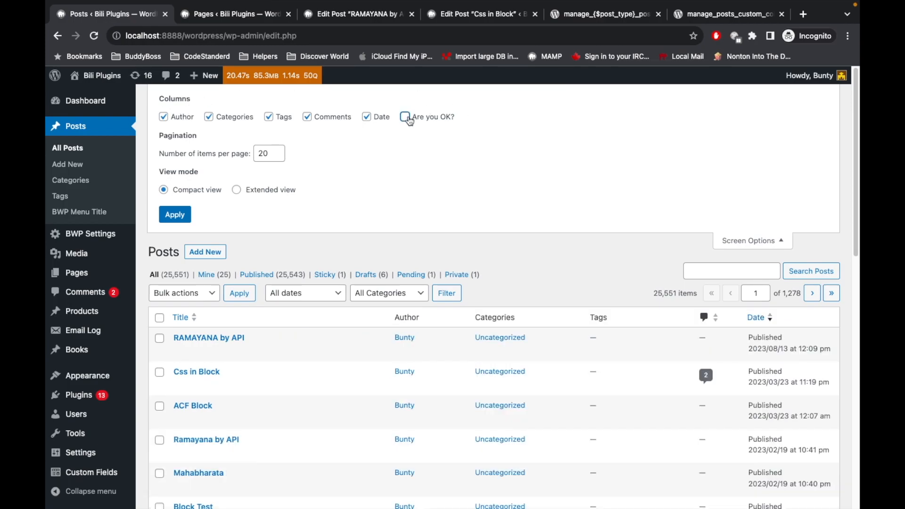
click(404, 116)
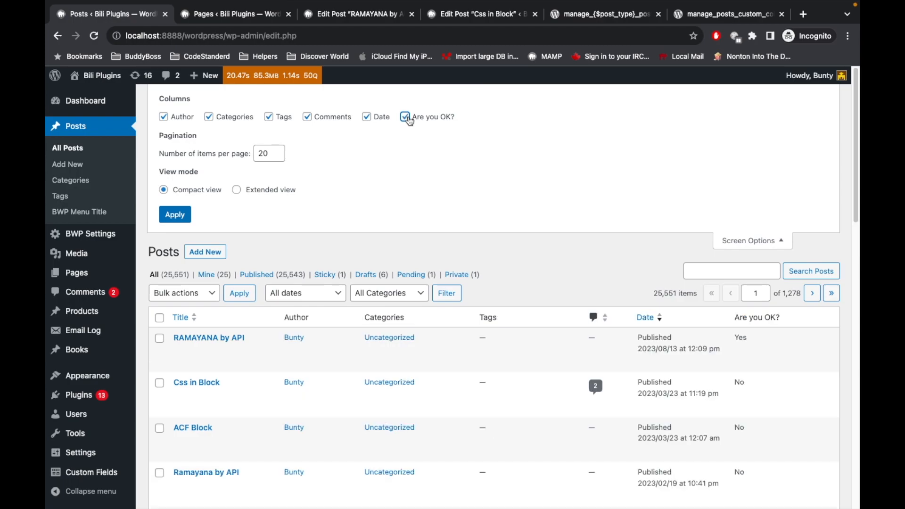
mouse_move(725, 224)
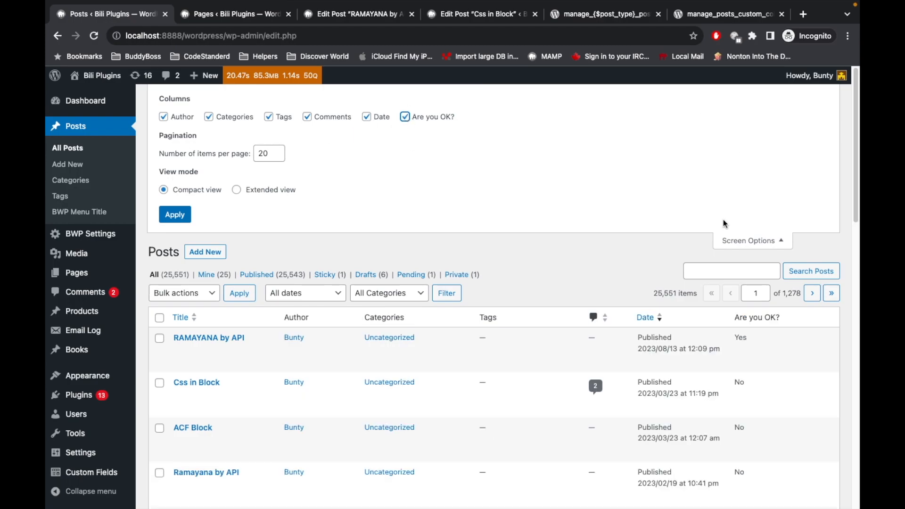
mouse_move(396, 250)
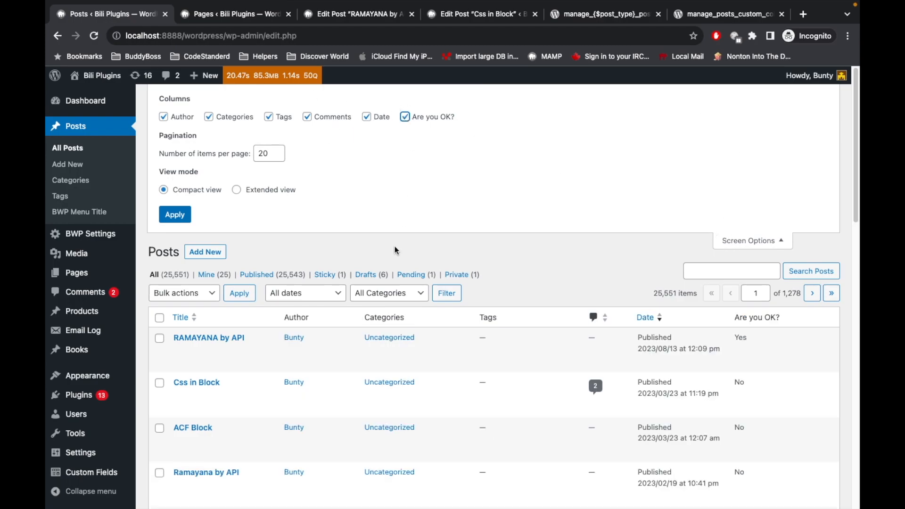
scroll(down, 3)
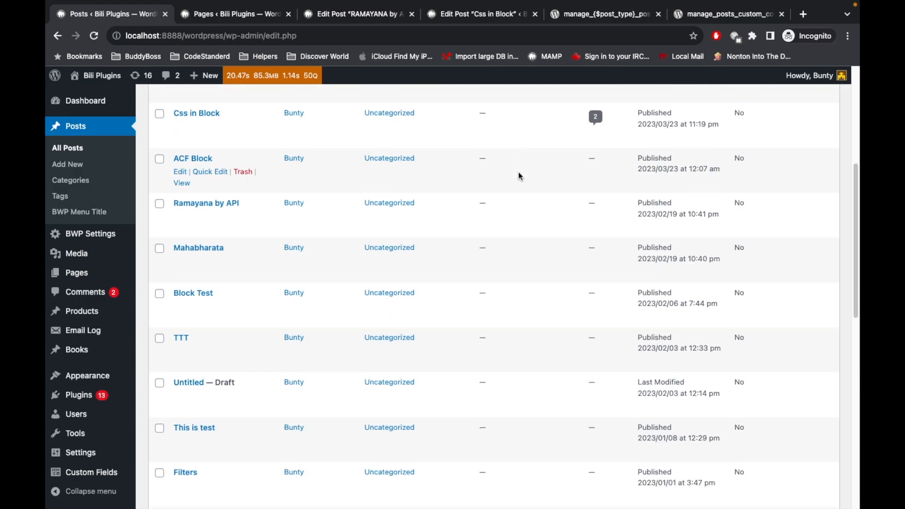